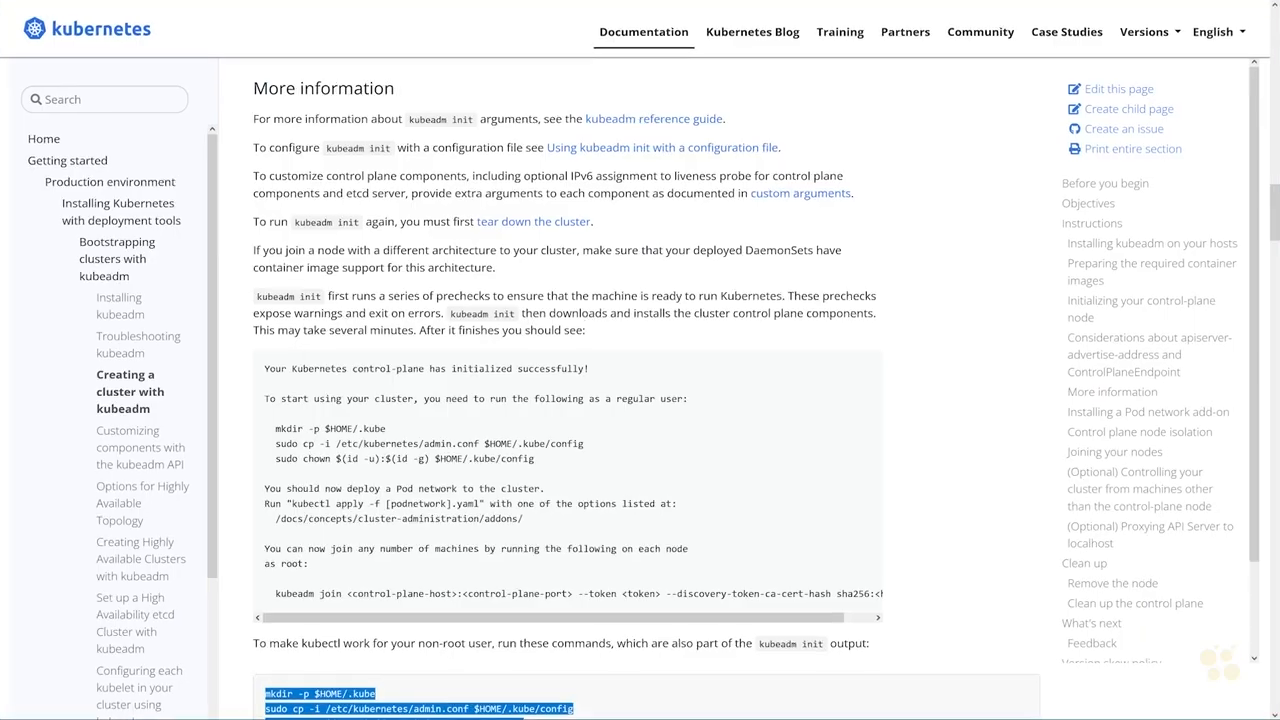
# - Search the kubeadm 'Creating a cluster' page for 'coredns' and read the Pod network add-on section
pyautogui.scroll(-3)
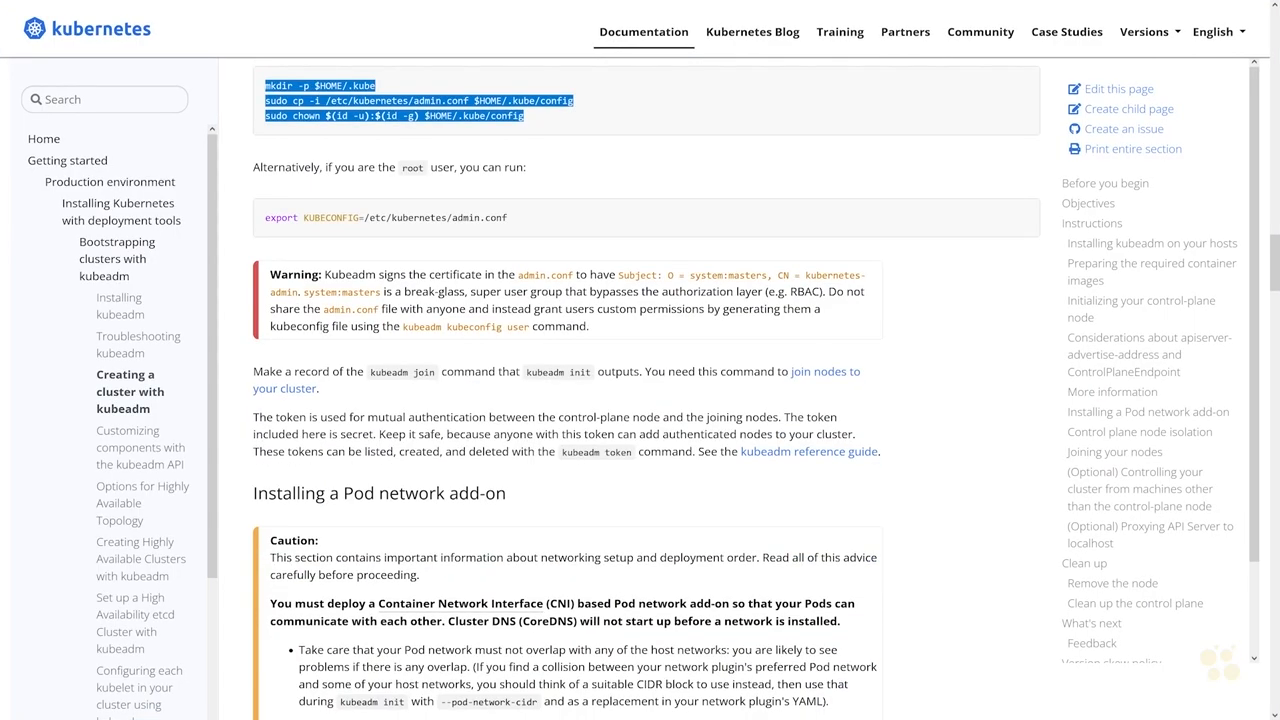
pyautogui.scroll(3)
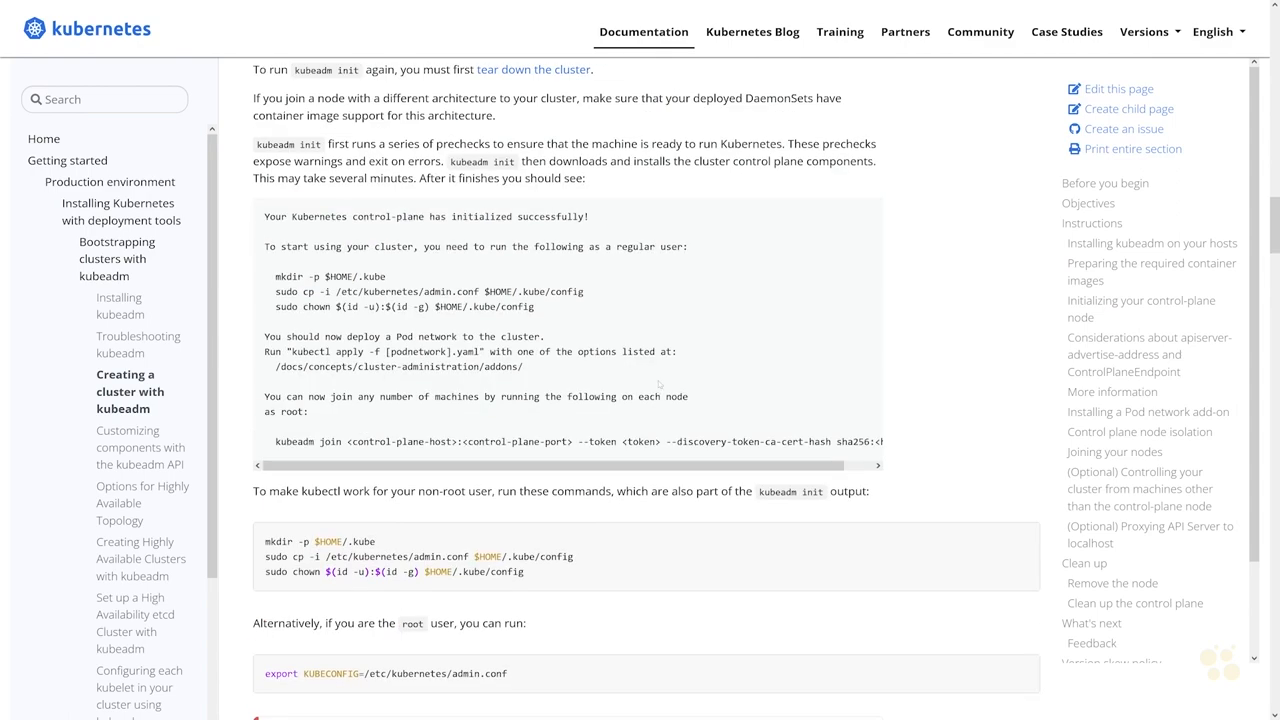
pyautogui.scroll(3)
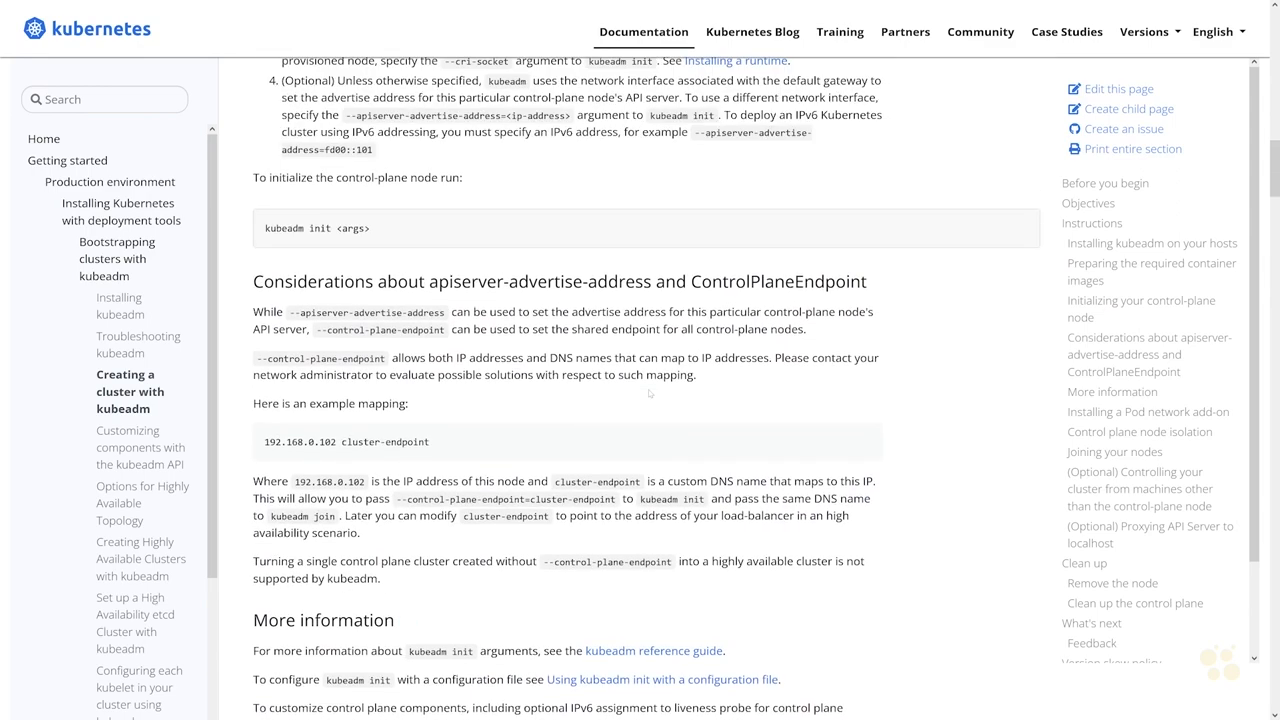
pyautogui.scroll(3)
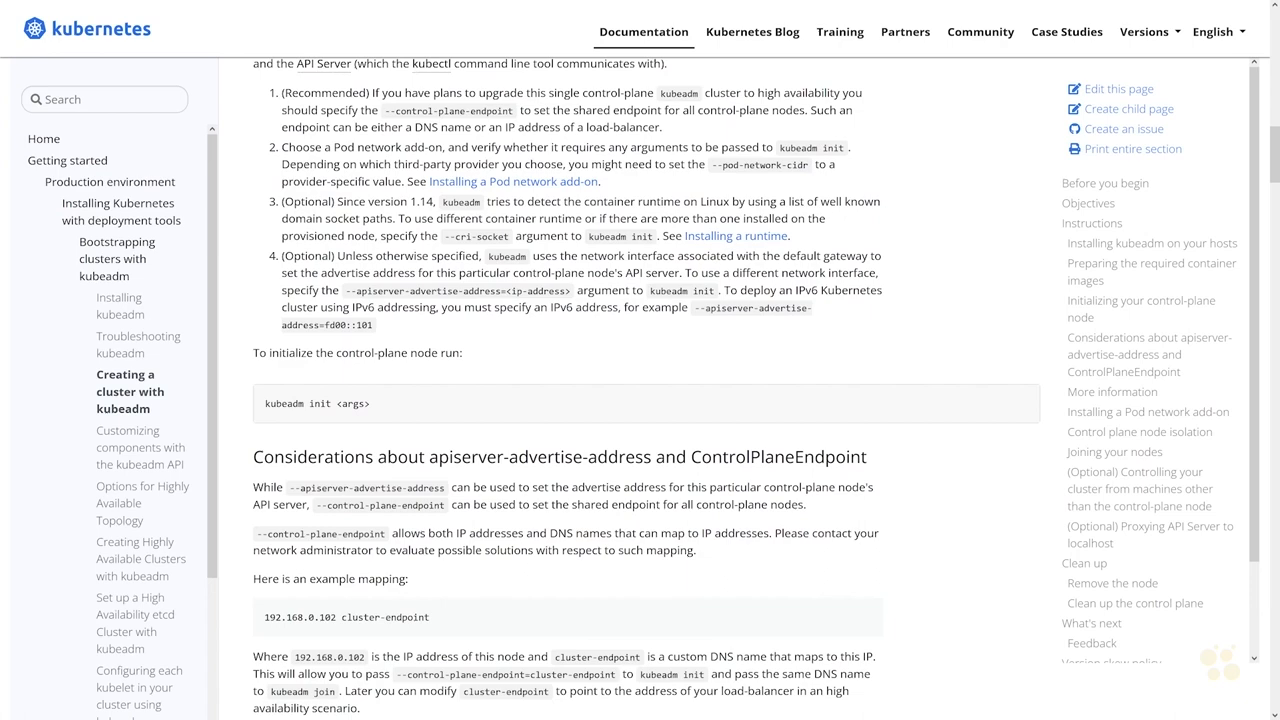
pyautogui.scroll(-3)
pyautogui.write('coed')
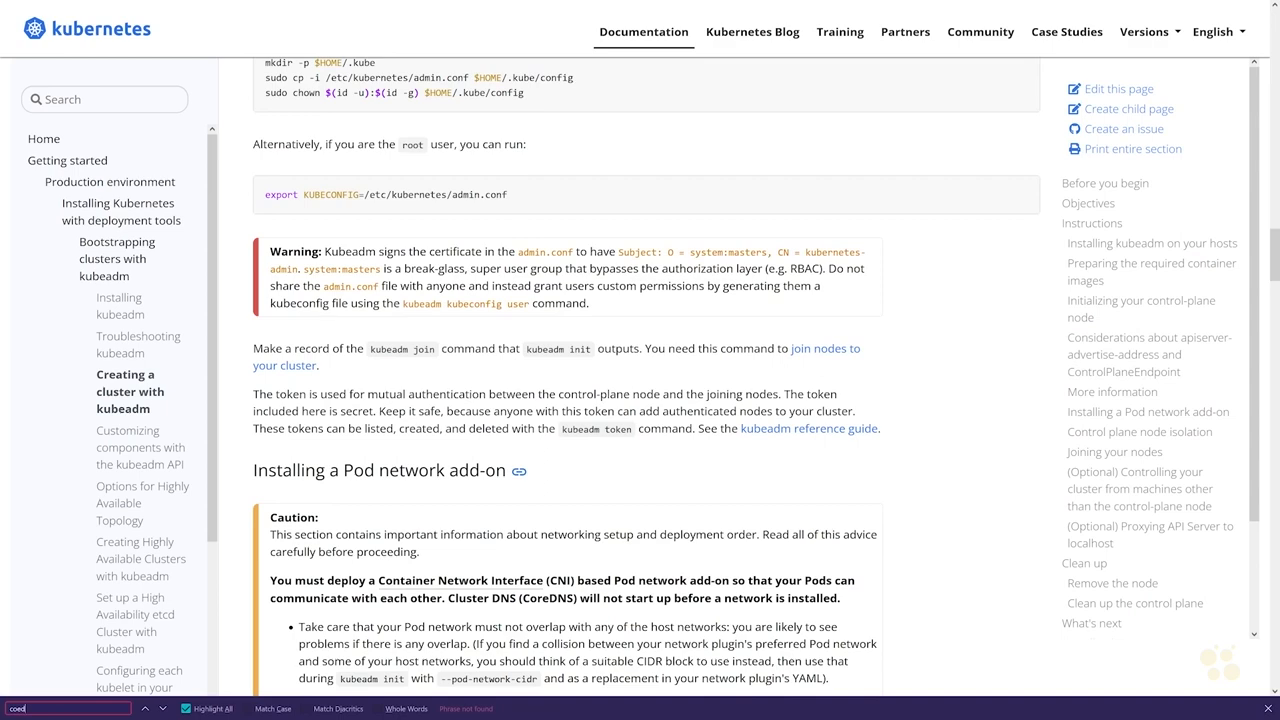
pyautogui.write('coredns')
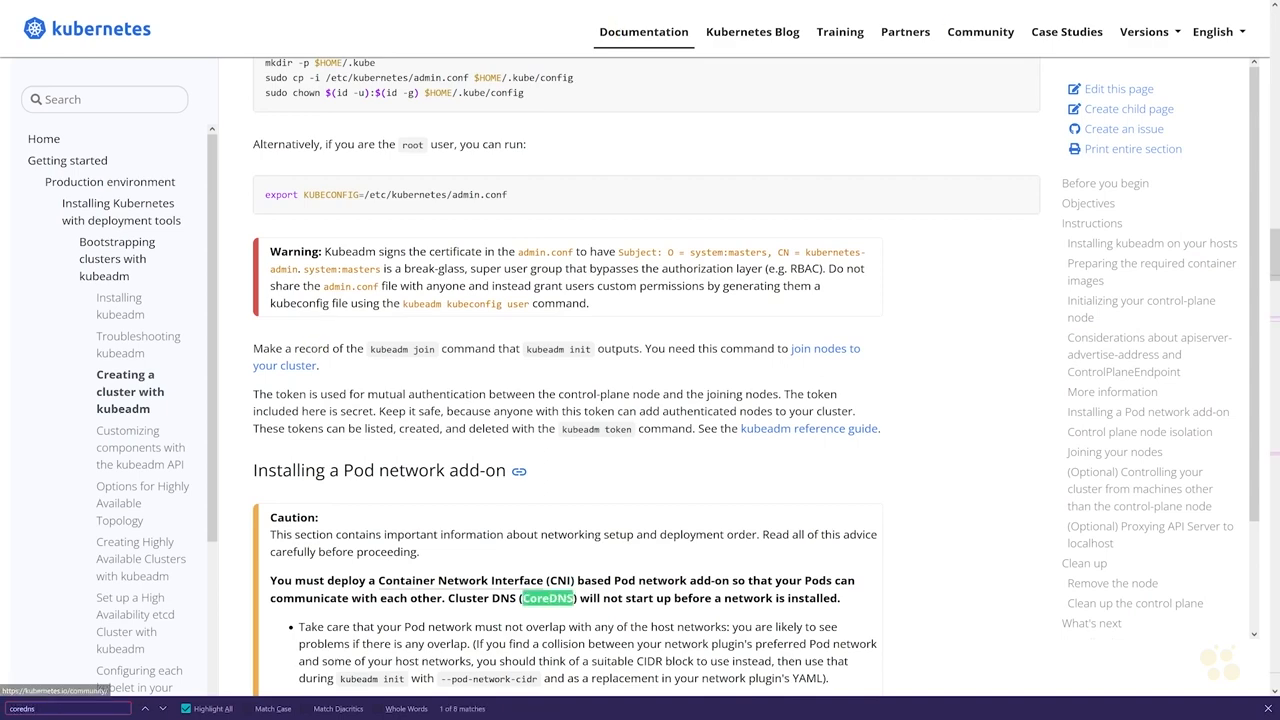
pyautogui.scroll(-3)
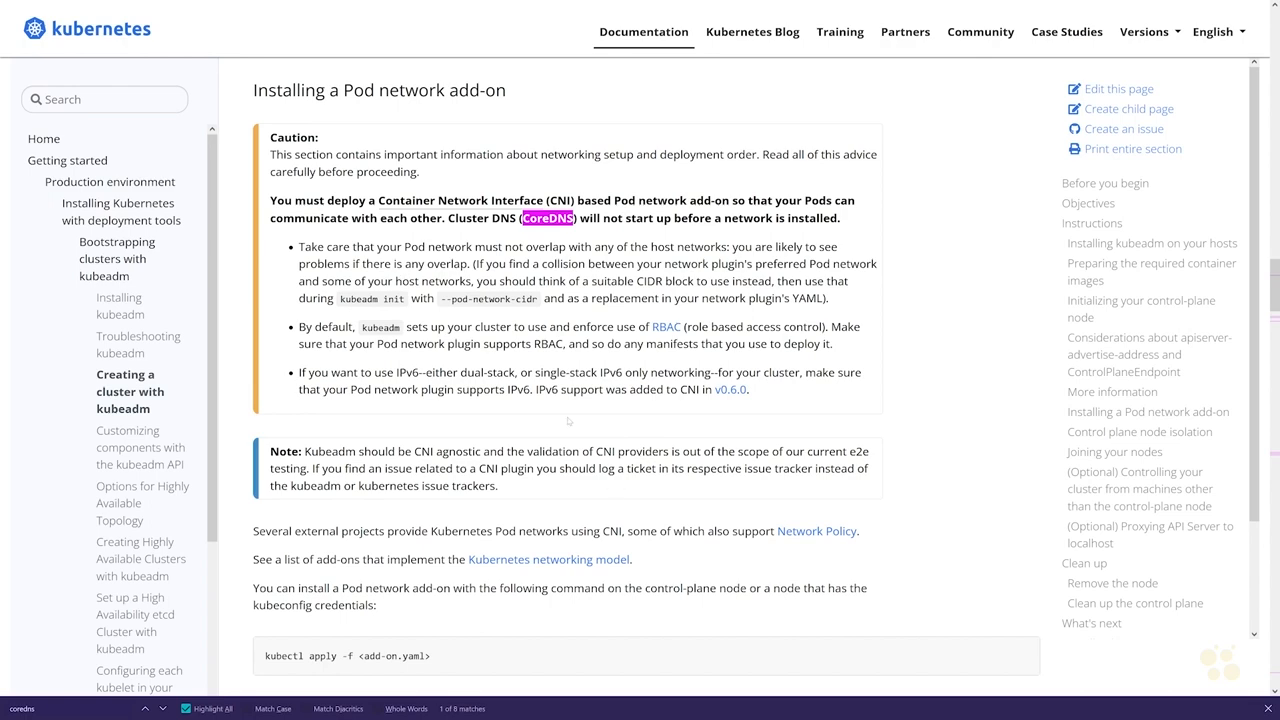
pyautogui.scroll(-3)
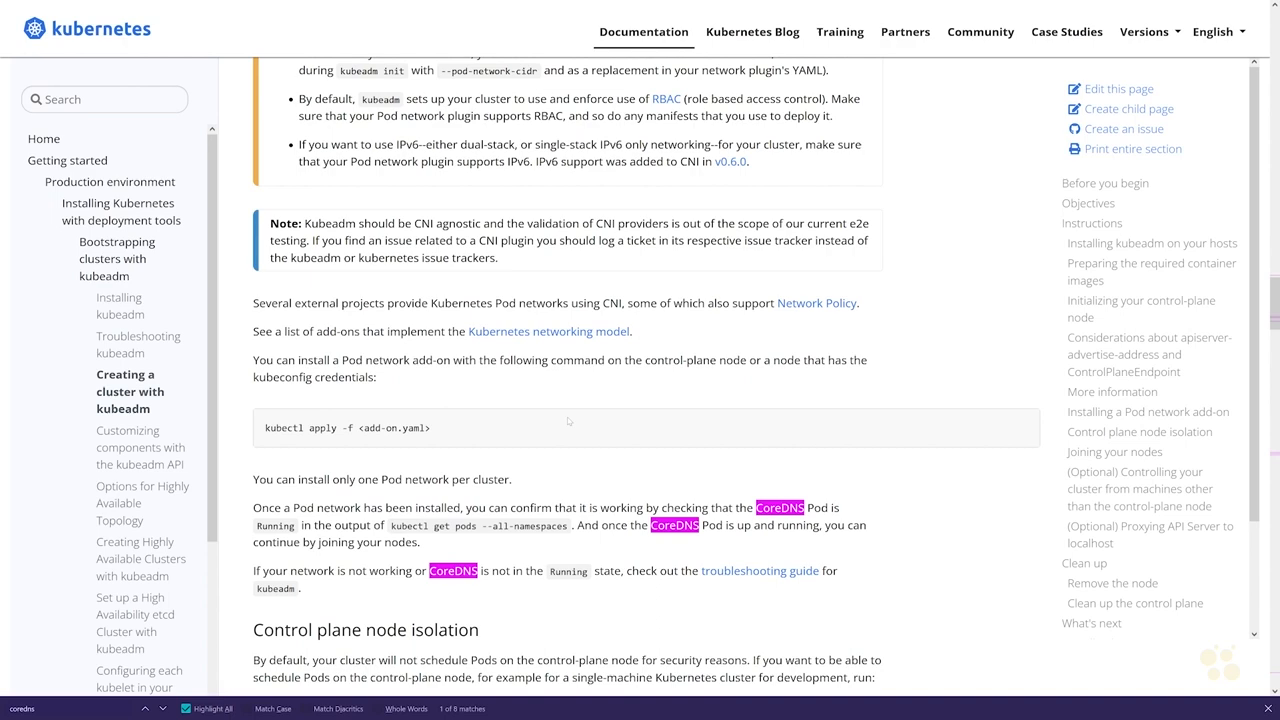
pyautogui.scroll(-3)
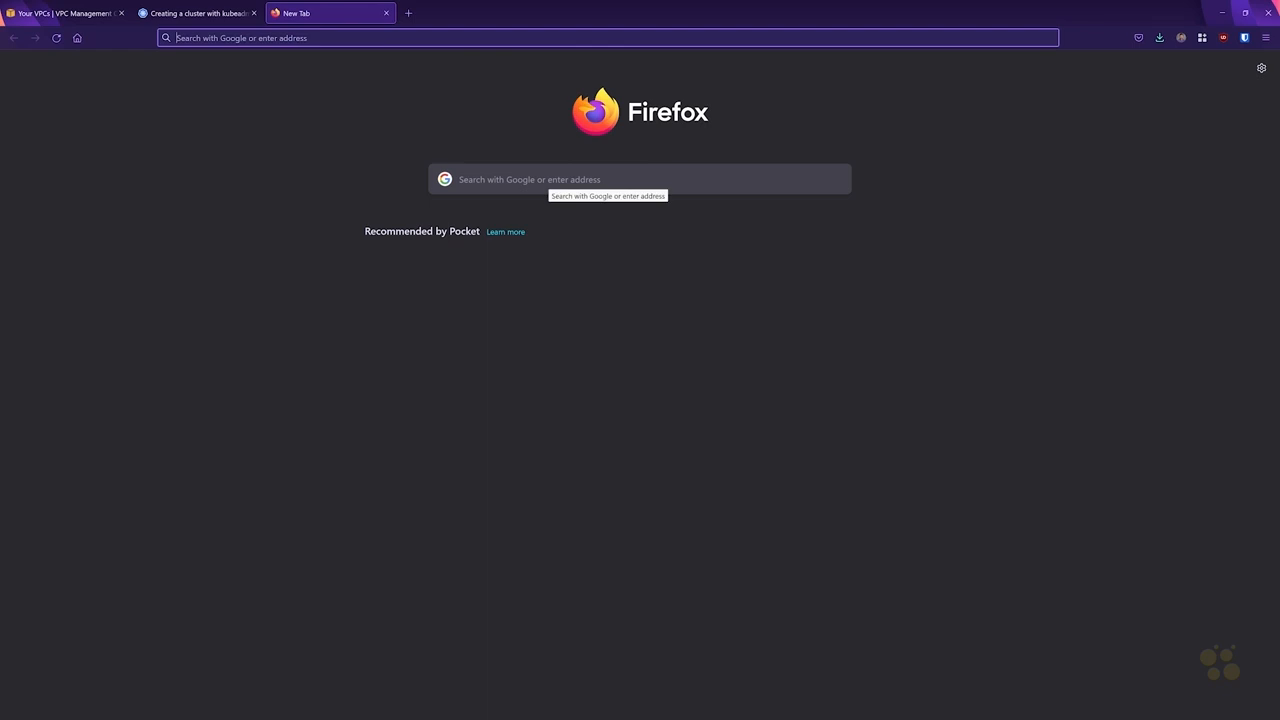
# - Look up 'project calico' and read down the Project Calico home page on why to use Calico
pyautogui.write('projec')
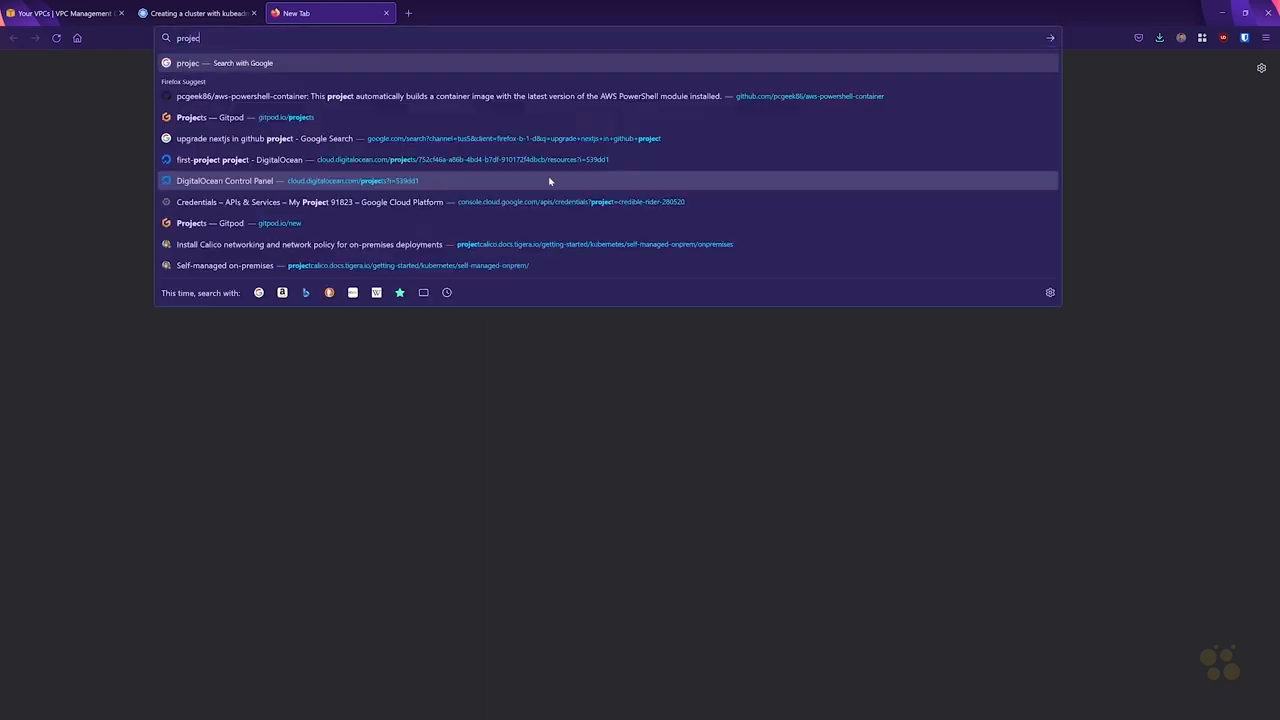
pyautogui.write('project calico')
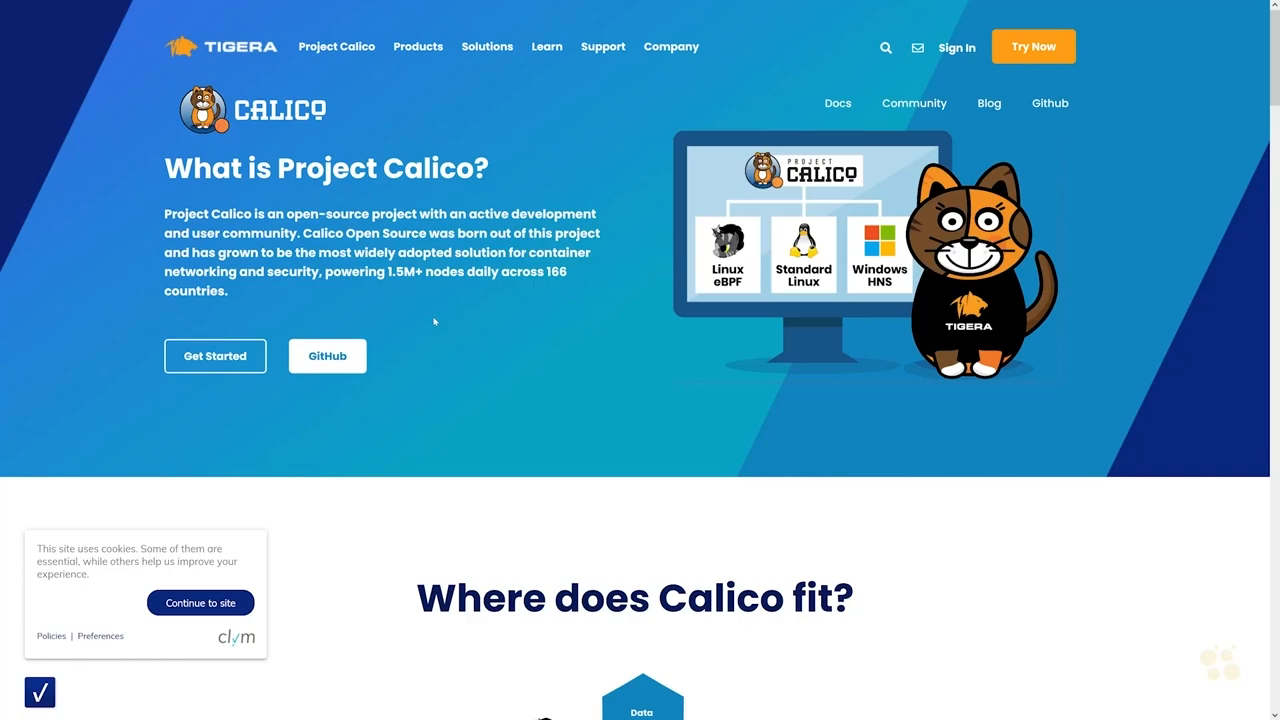
pyautogui.scroll(-3)
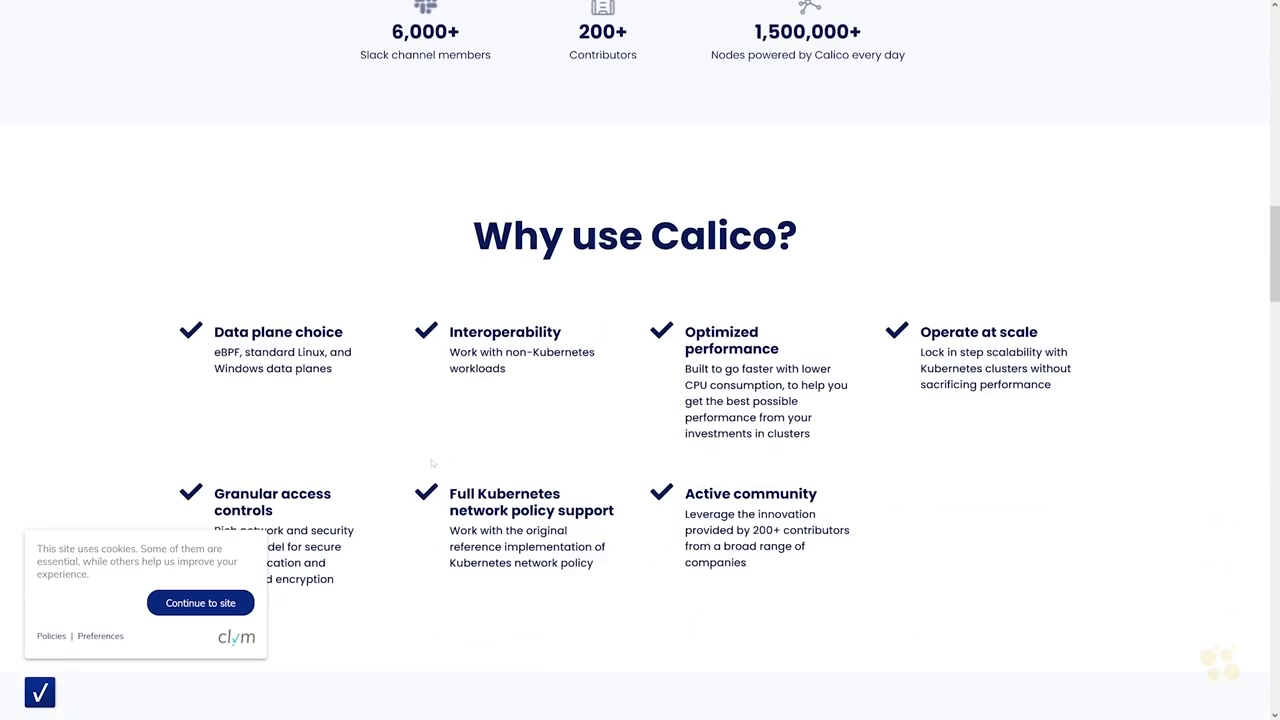
pyautogui.scroll(-3)
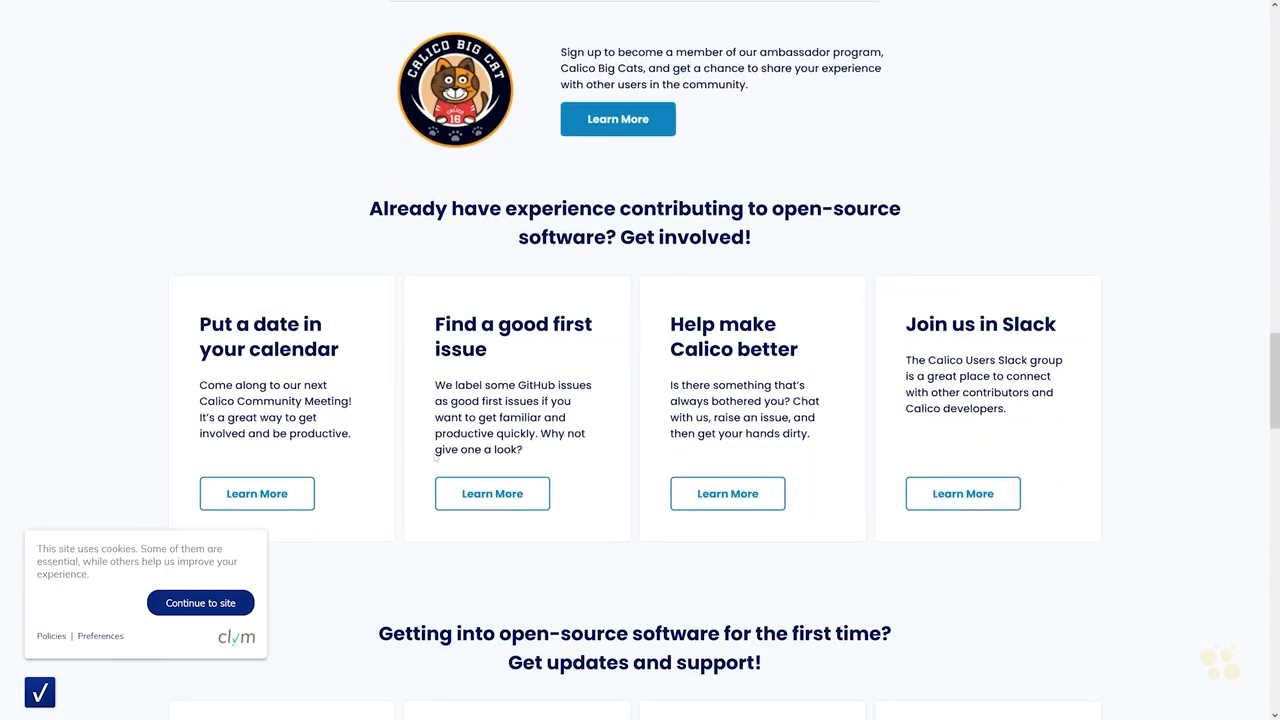
pyautogui.scroll(-3)
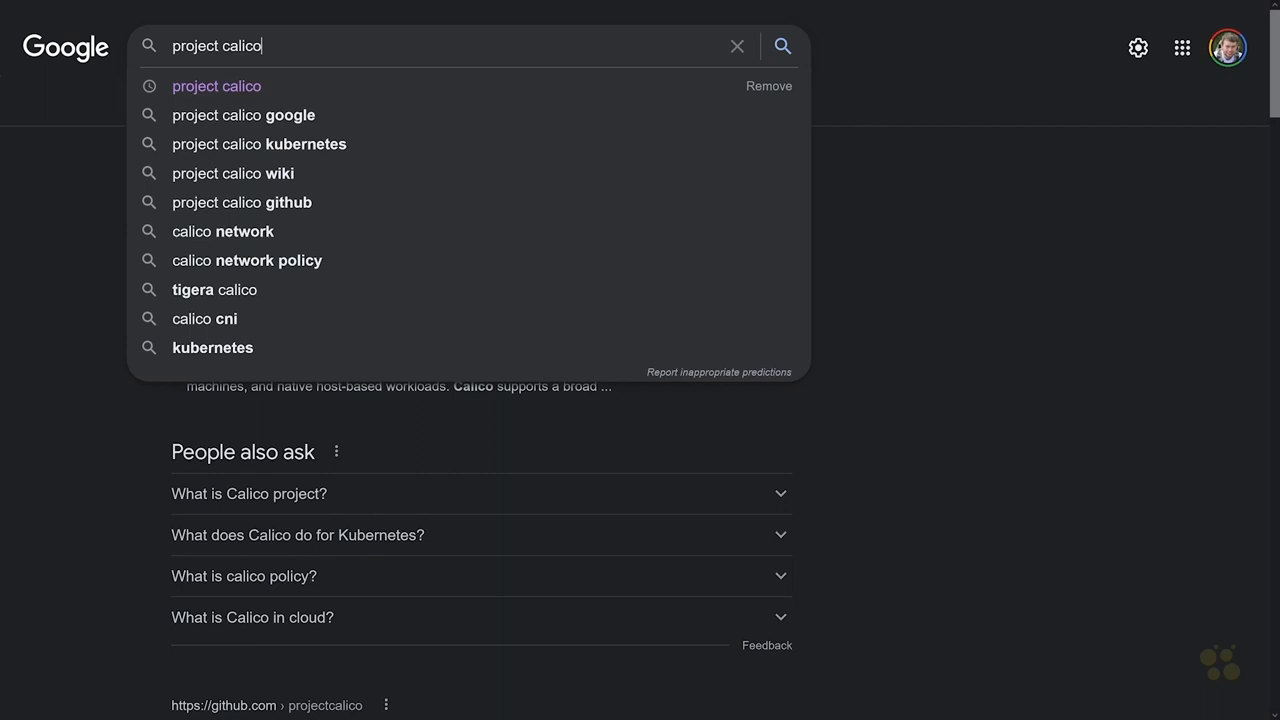
# - Reach the projectcalico/calico repository from Google and follow its README to the quick start guide
pyautogui.click(240, 202)
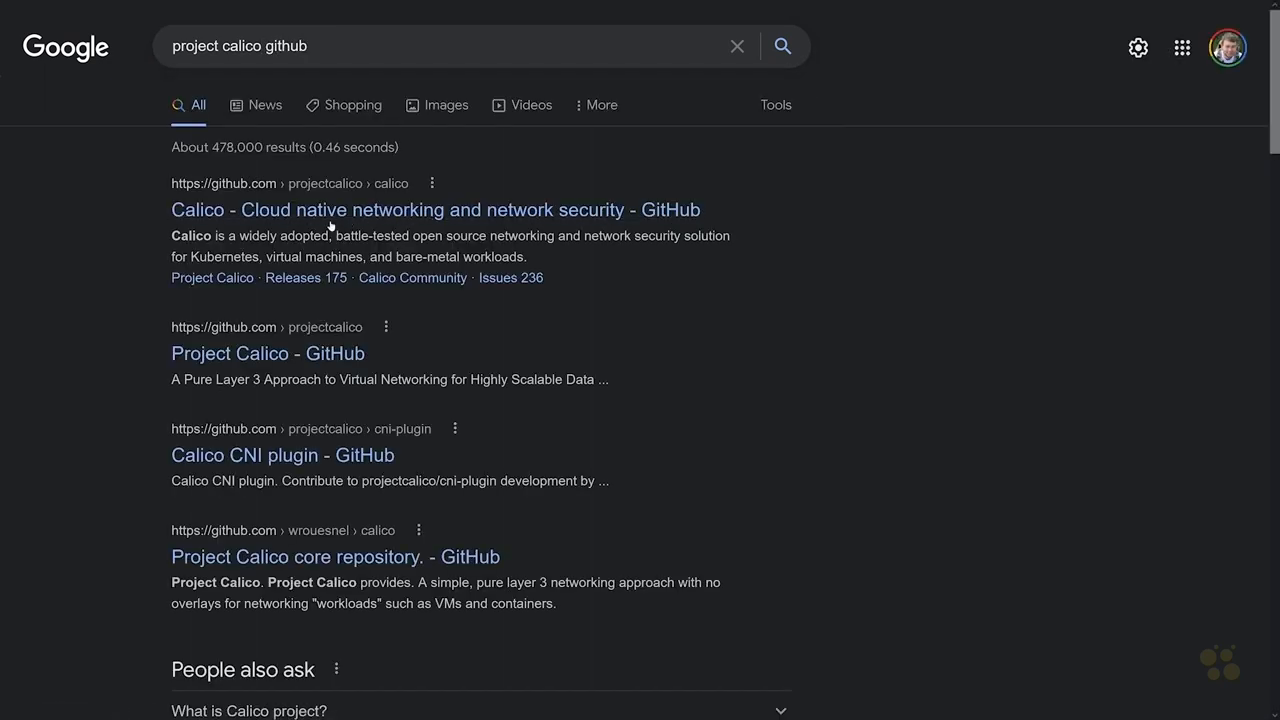
pyautogui.click(436, 210)
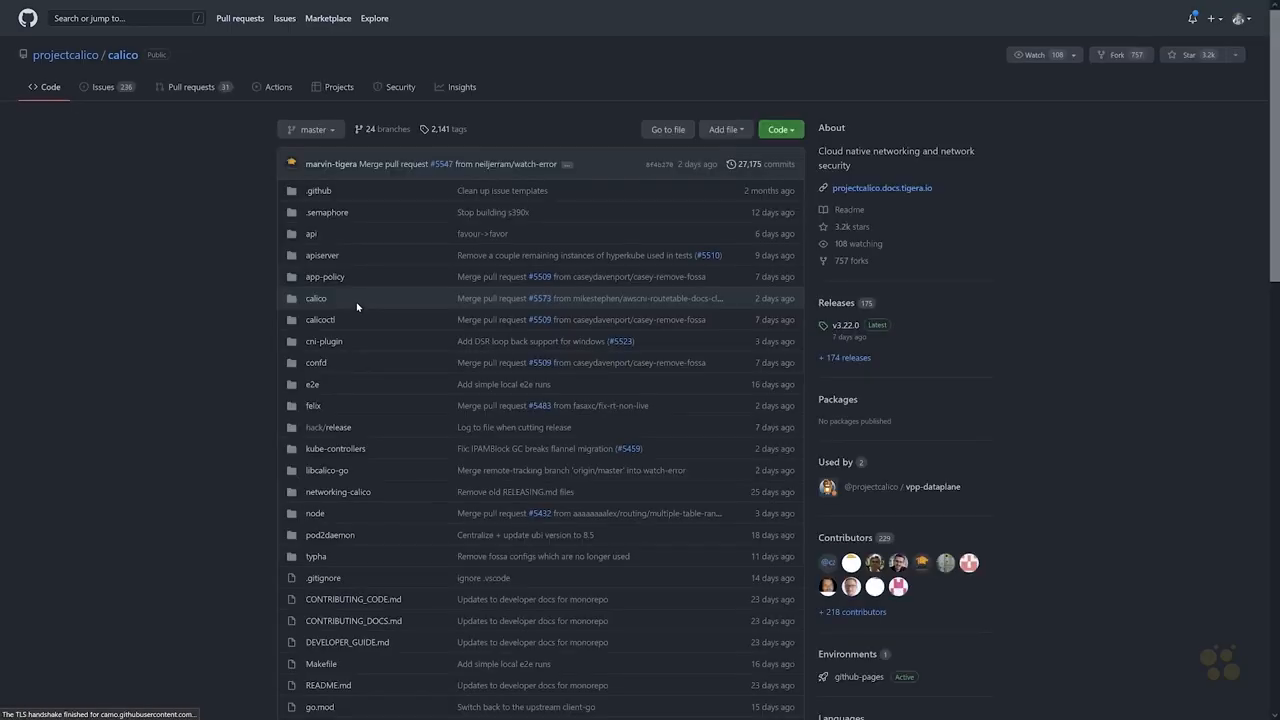
pyautogui.scroll(-3)
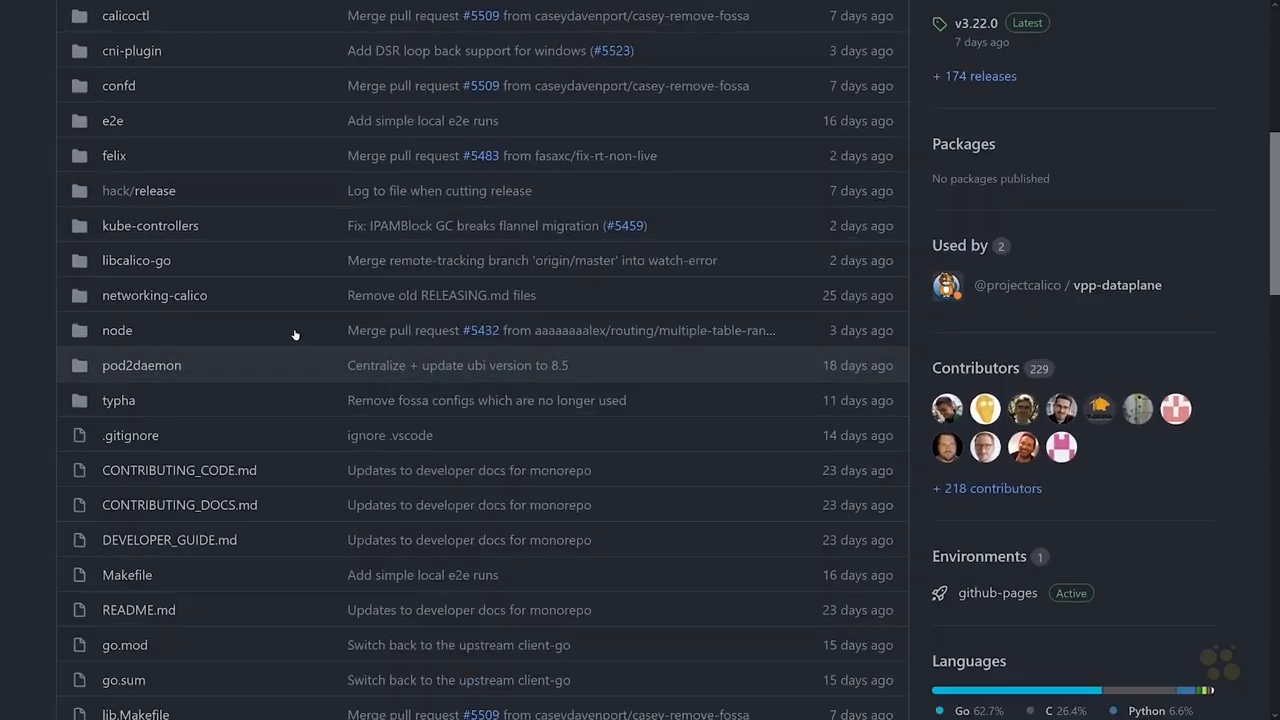
pyautogui.click(138, 608)
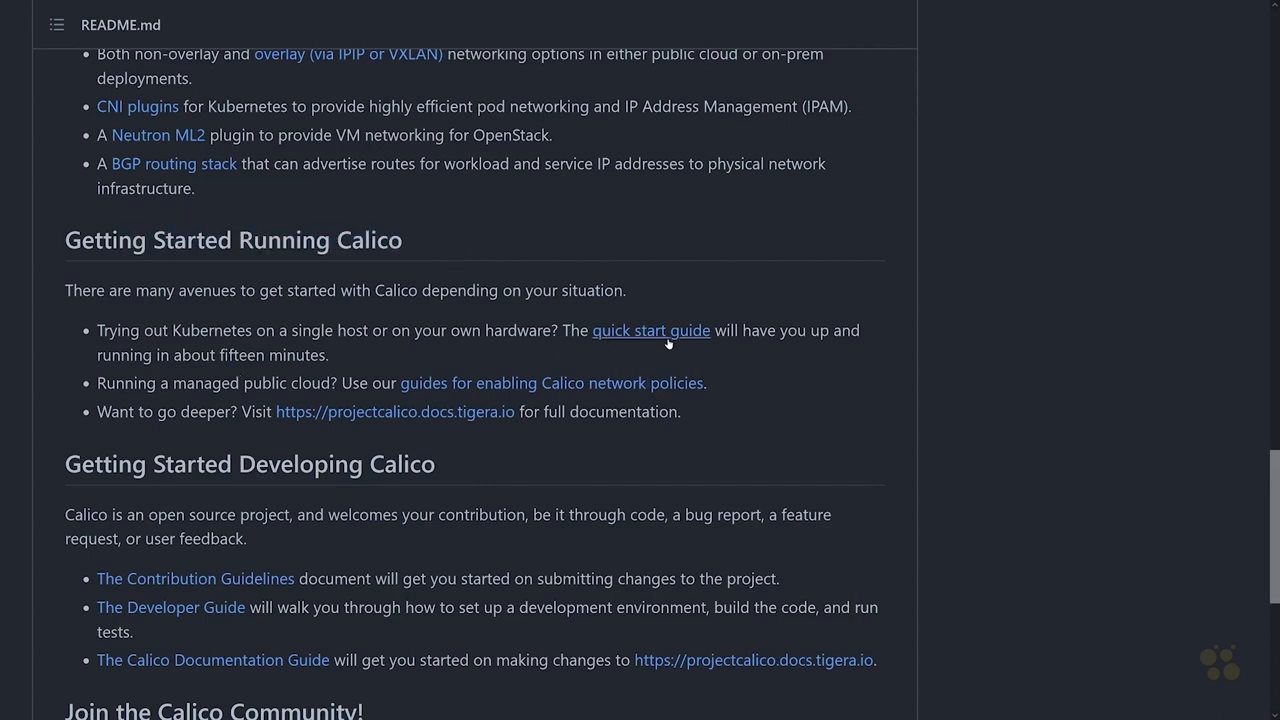
pyautogui.moveTo(652, 330)
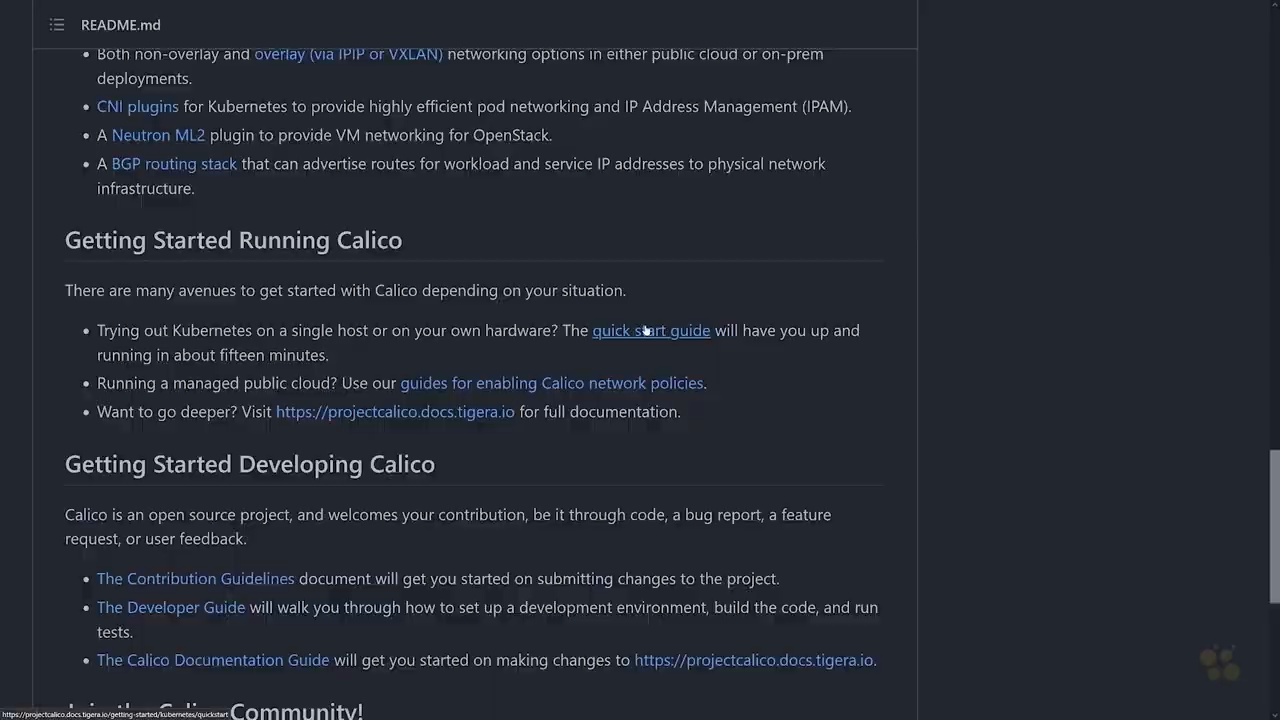
pyautogui.click(652, 330)
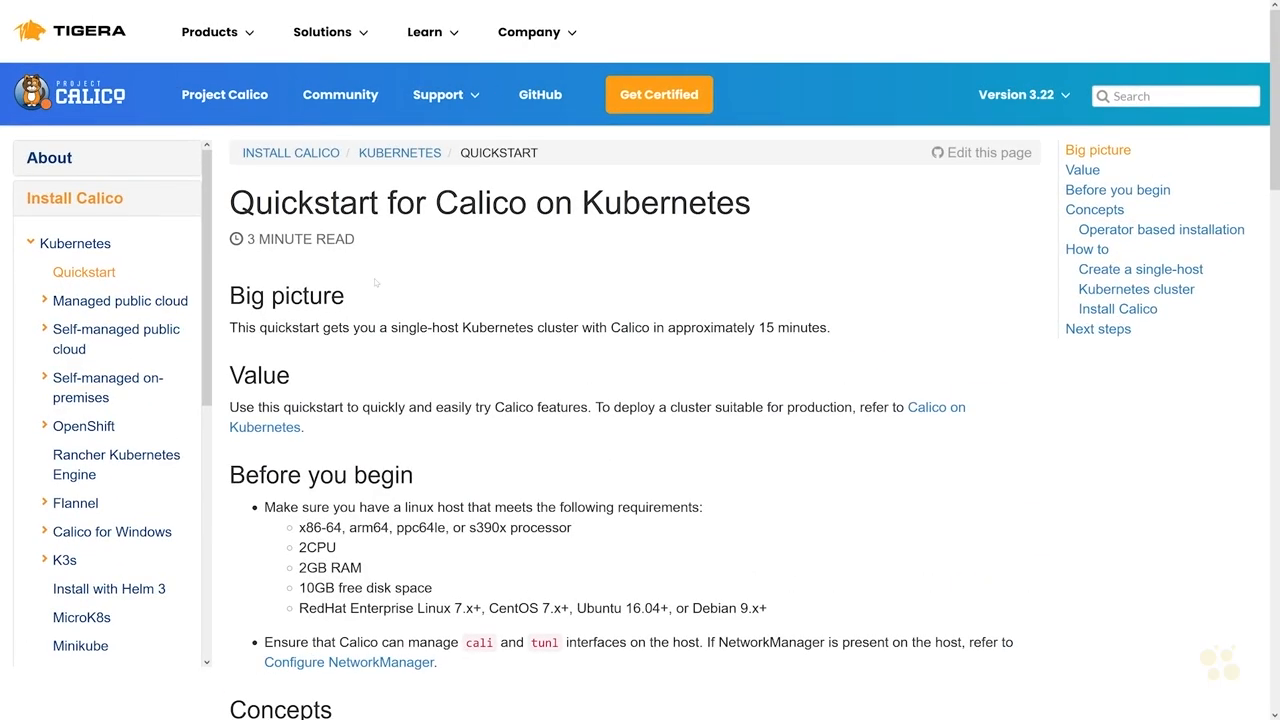
# - Navigate the sidebar to Self-managed on-premises and reach the install guide's manifest download and apply steps
pyautogui.scroll(-3)
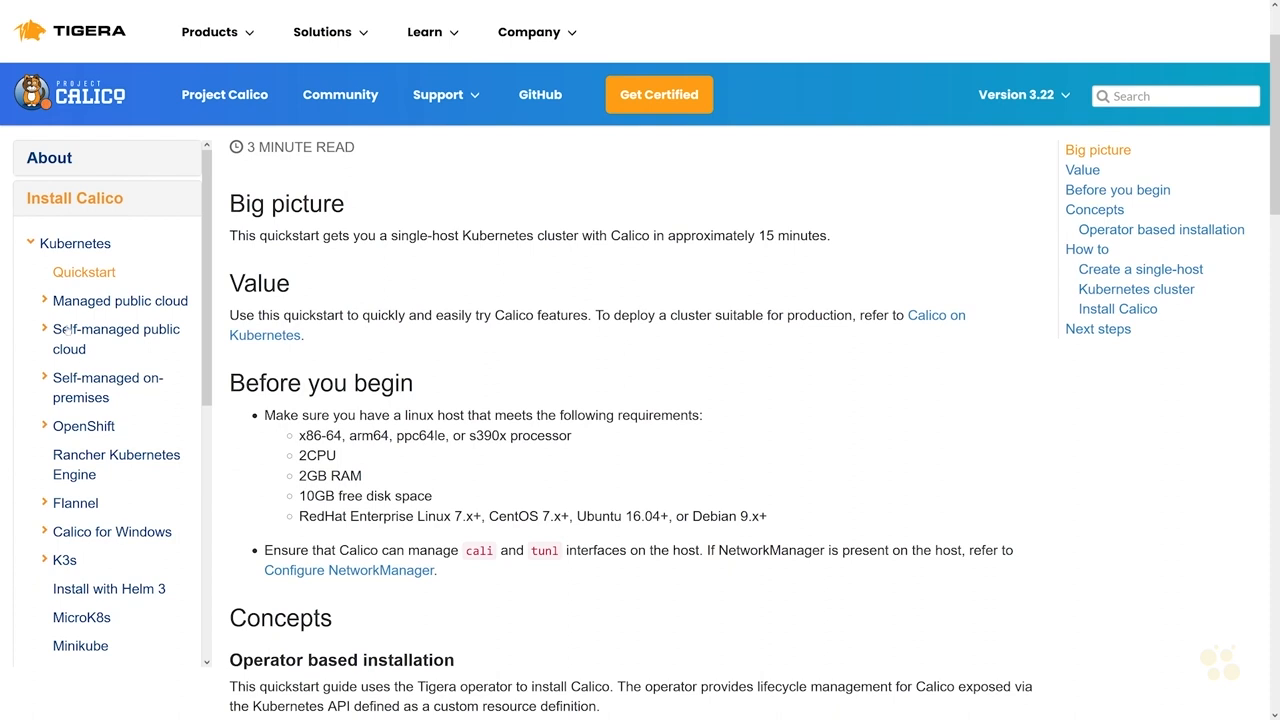
pyautogui.click(120, 300)
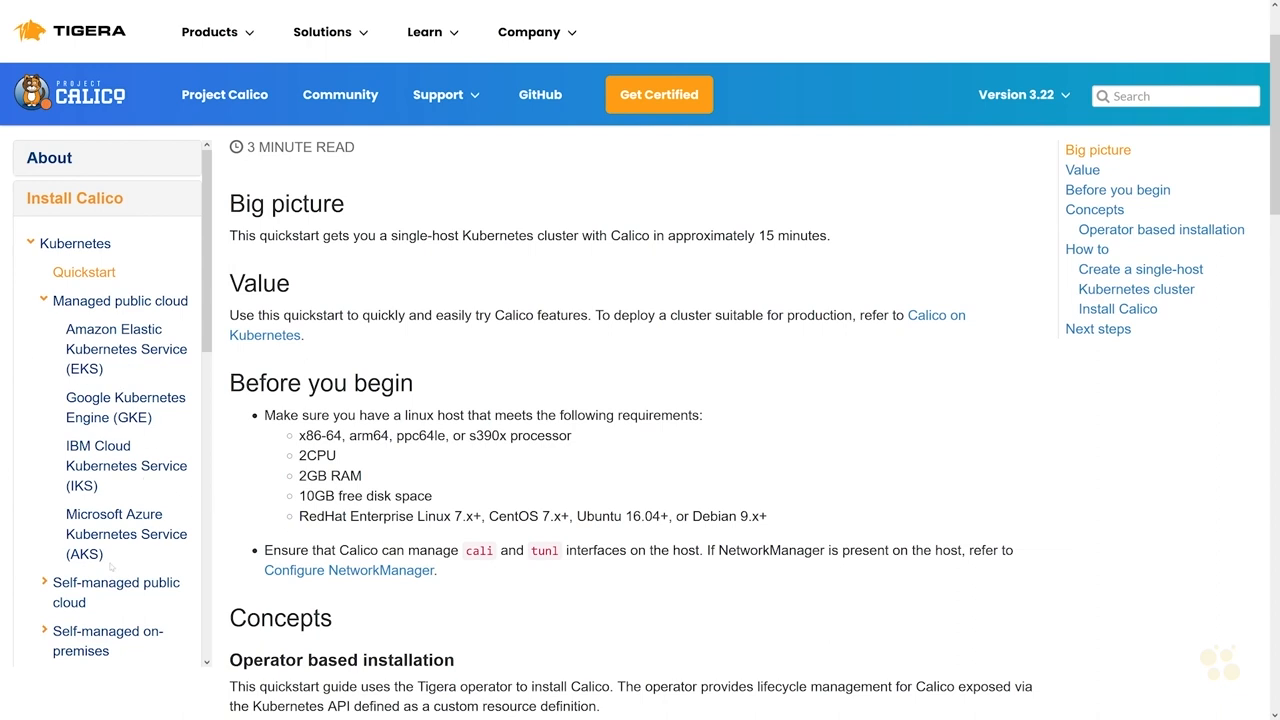
pyautogui.click(120, 300)
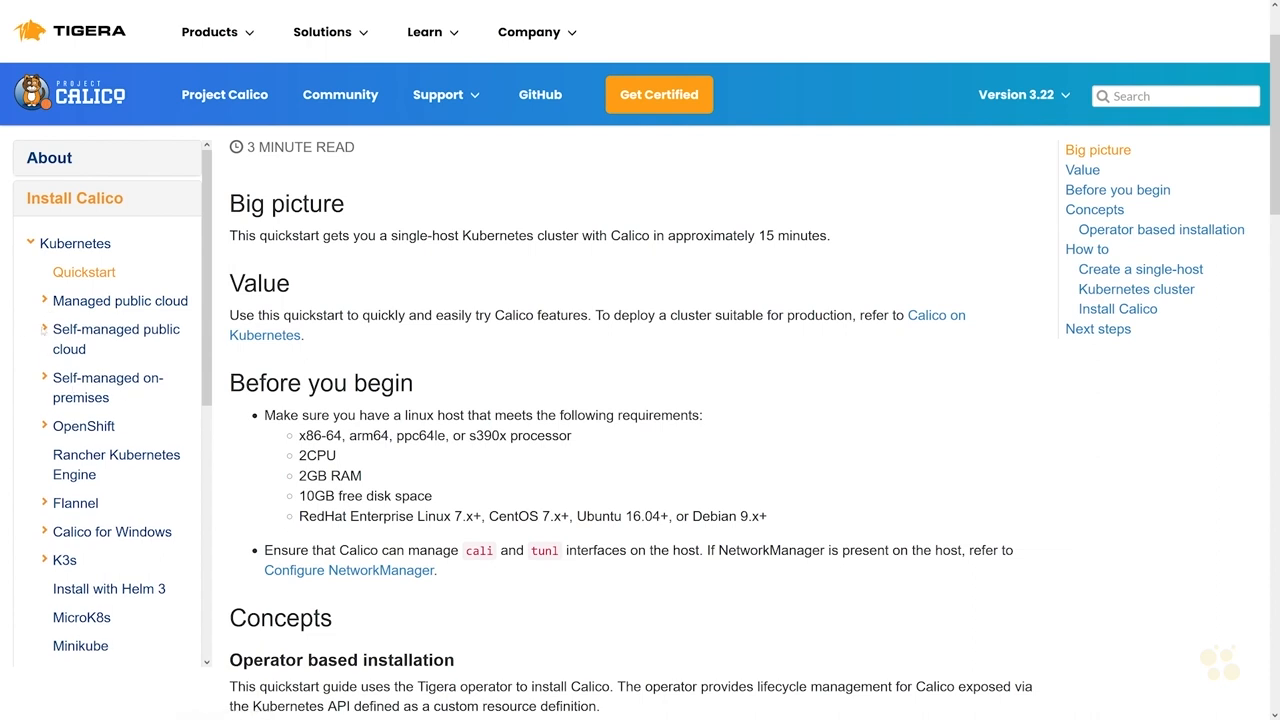
pyautogui.click(116, 338)
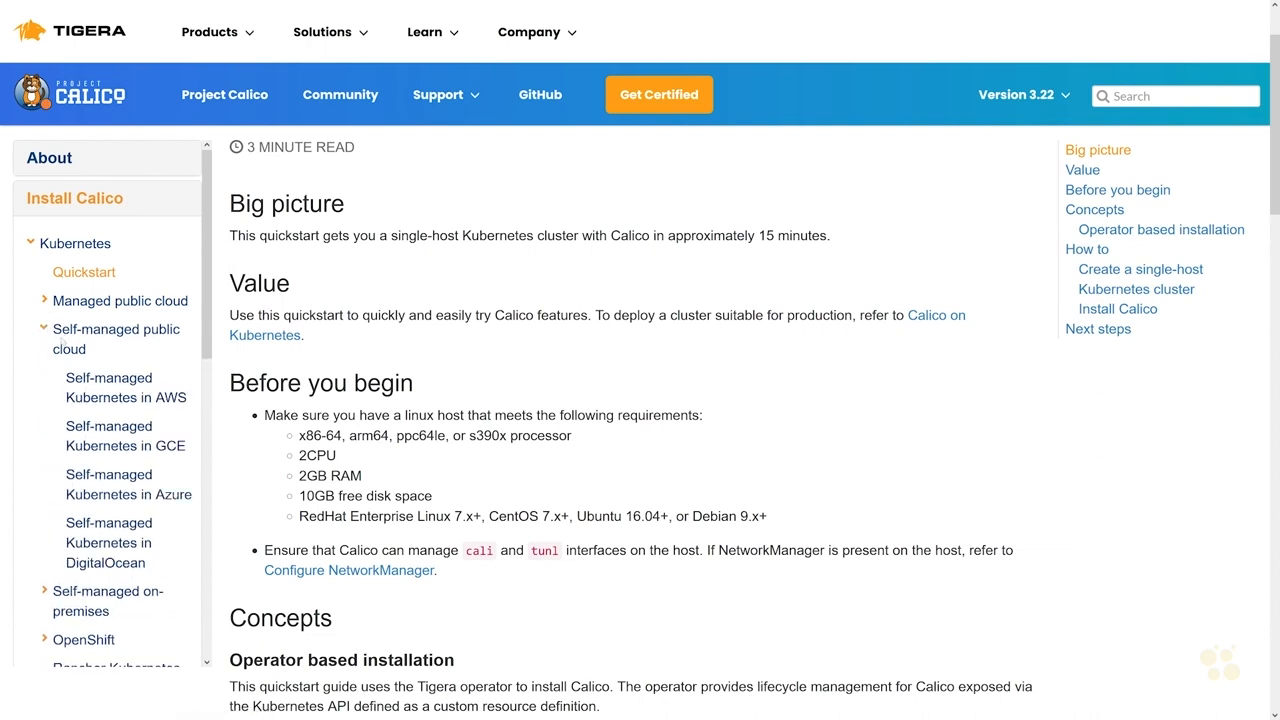
pyautogui.click(44, 330)
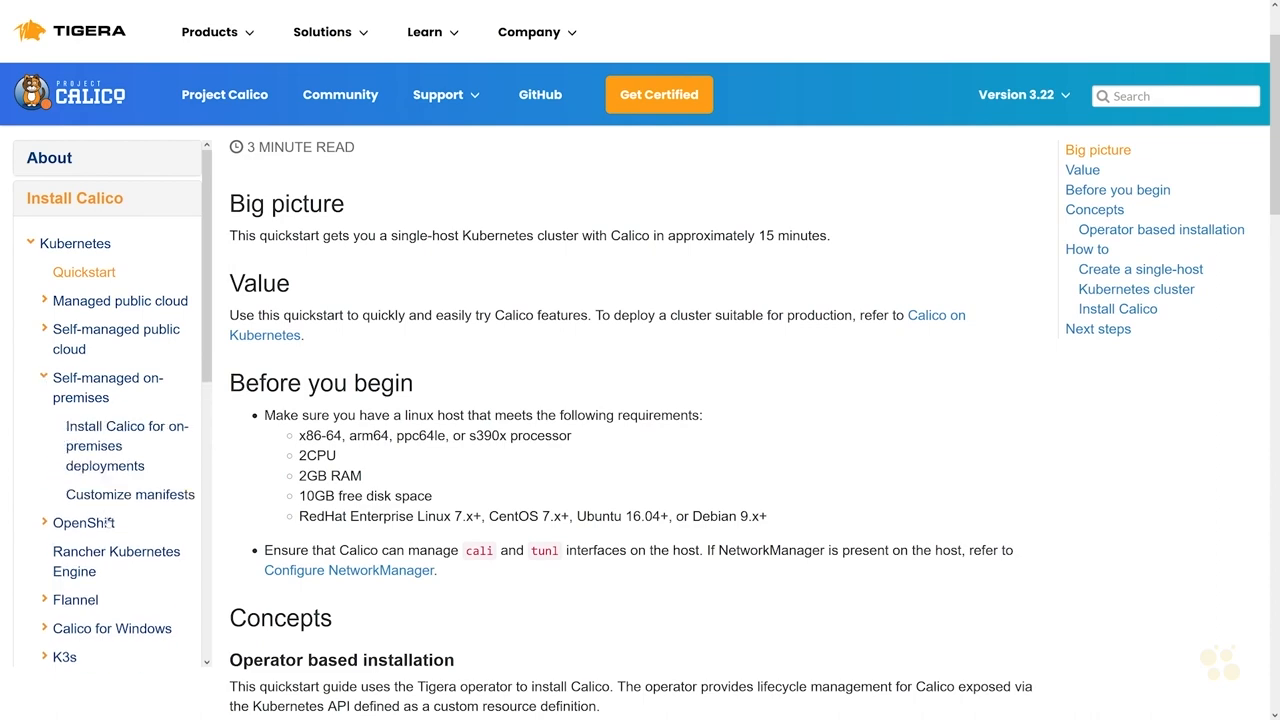
pyautogui.click(128, 444)
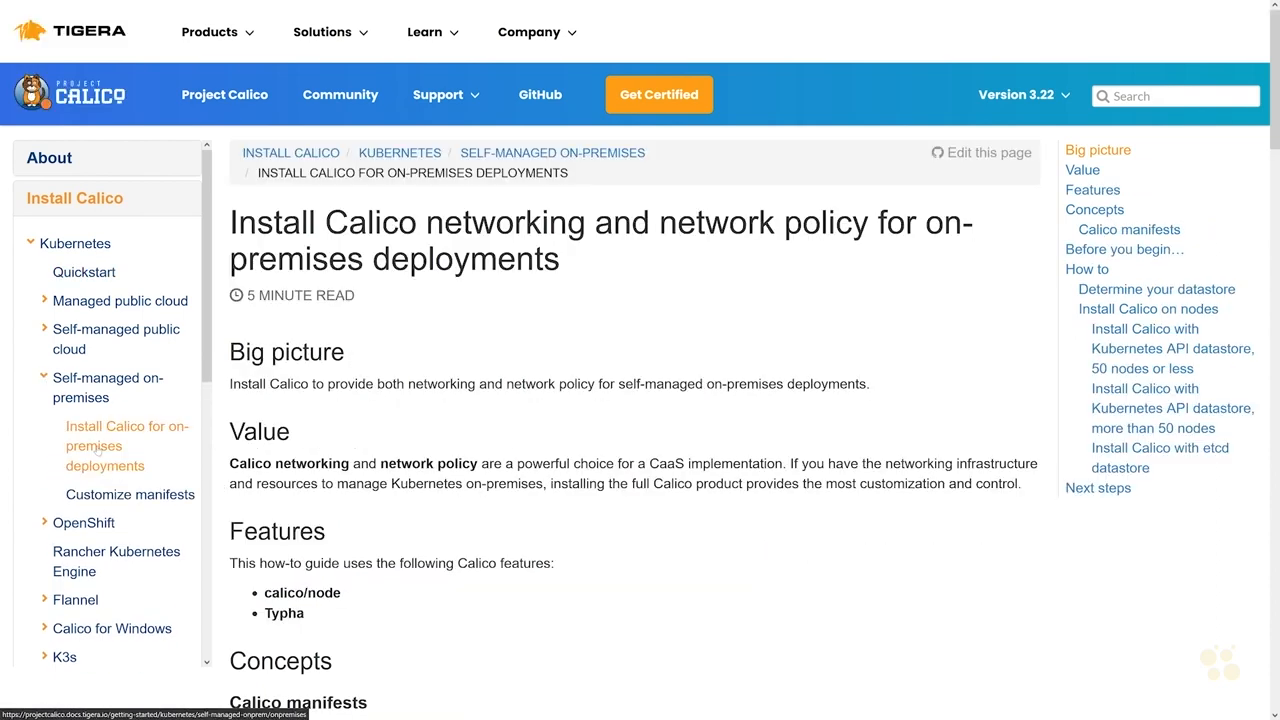
pyautogui.scroll(-3)
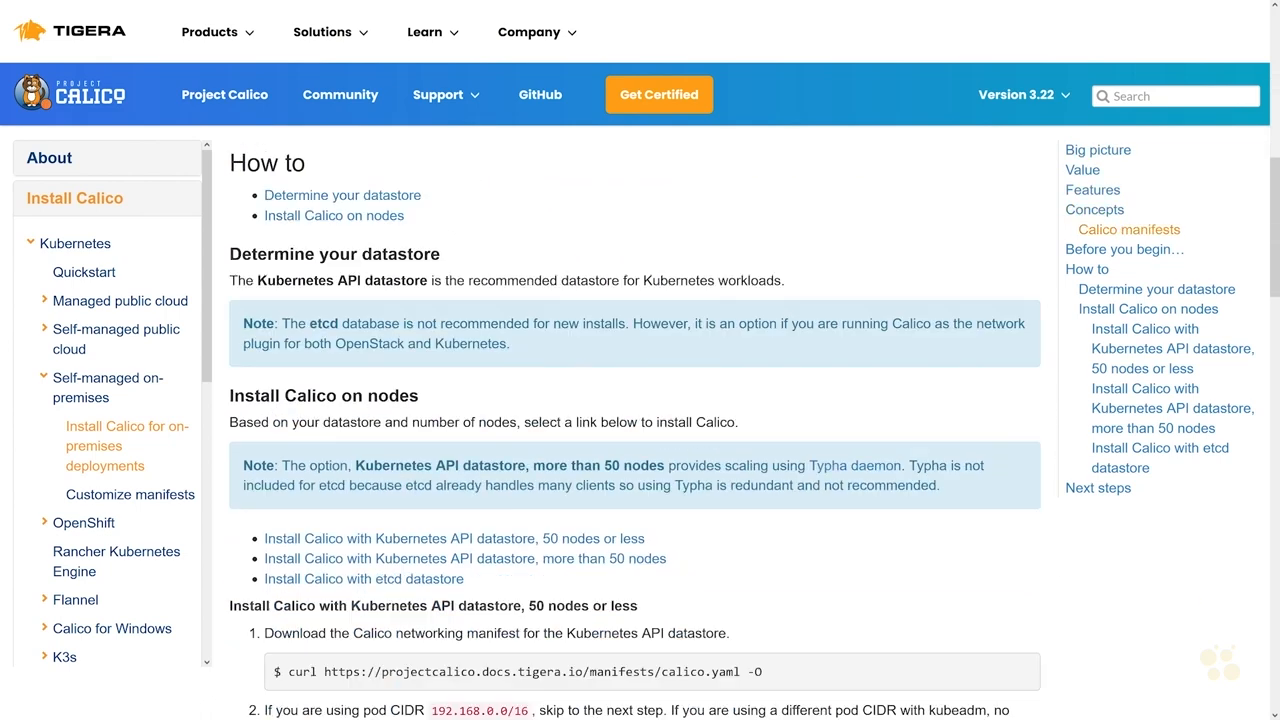
pyautogui.scroll(-3)
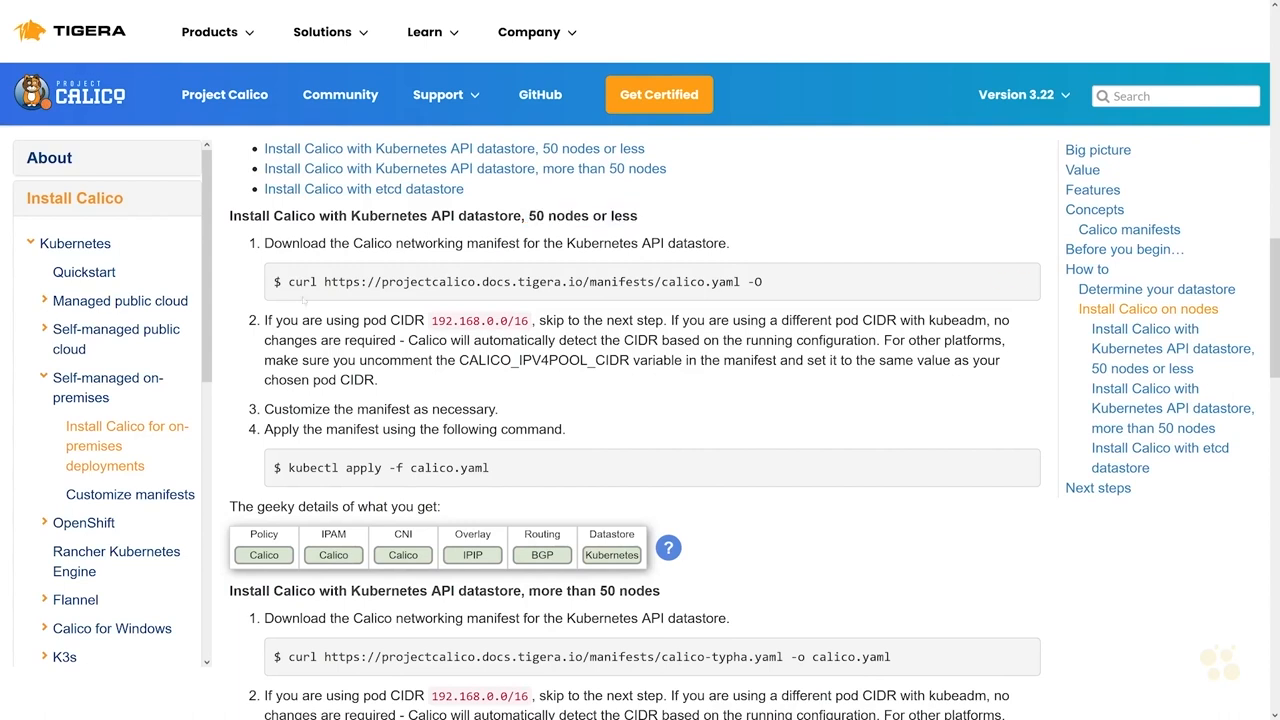
pyautogui.doubleClick(490, 280)
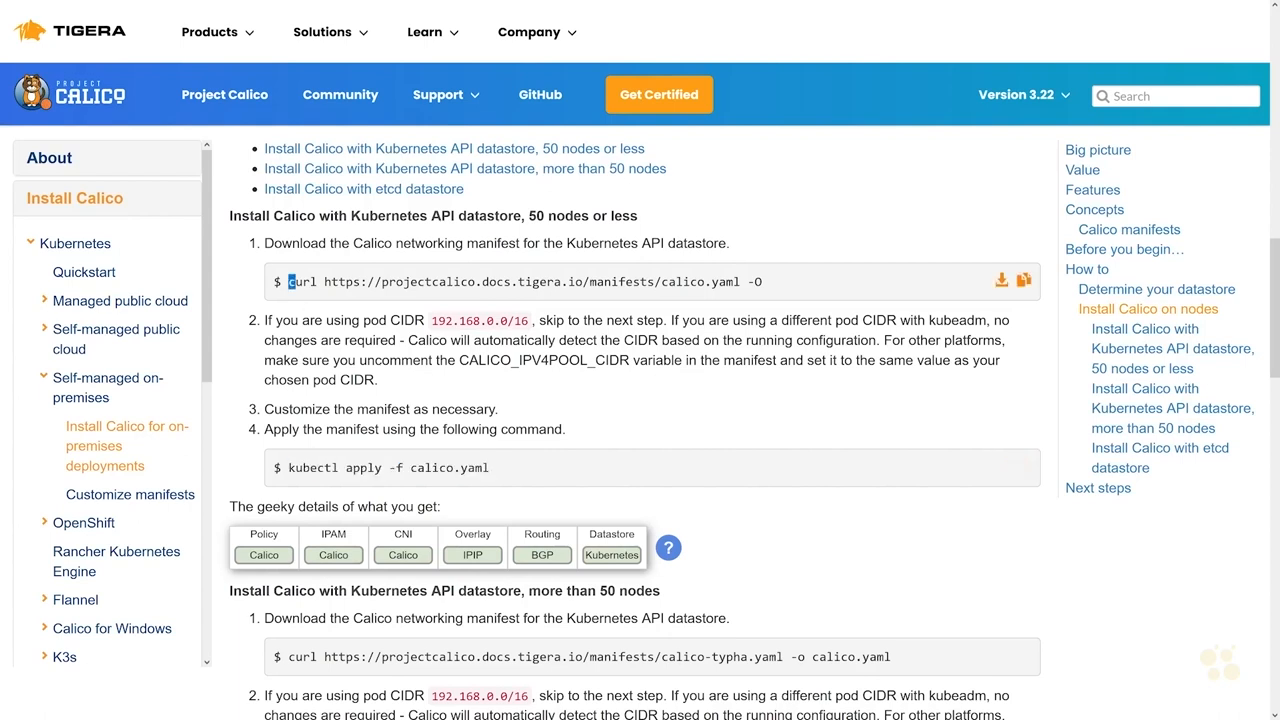
pyautogui.tripleClick(520, 280)
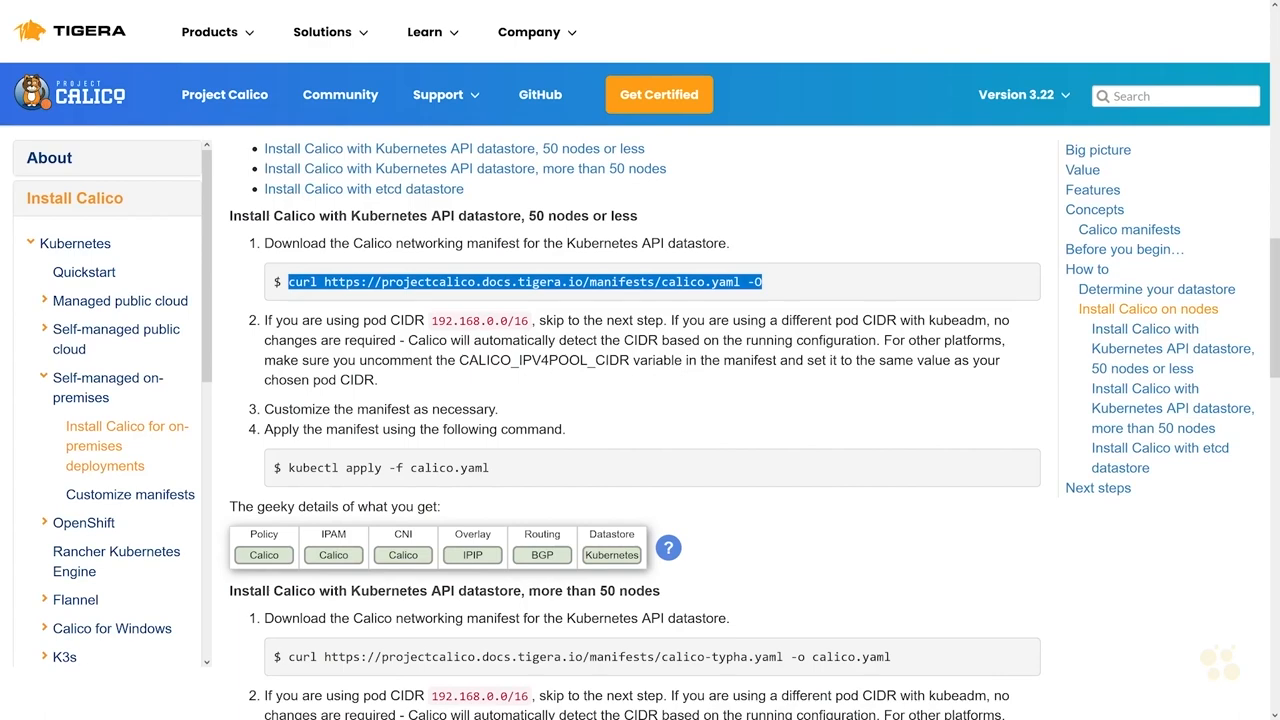
pyautogui.scroll(-3)
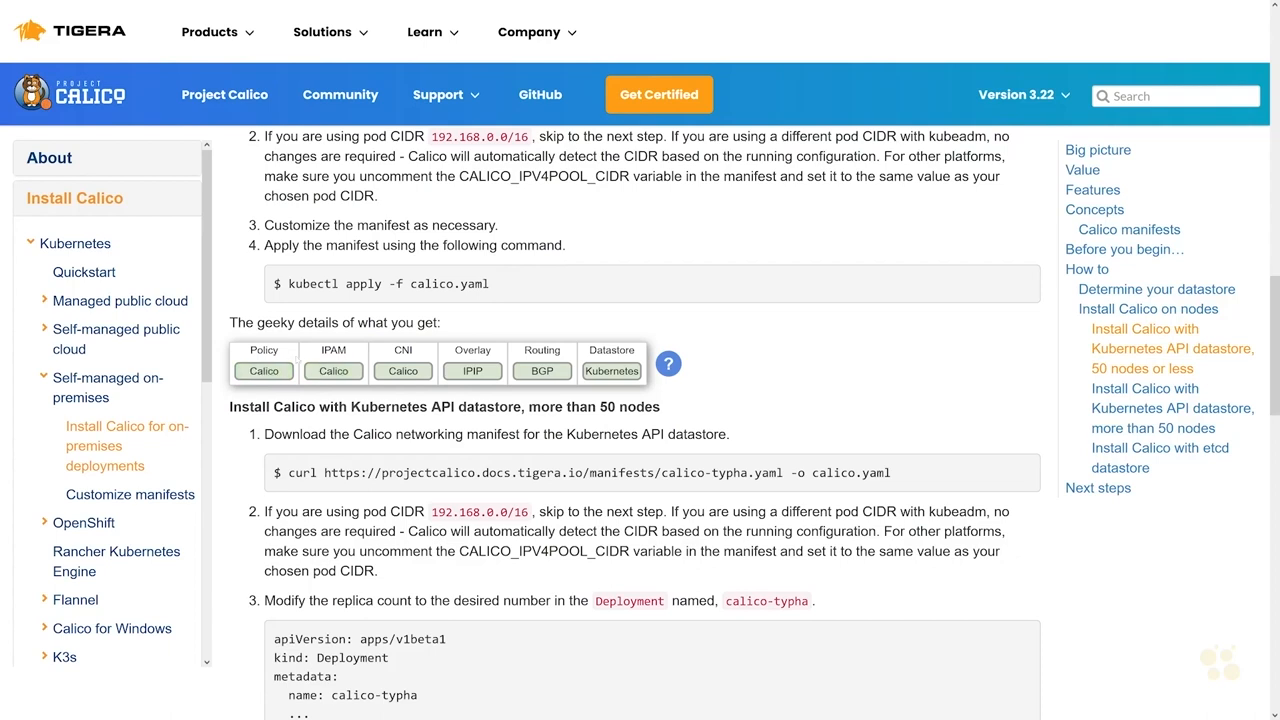
pyautogui.click(332, 370)
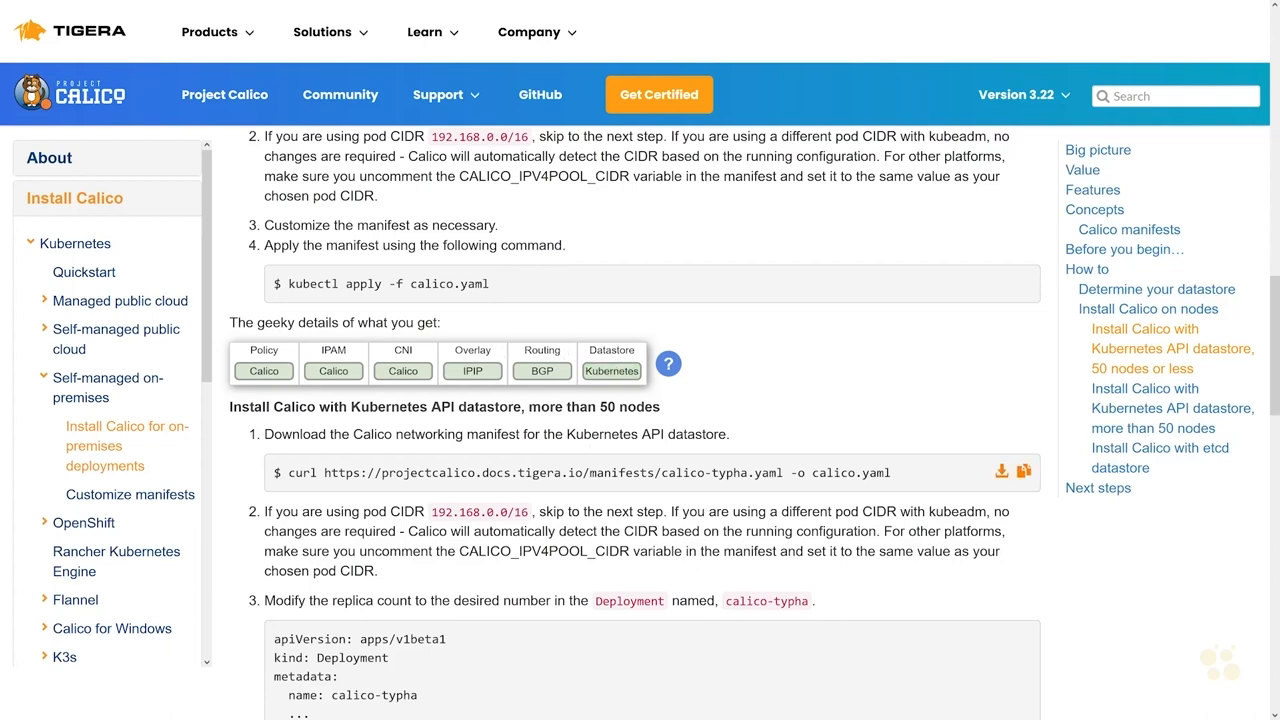
pyautogui.scroll(3)
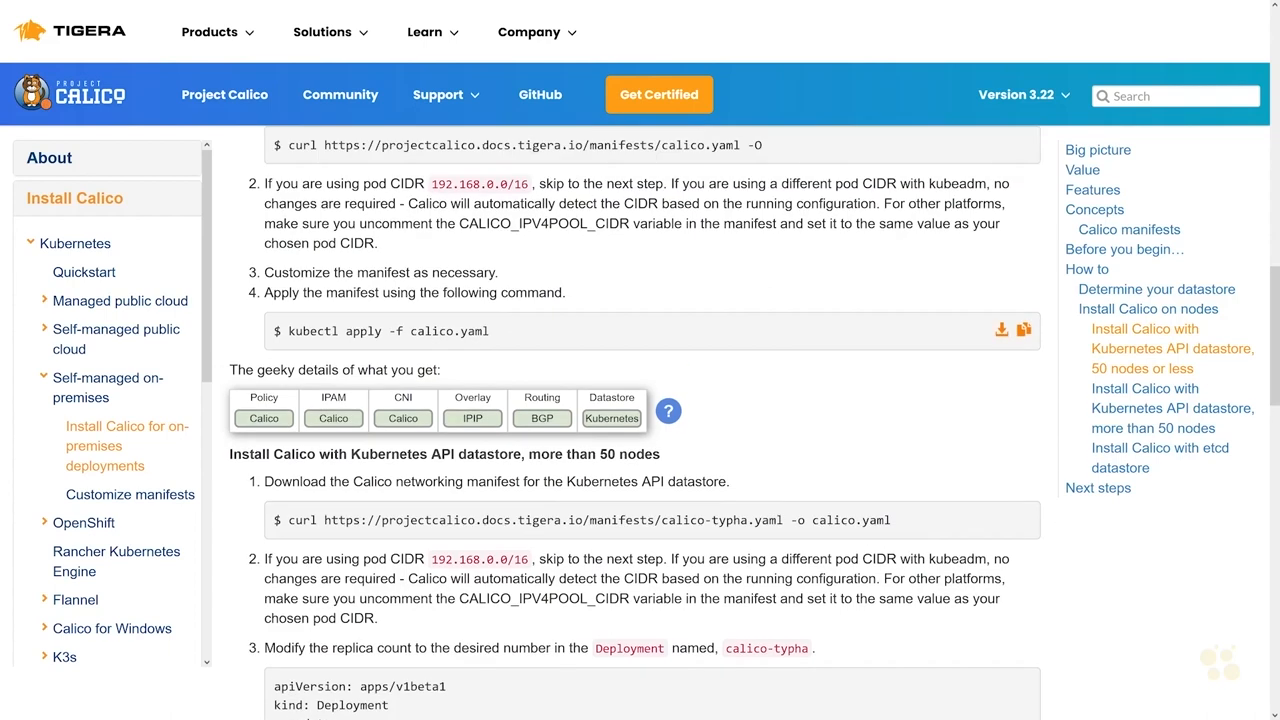
pyautogui.scroll(3)
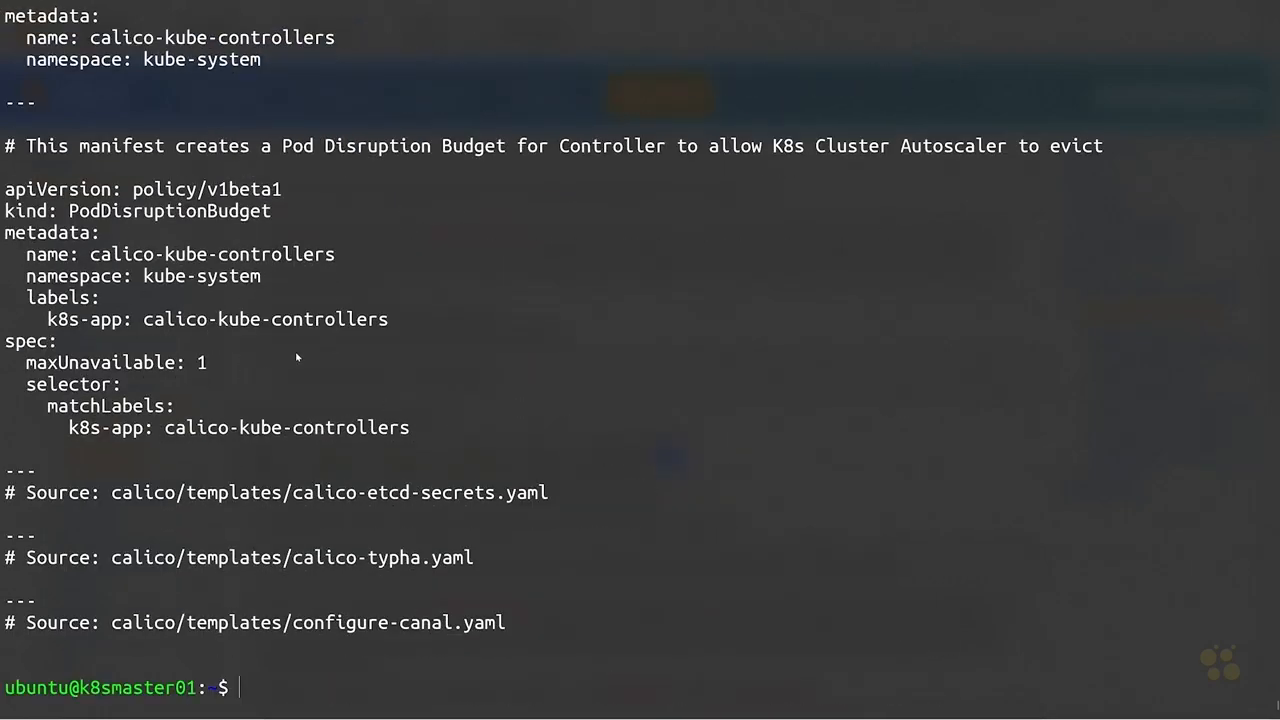
# - Read through calico.yaml, highlighting kinds such as ClusterRoleBinding among its DaemonSet and RBAC resources
pyautogui.scroll(3)
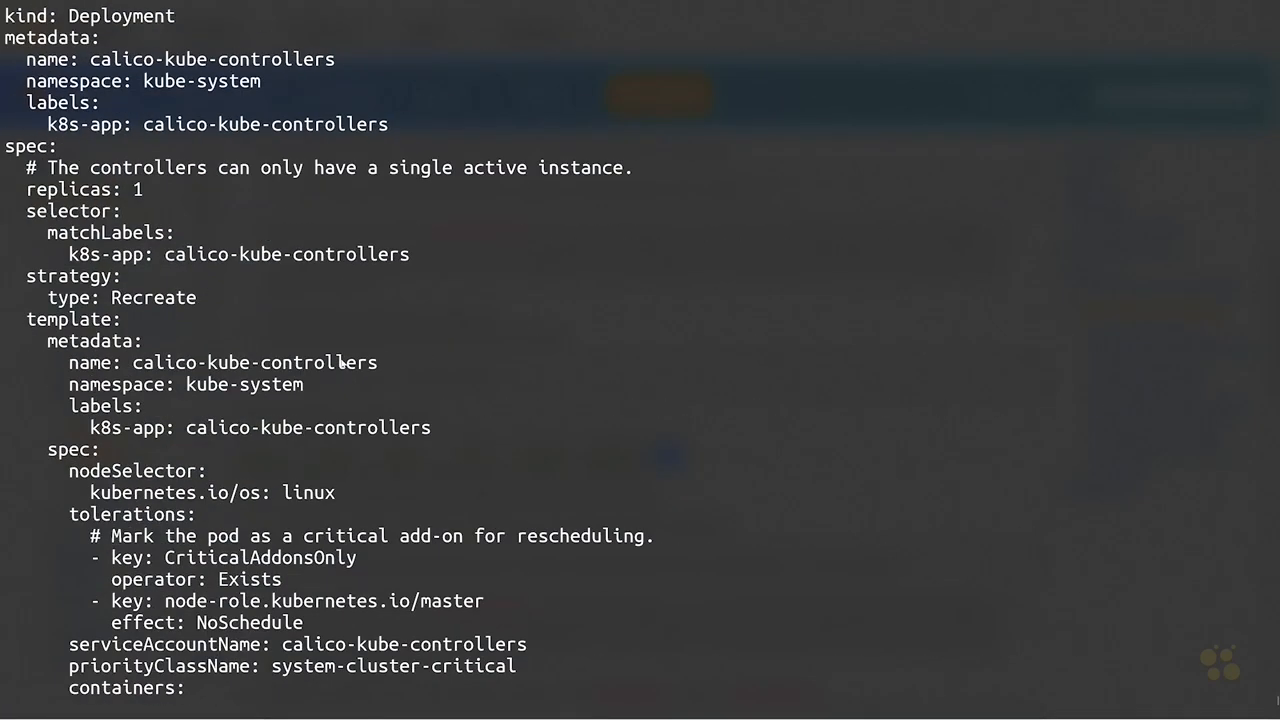
pyautogui.scroll(3)
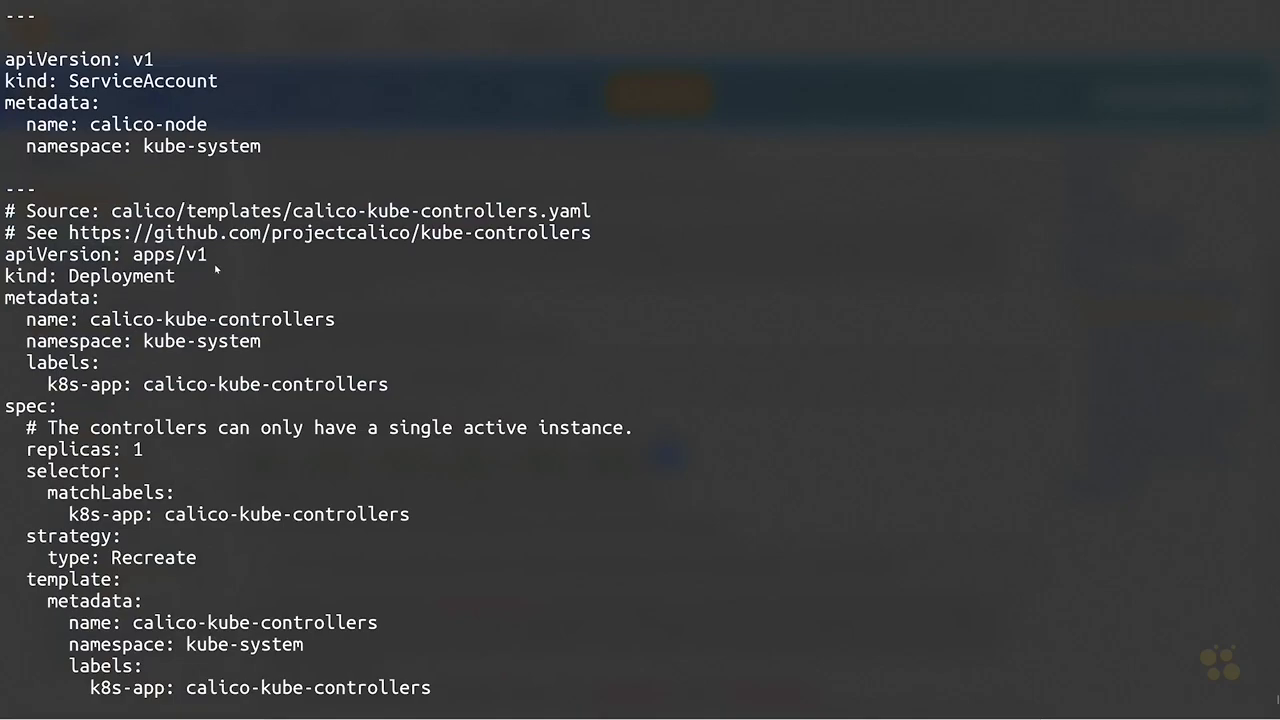
pyautogui.scroll(-3)
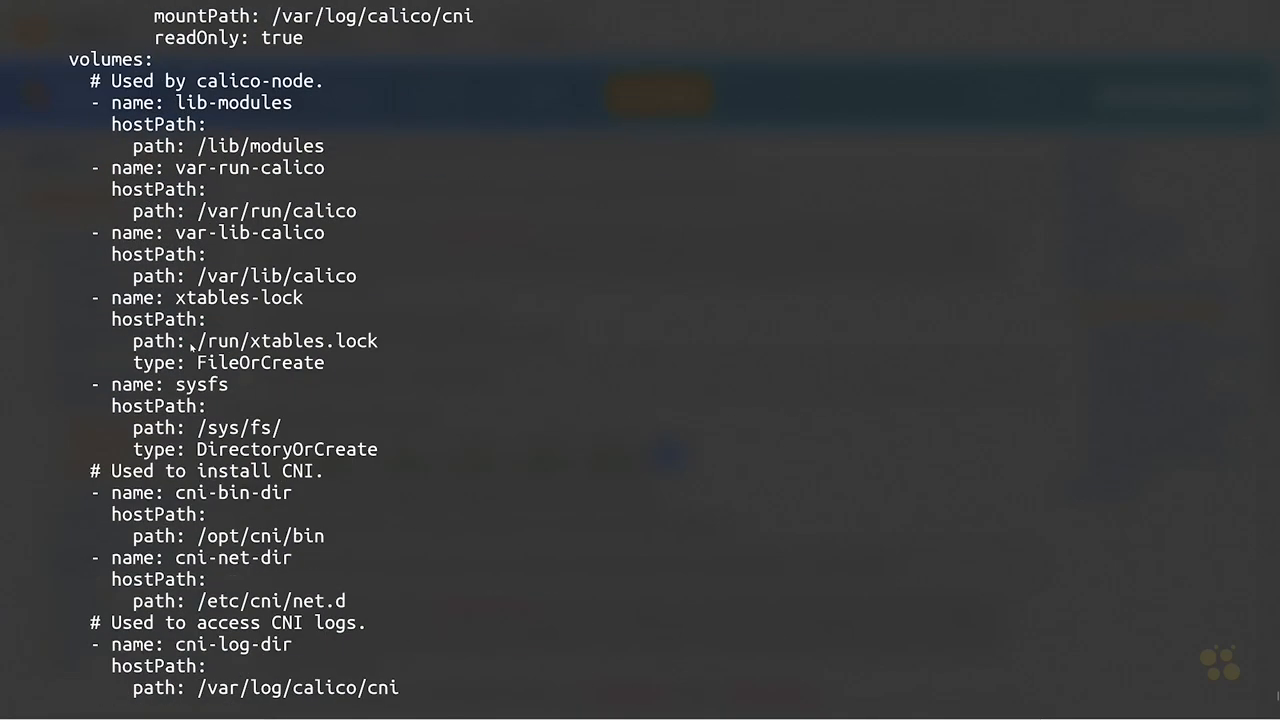
pyautogui.scroll(3)
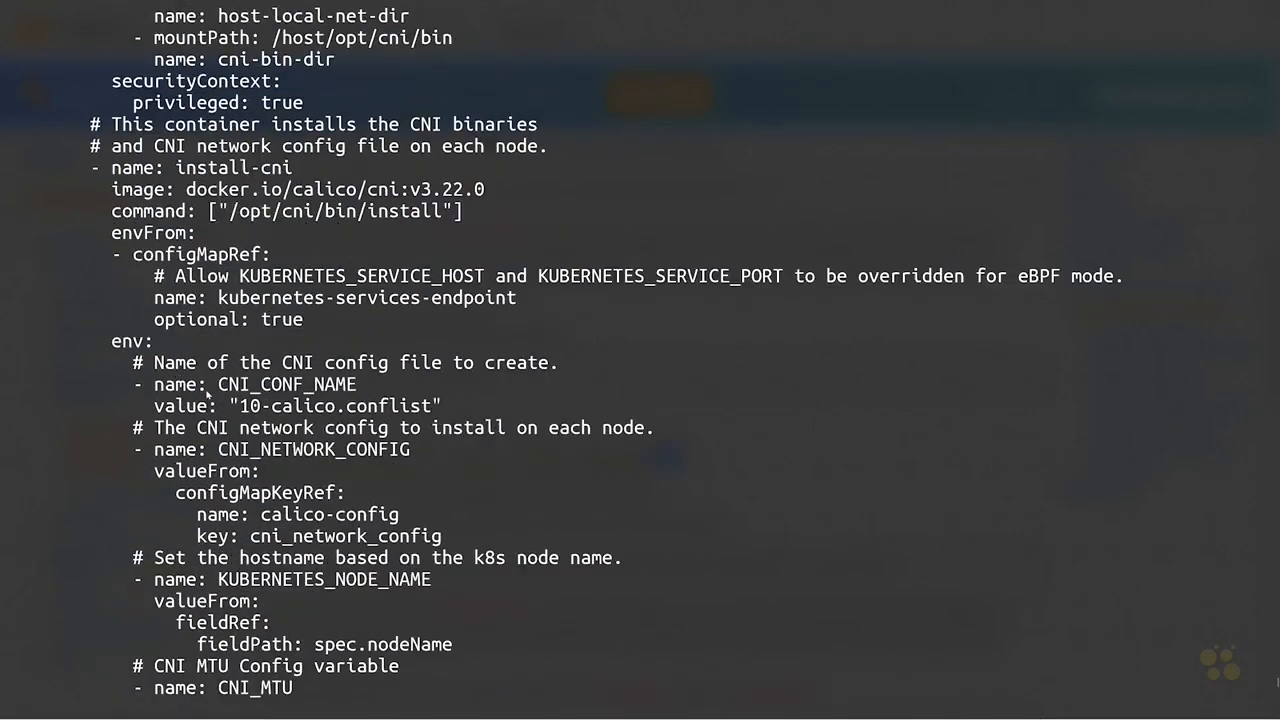
pyautogui.scroll(3)
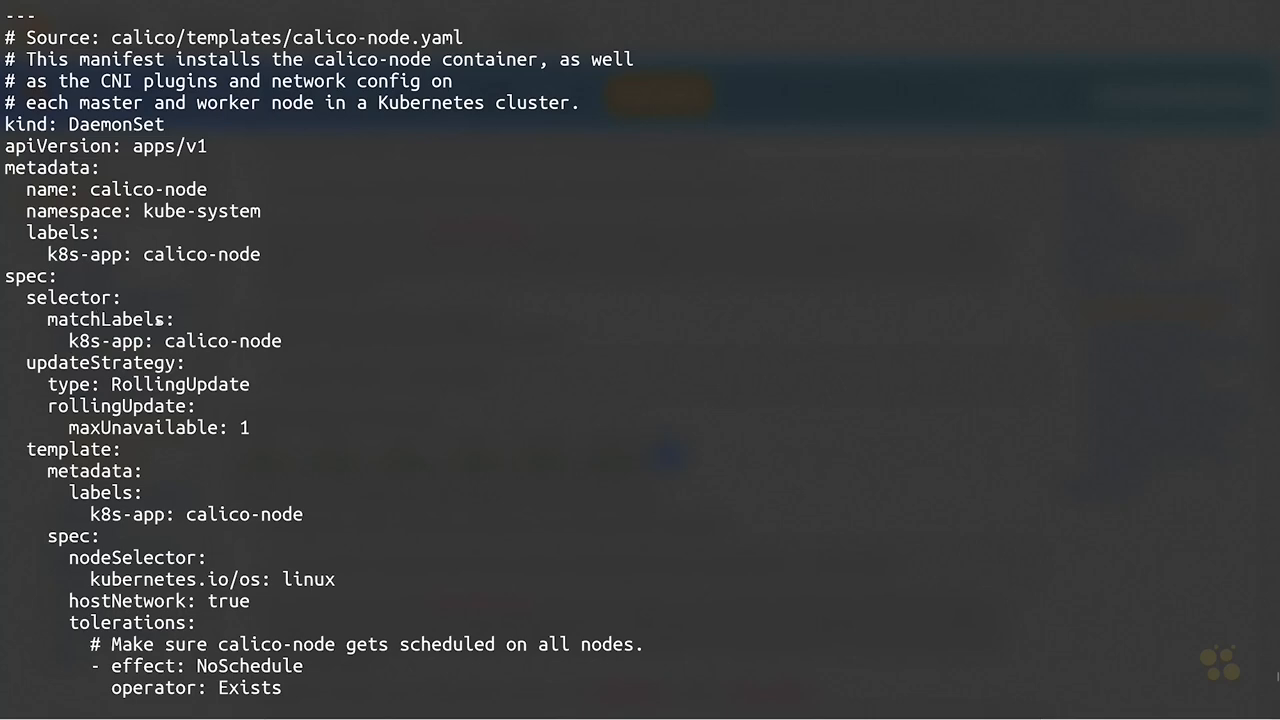
pyautogui.scroll(3)
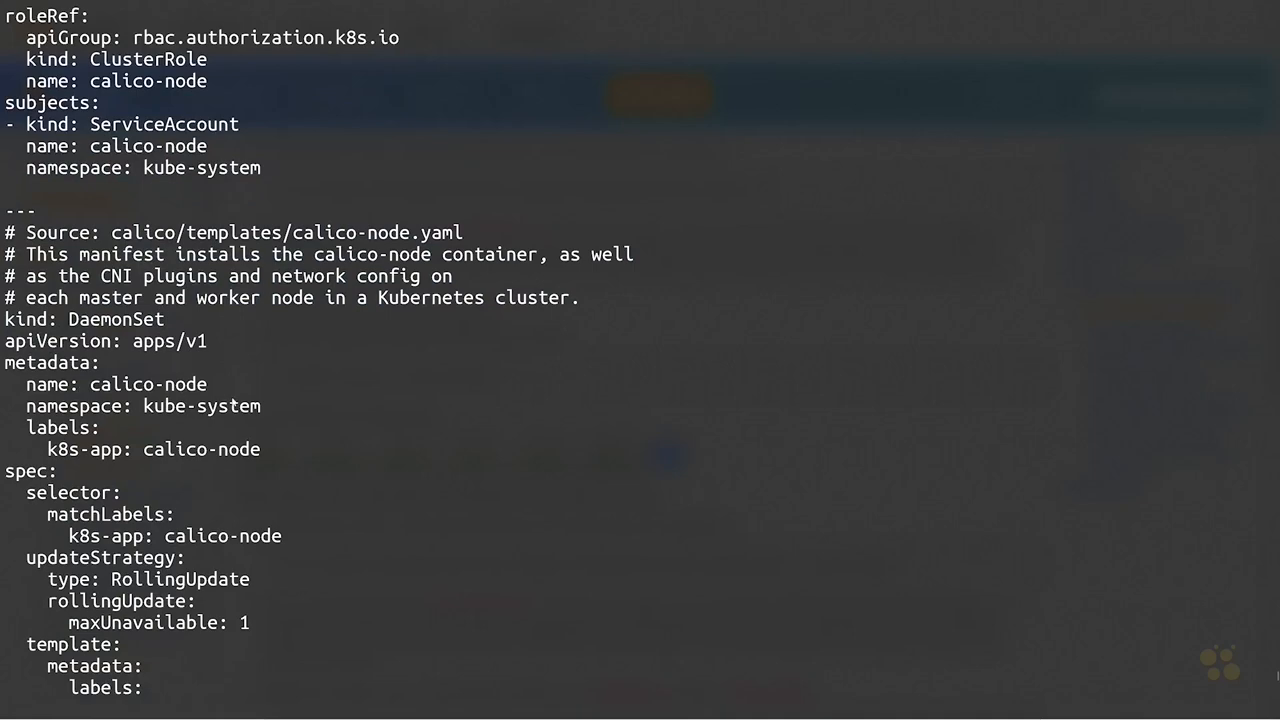
pyautogui.doubleClick(148, 384)
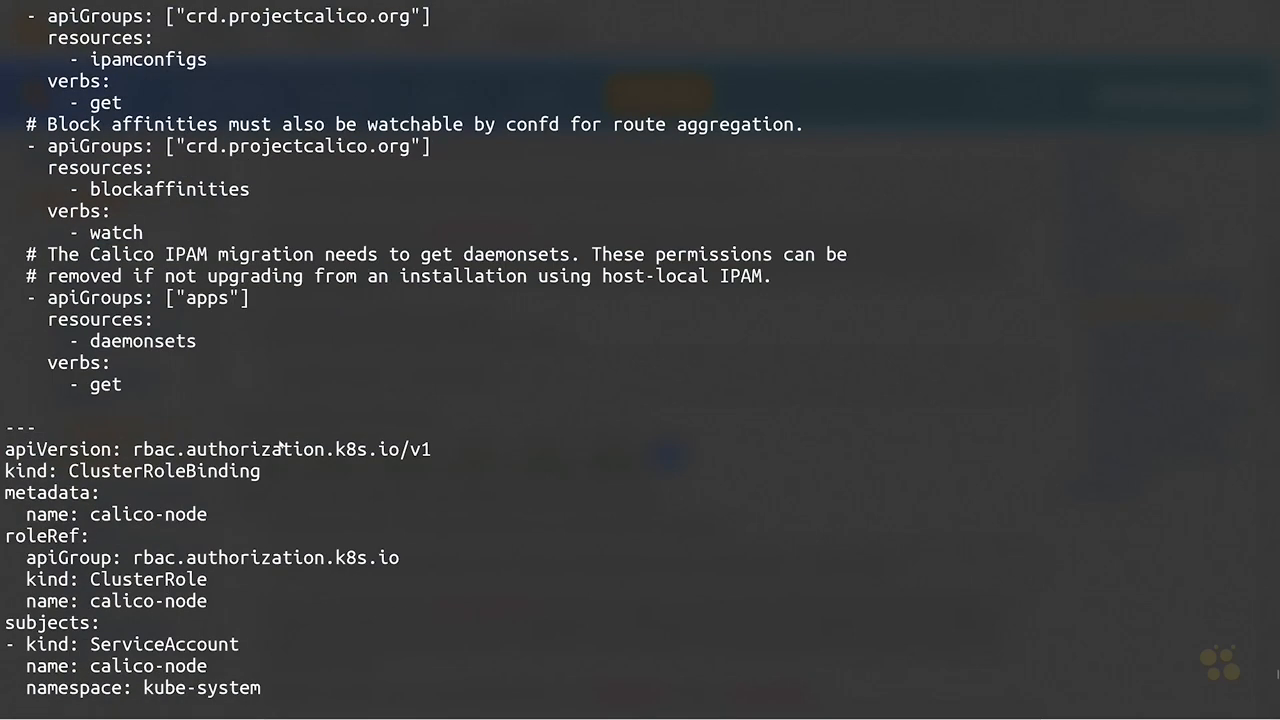
pyautogui.doubleClick(164, 472)
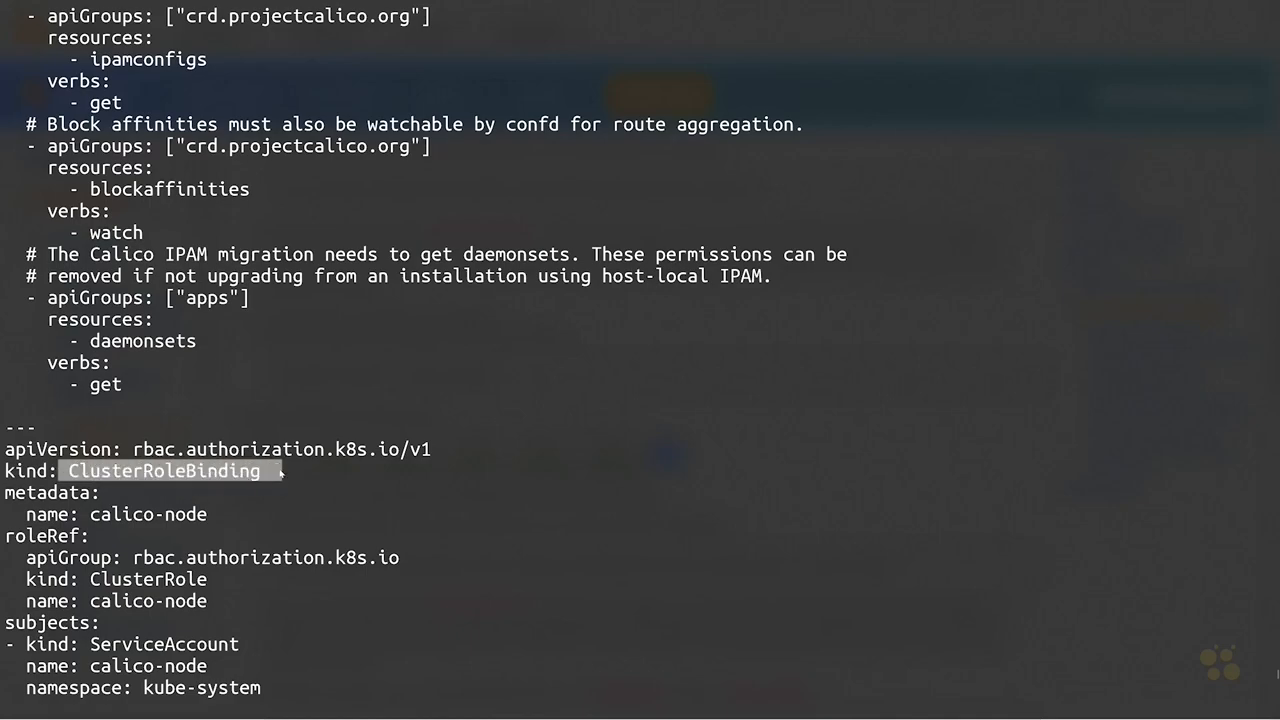
pyautogui.scroll(3)
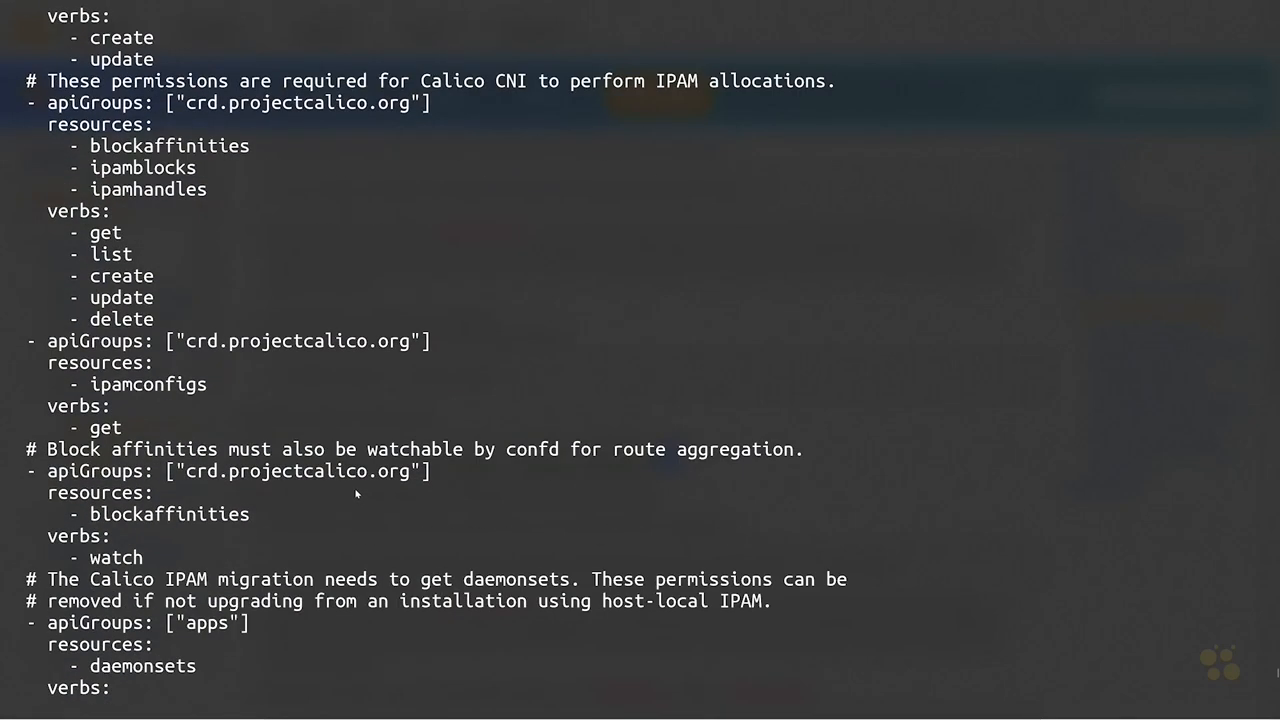
pyautogui.scroll(-3)
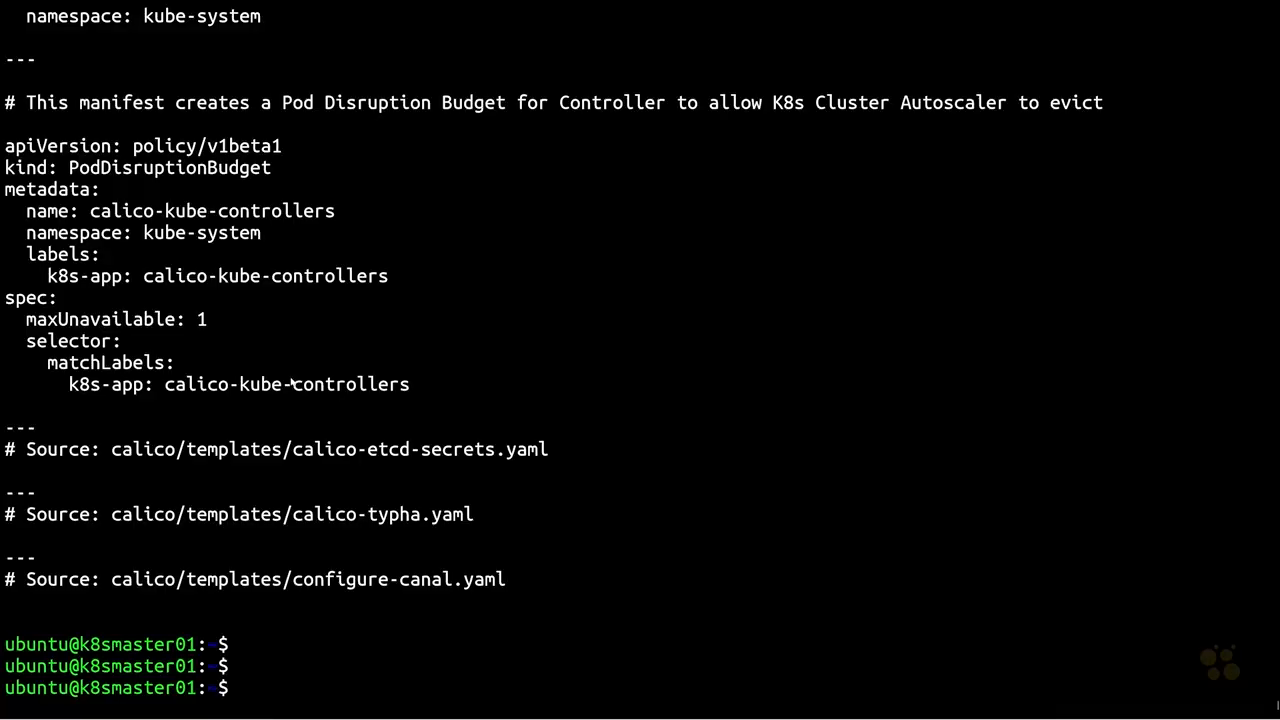
# - Run kubectl apply -f calico.yaml to create the Calico CRDs, RBAC, DaemonSet and controllers
pyautogui.write('kubectl apply -f calico.yaml')
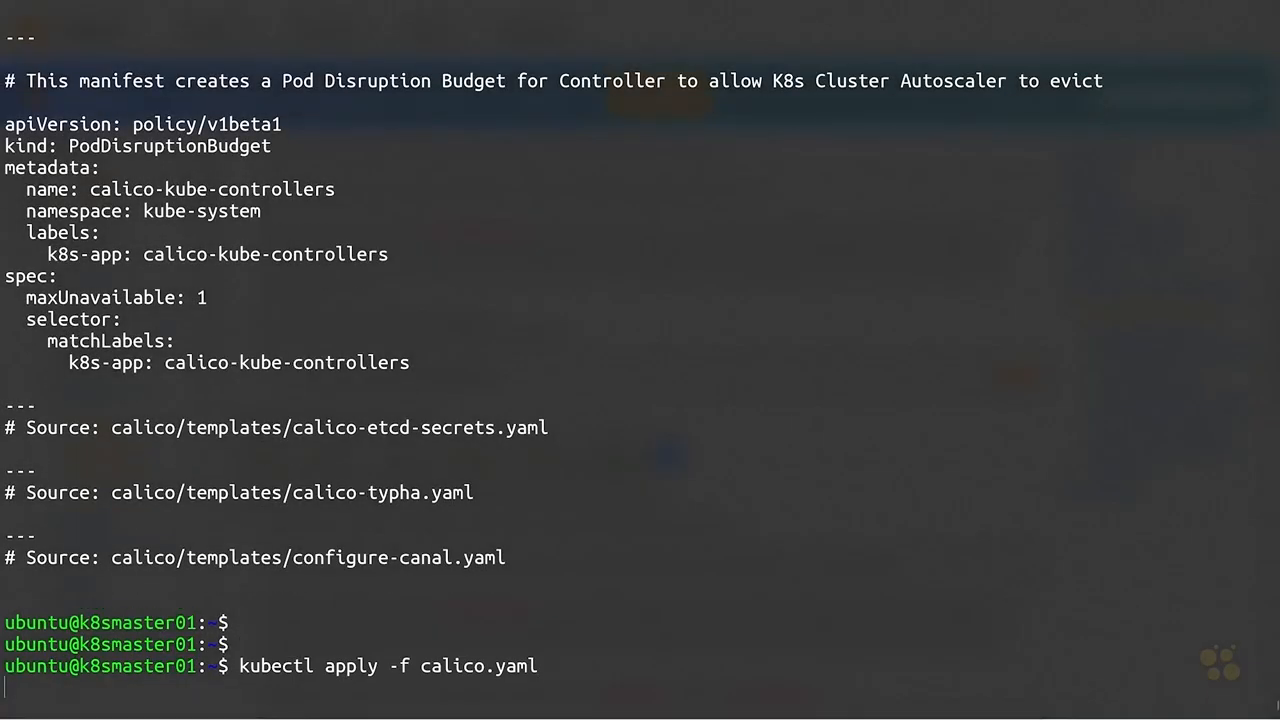
pyautogui.press('Return')
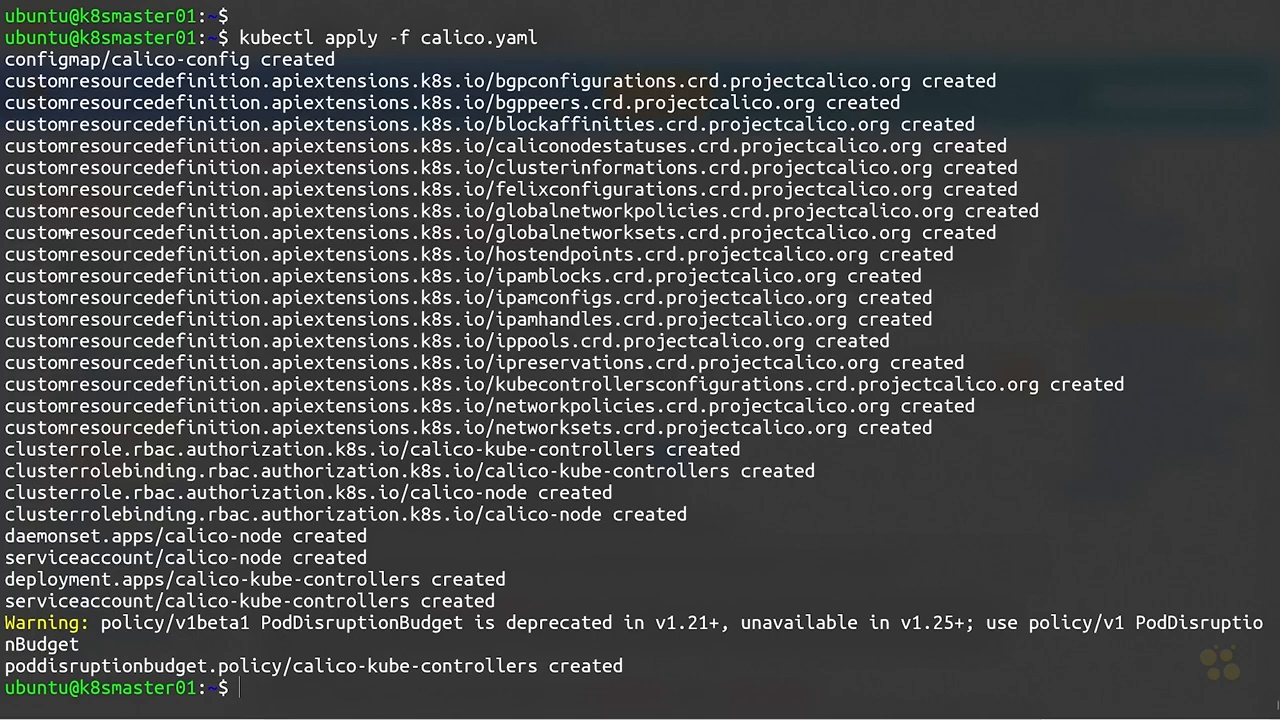
pyautogui.write('kubectl apply -f calico.yaml')
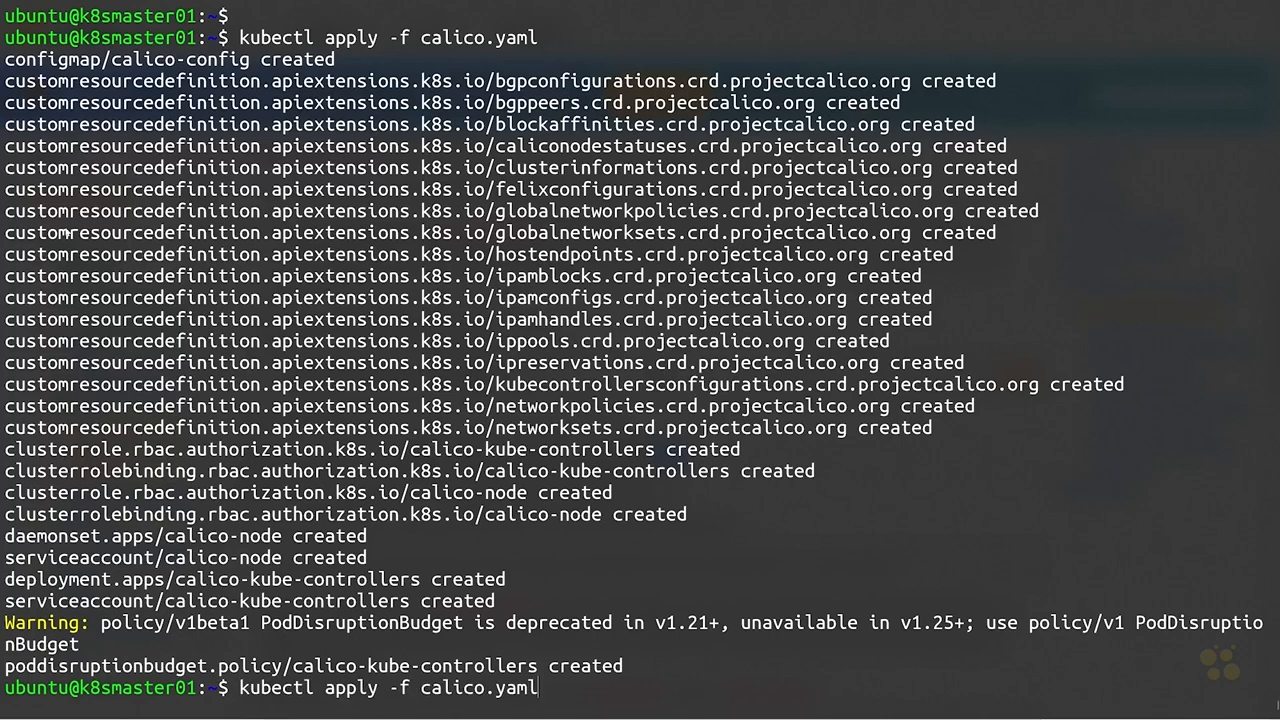
pyautogui.write('kubectl get all --namespace kube-system')
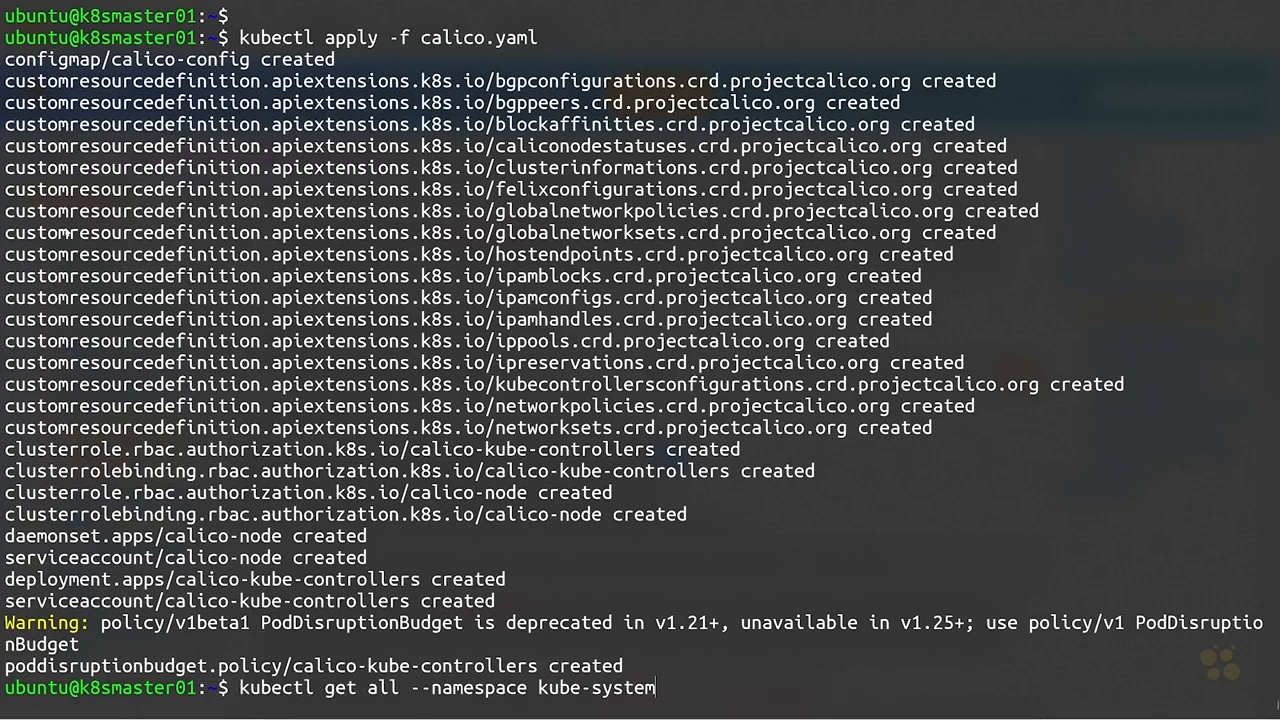
# - Run kubectl get all --namespace kube-system and mark the Calico and CoreDNS pods all 1/1 Running
pyautogui.press('Return')
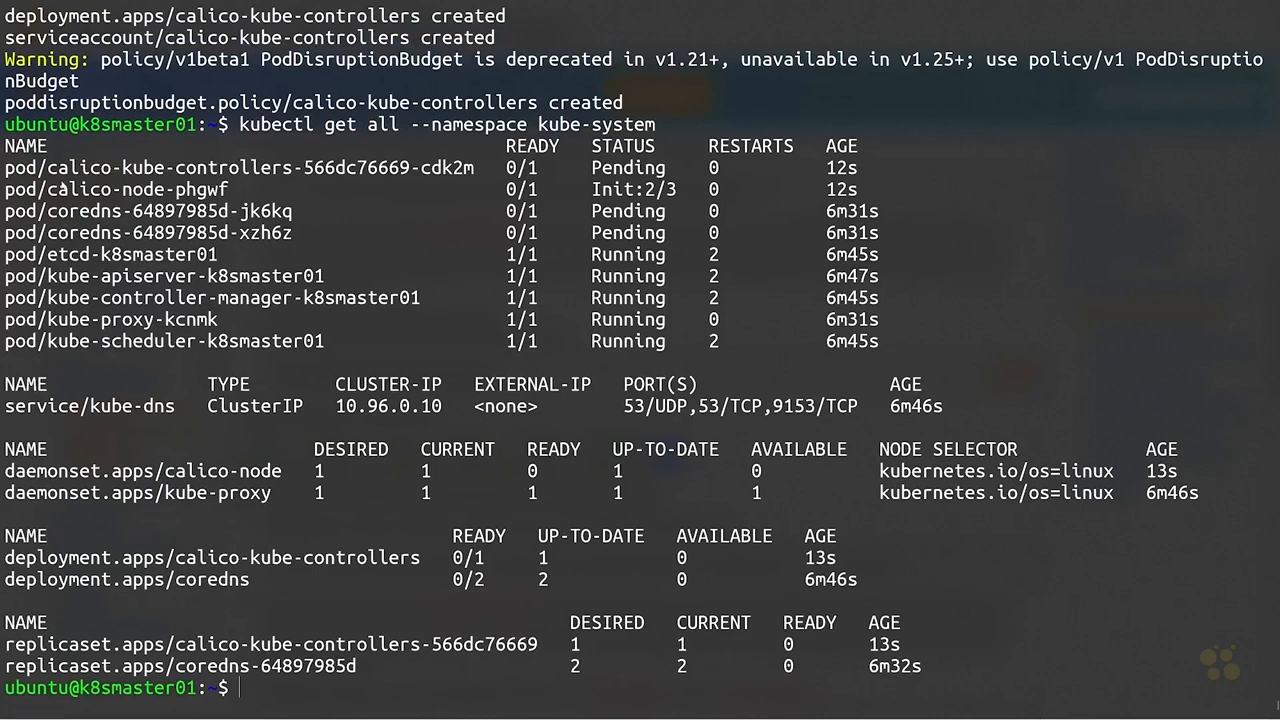
pyautogui.moveTo(304, 490)
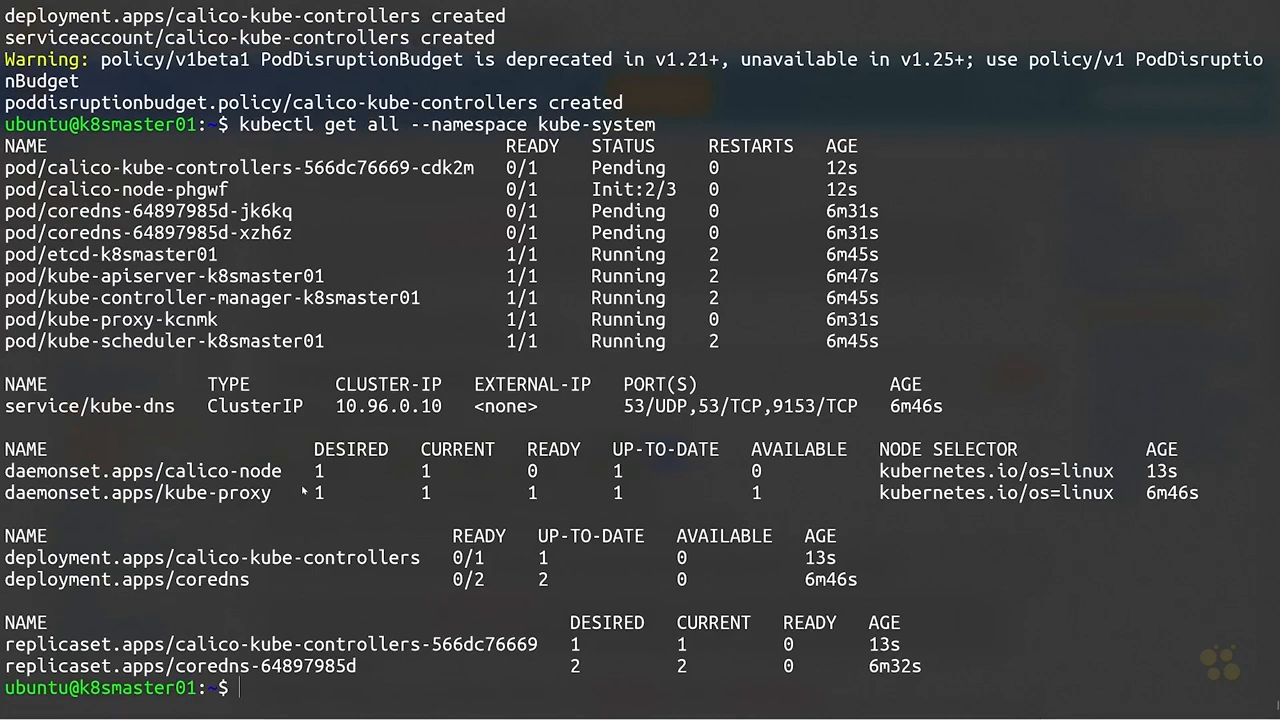
pyautogui.moveTo(142, 164)
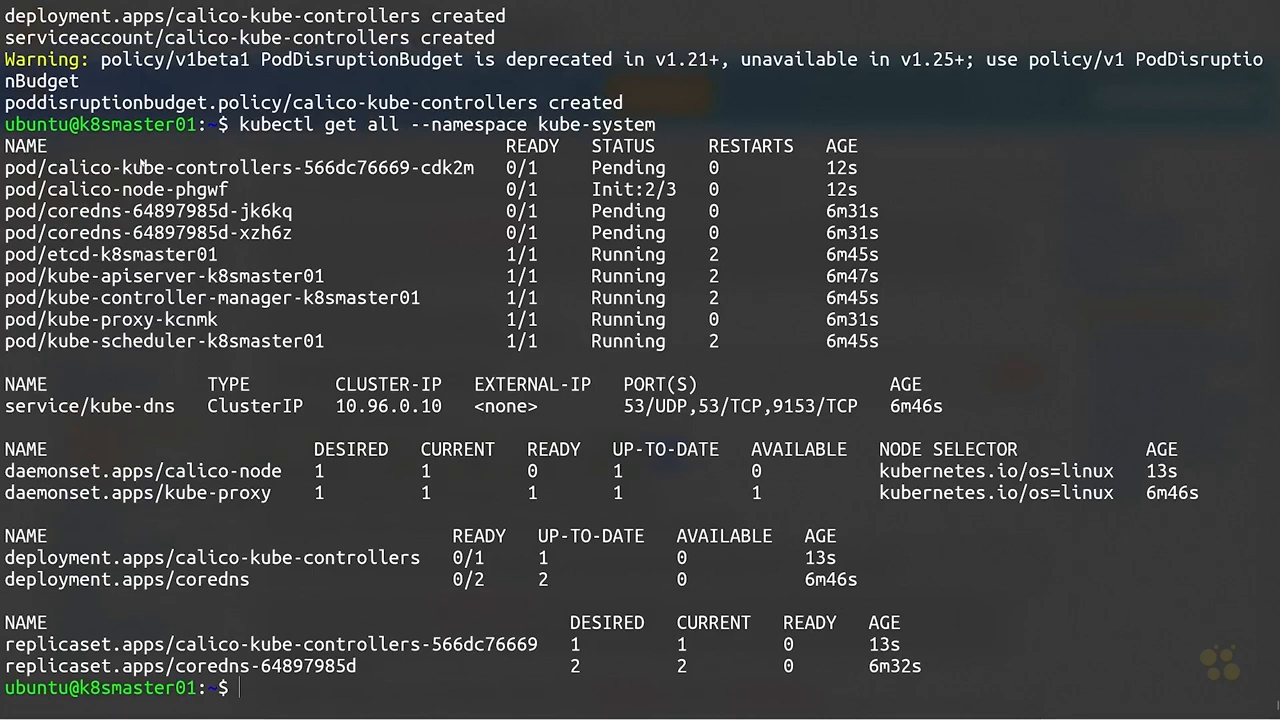
pyautogui.moveTo(360, 232)
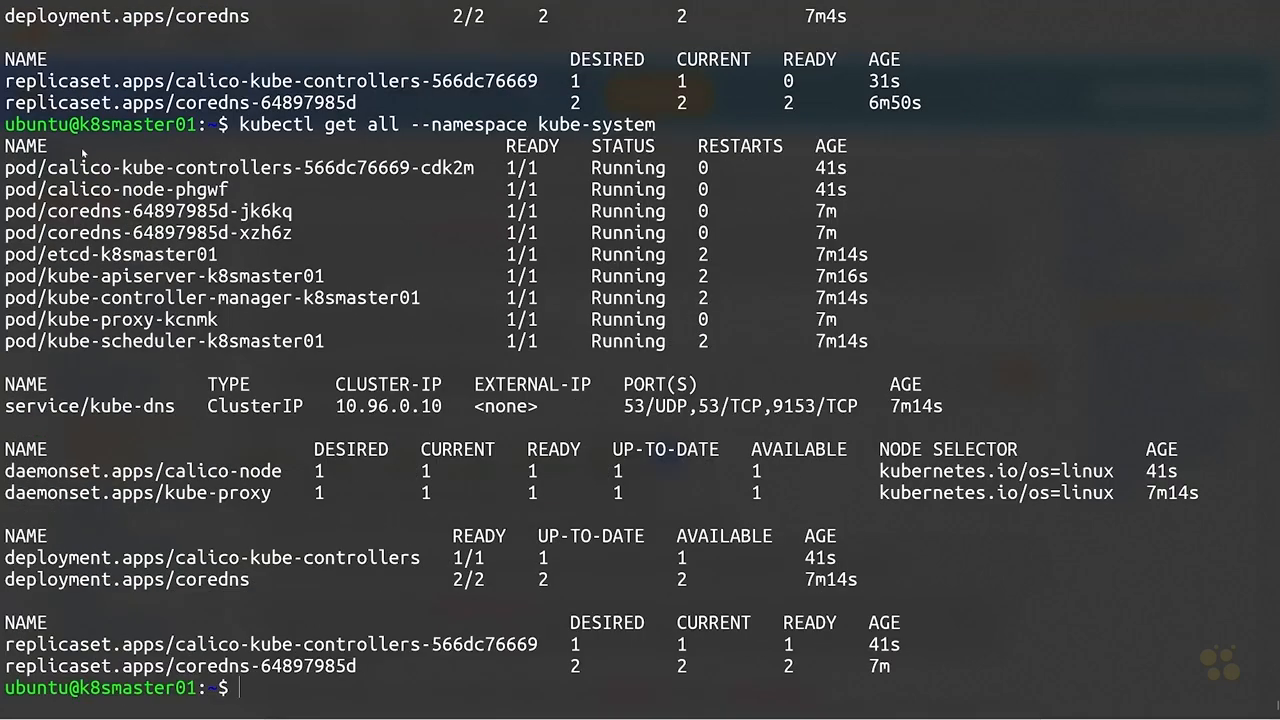
pyautogui.moveTo(10, 168); pyautogui.dragTo(890, 340)
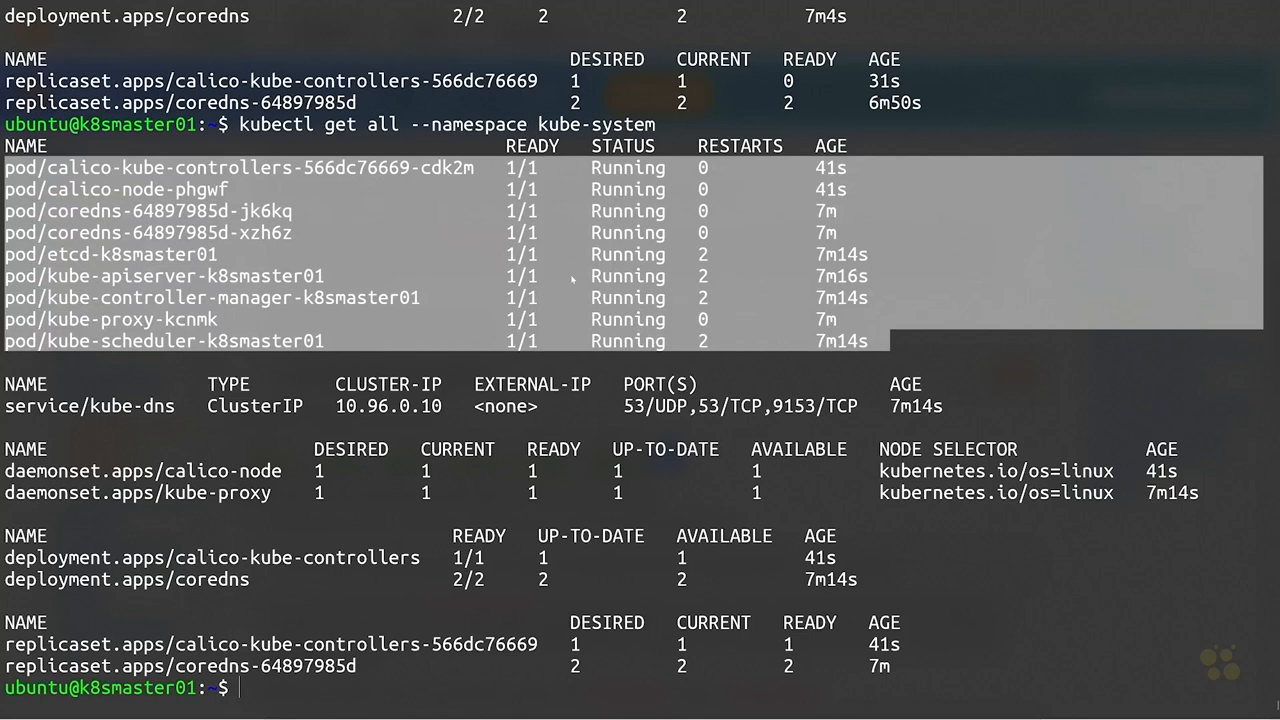
pyautogui.moveTo(288, 262)
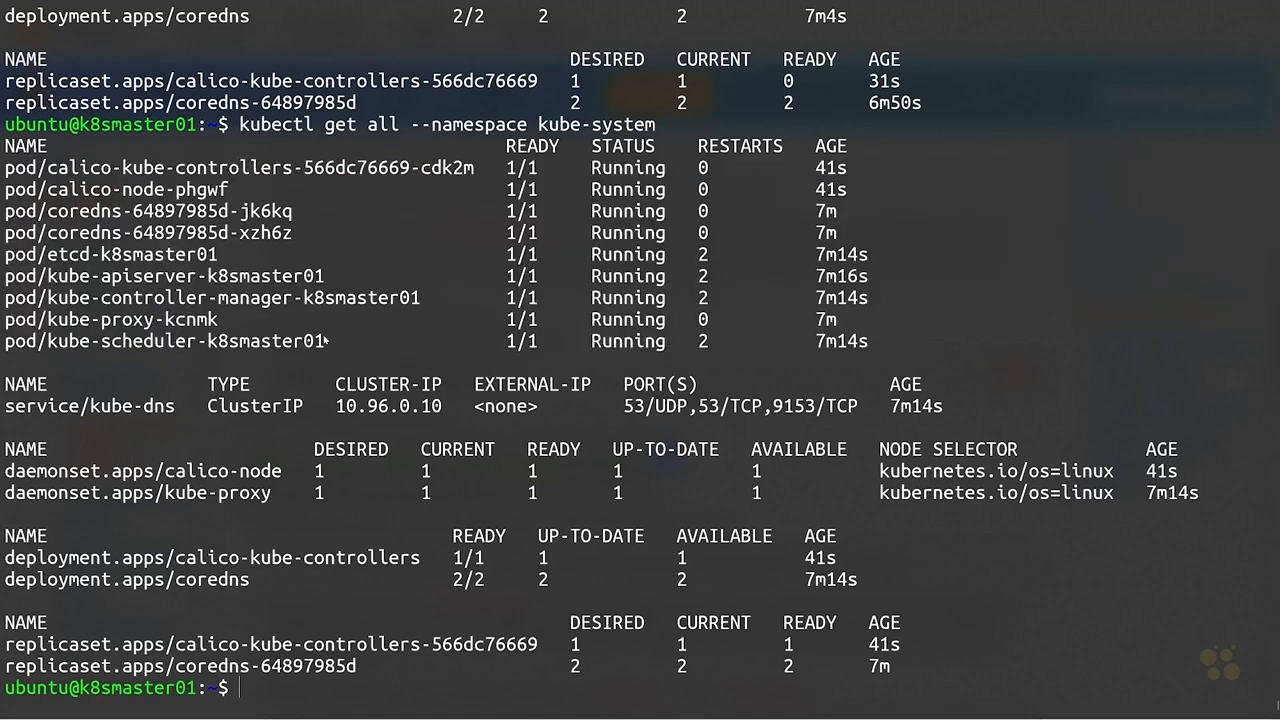
pyautogui.moveTo(330, 512)
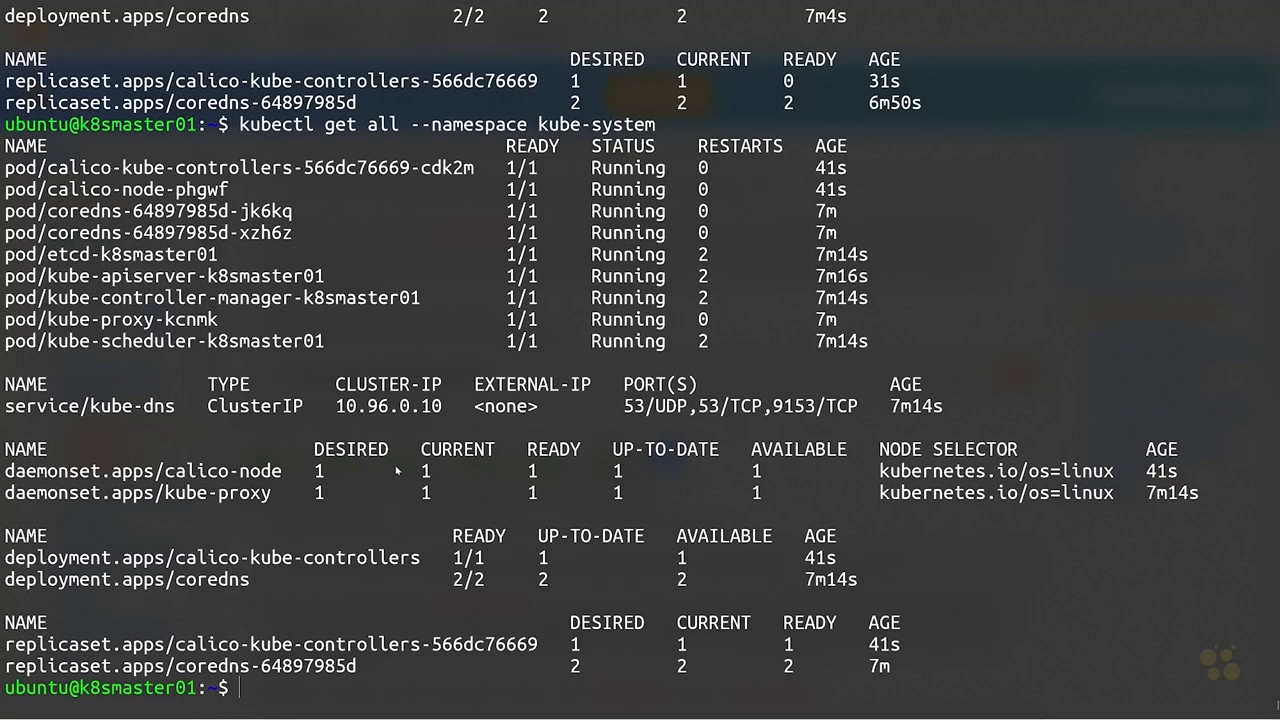
# - Run kubectl create namespace trevor and confirm namespace/trevor created
pyautogui.write('kube')
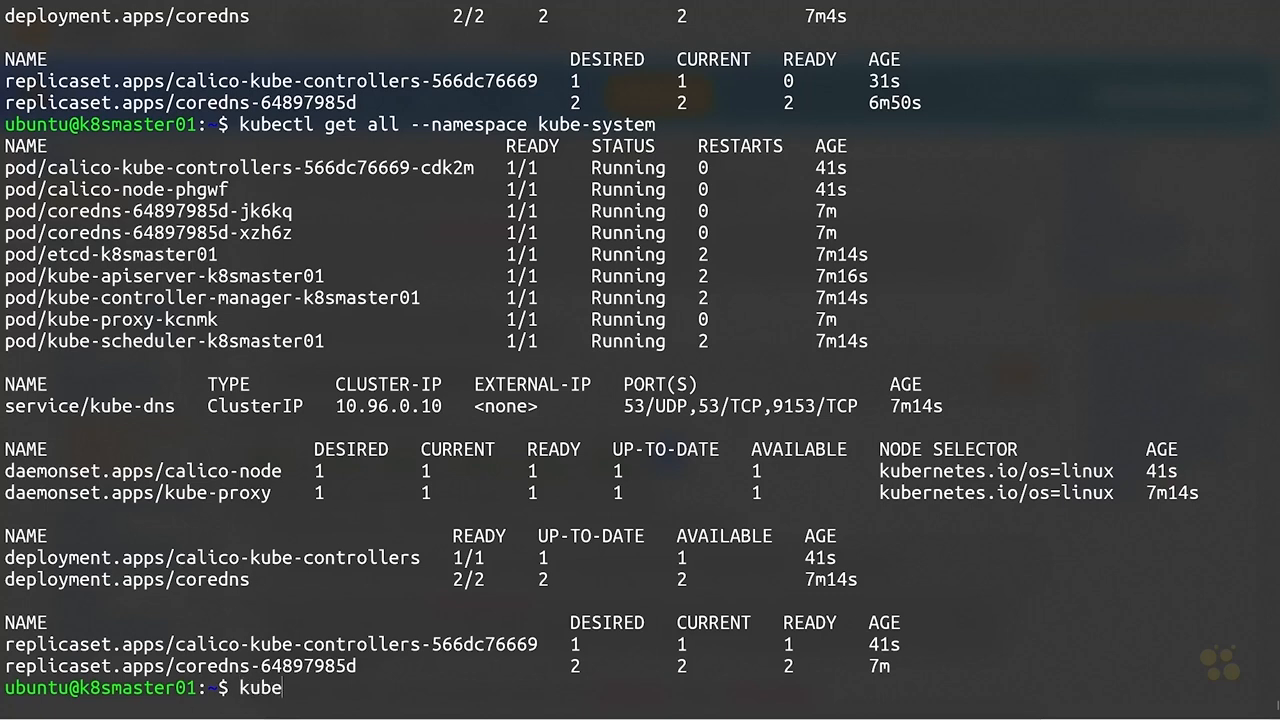
pyautogui.write('ctl creat')
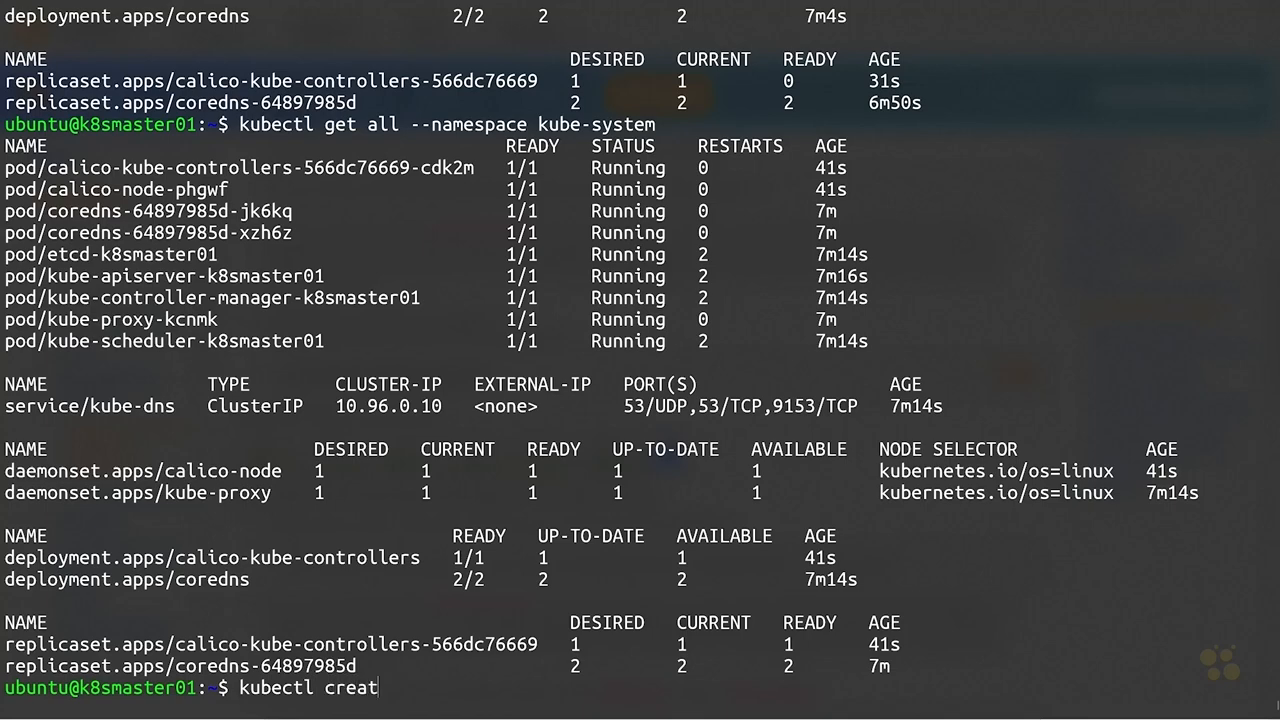
pyautogui.write('e namespace')
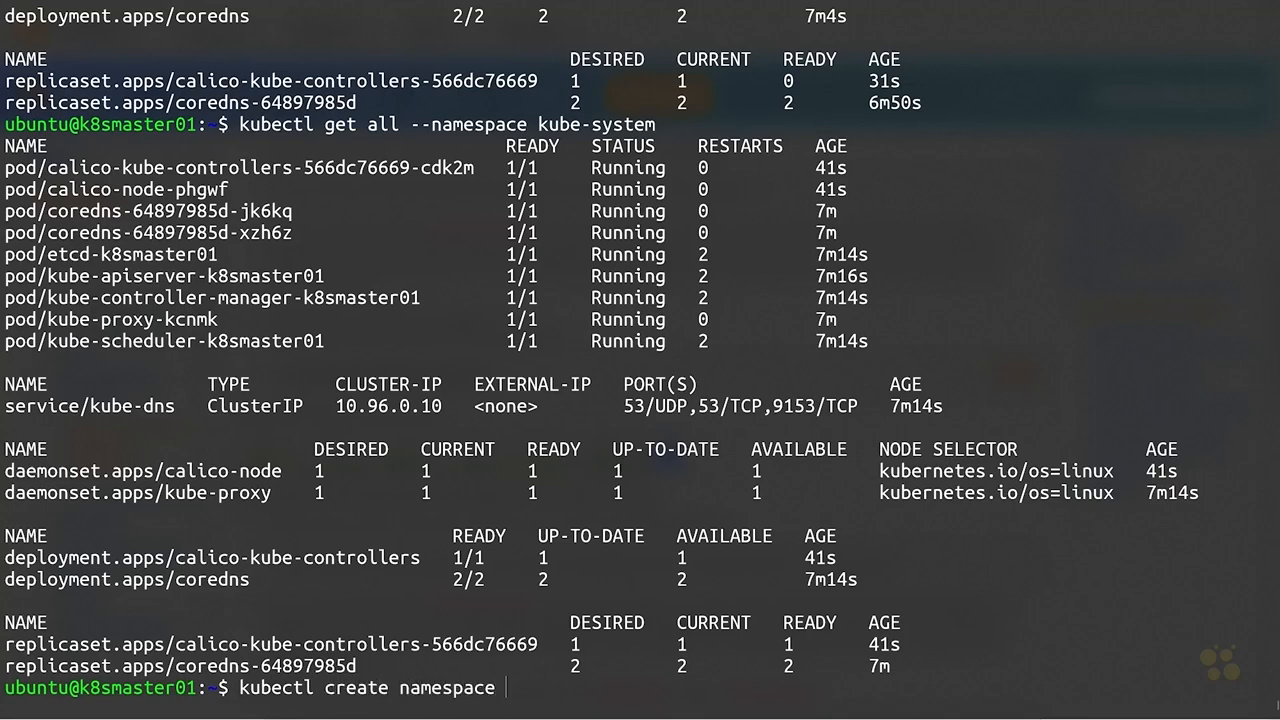
pyautogui.press('Return')
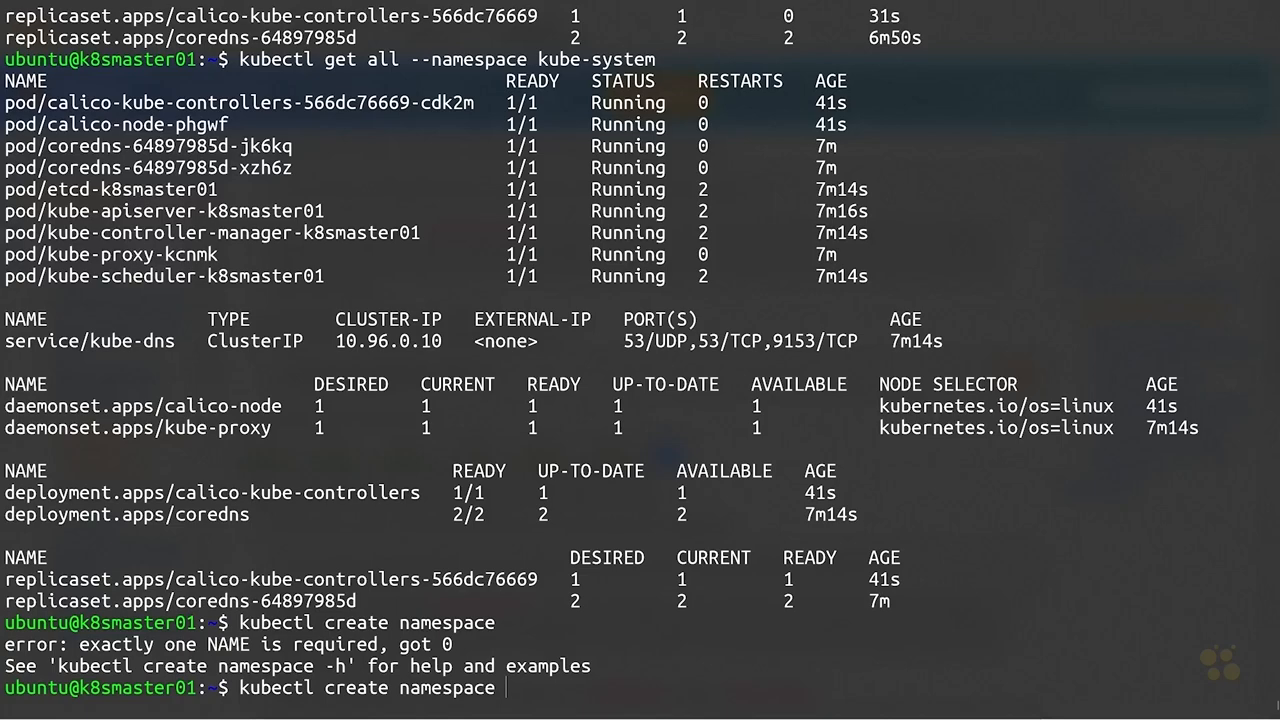
pyautogui.write('trevor')
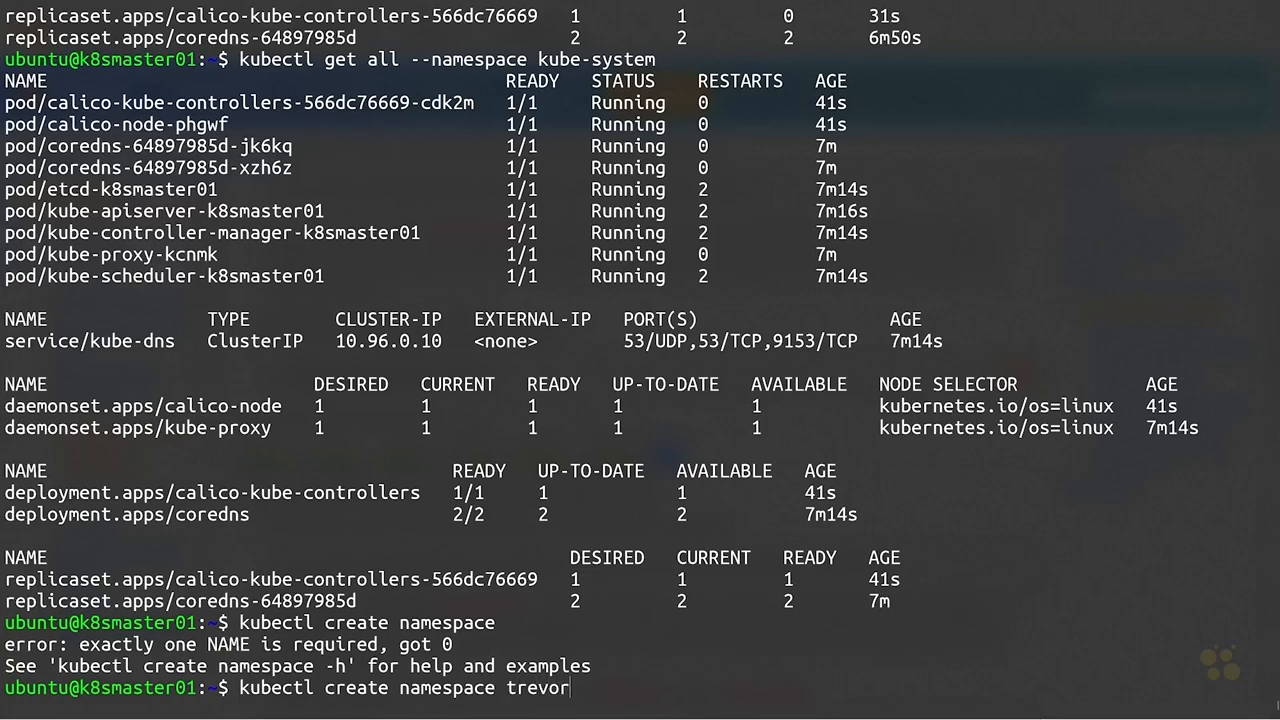
pyautogui.press('Return')
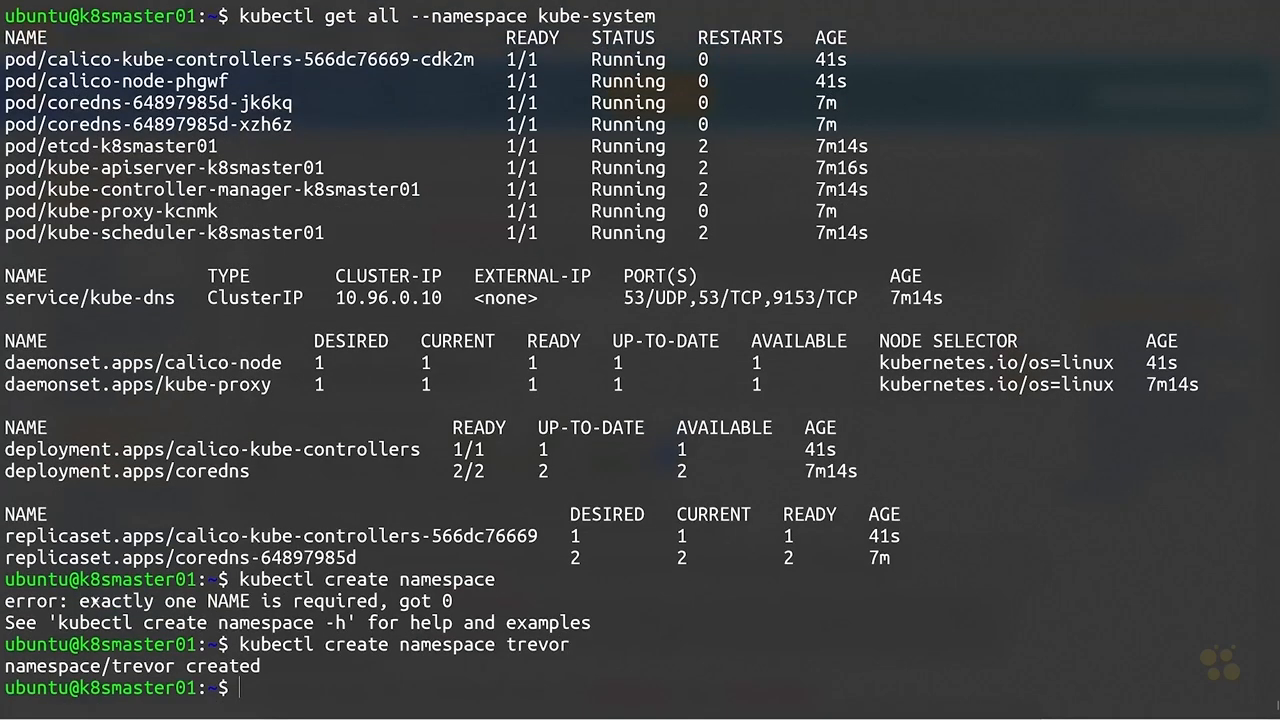
pyautogui.write('kubectl get n')
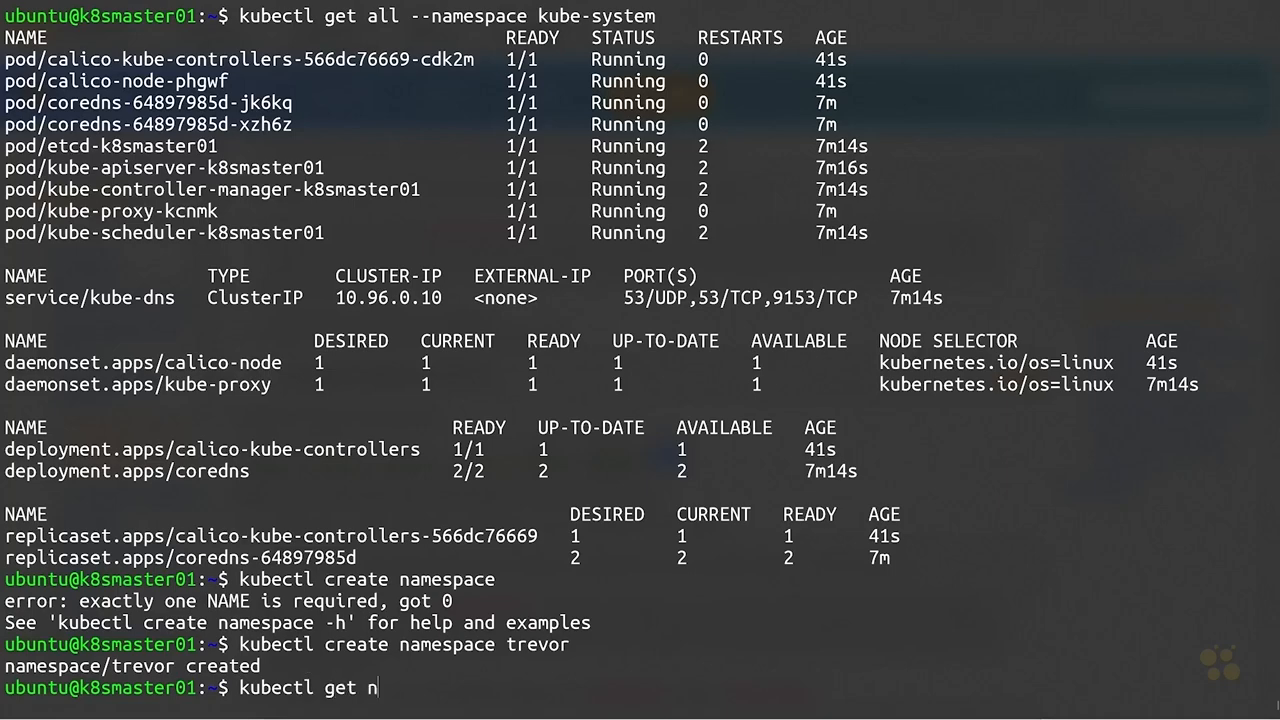
pyautogui.press('Return')
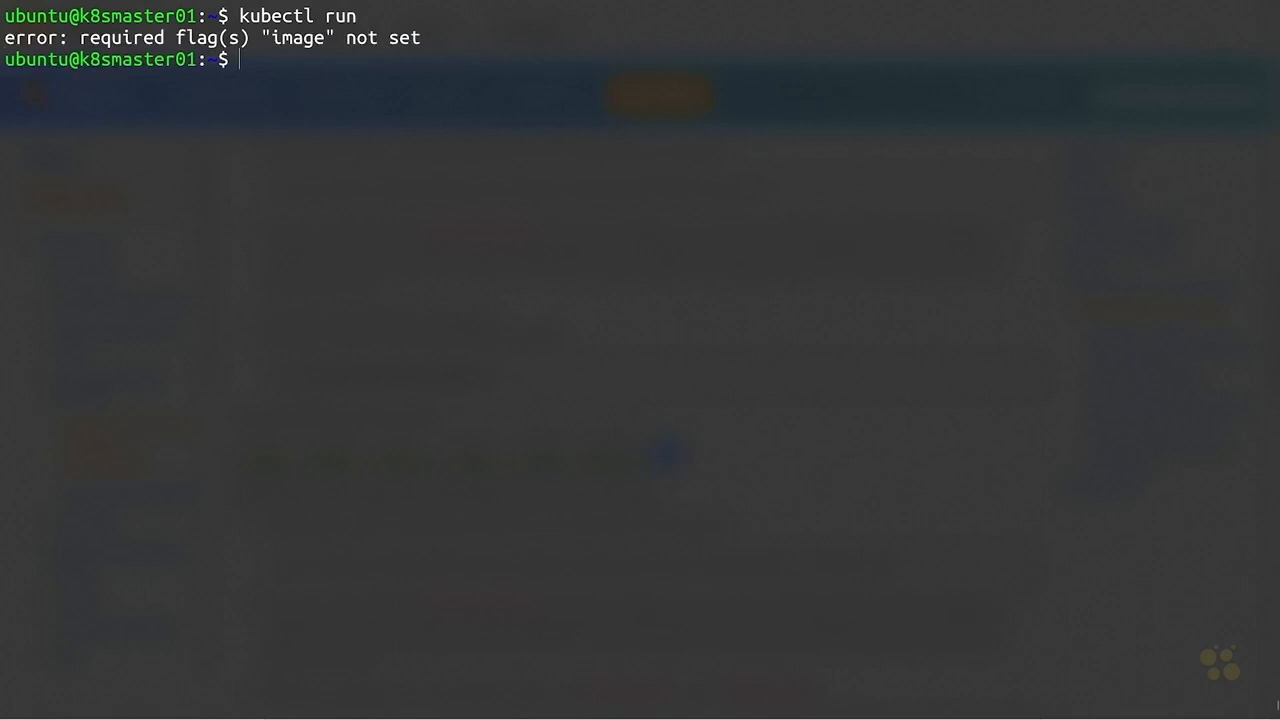
# - Check kubectl run --help, then run kubectl run nginx --image=nginx --namespace trevor
pyautogui.write('kubectl run --help')
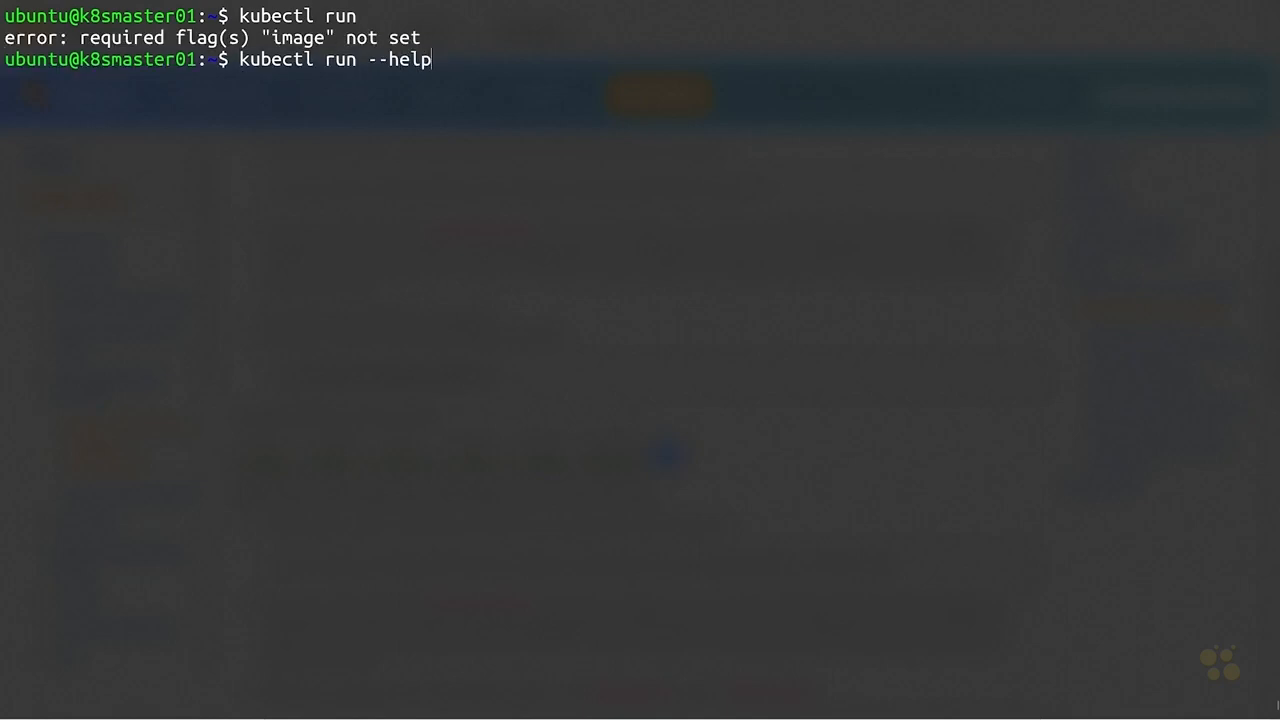
pyautogui.press('Return')
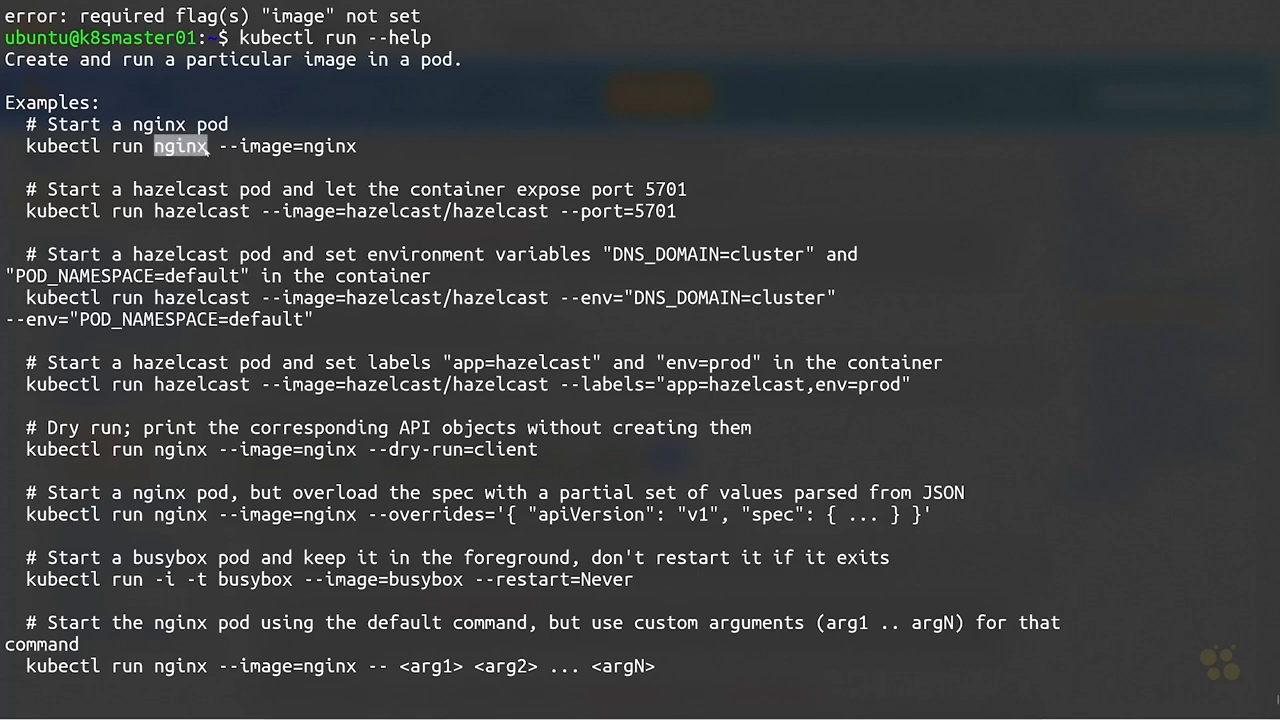
pyautogui.moveTo(182, 146); pyautogui.dragTo(356, 146)
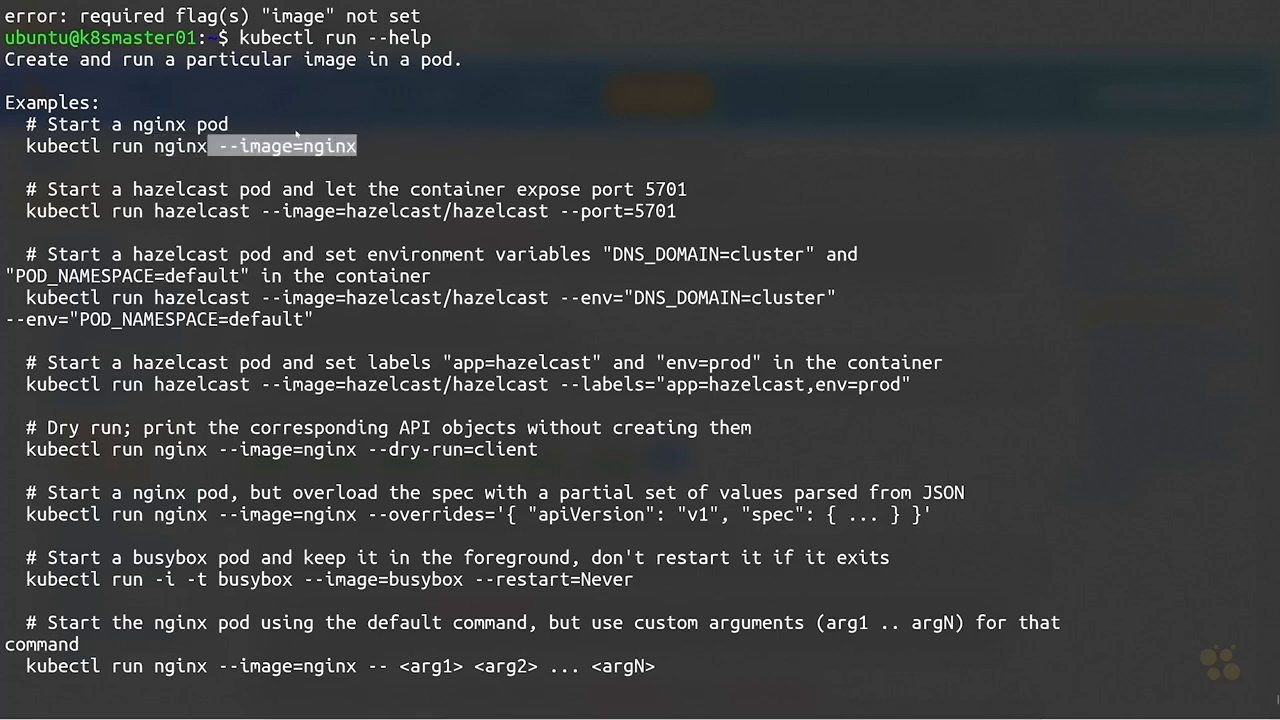
pyautogui.moveTo(212, 272)
pyautogui.write('kubectl run nginx --image=nginx')
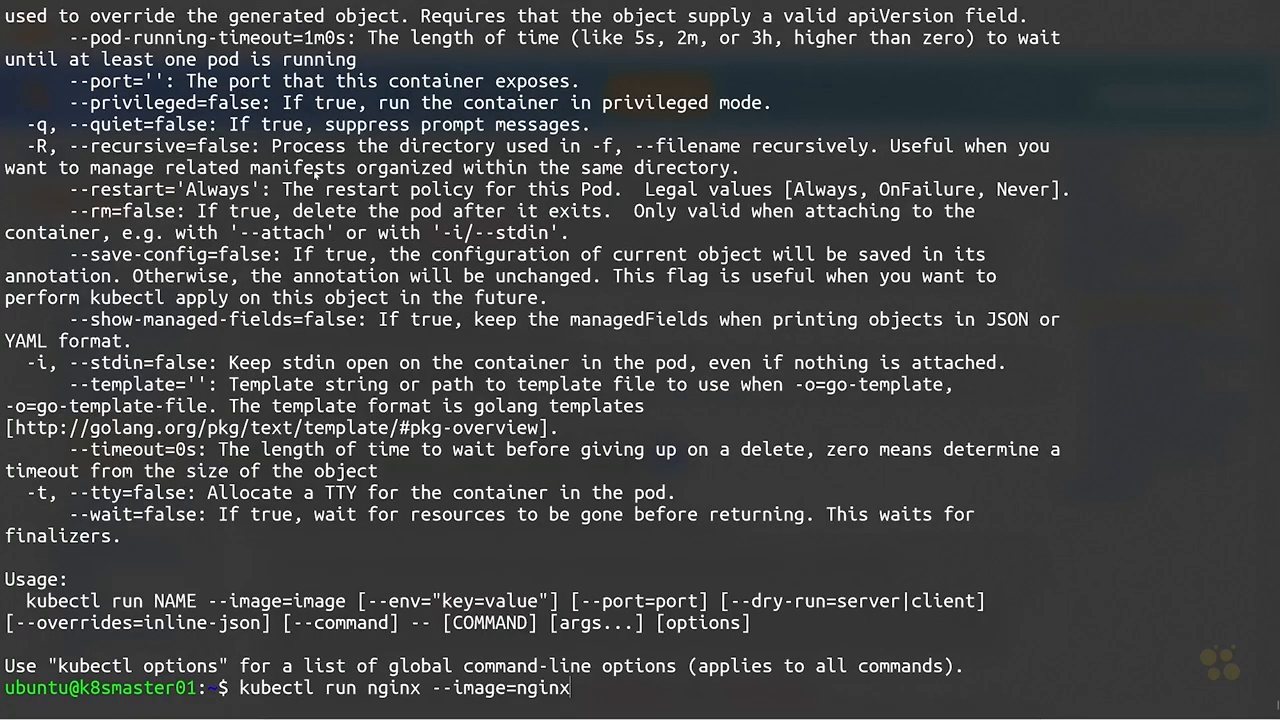
pyautogui.write('--n')
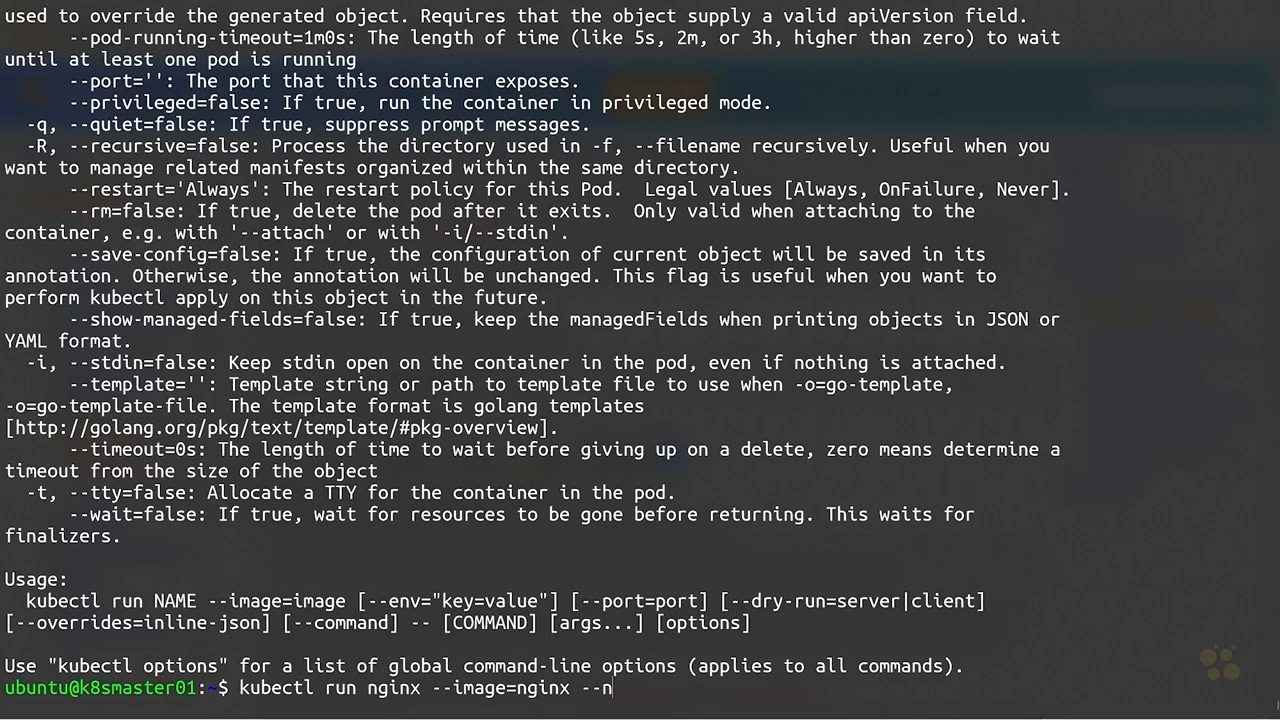
pyautogui.write('amespa')
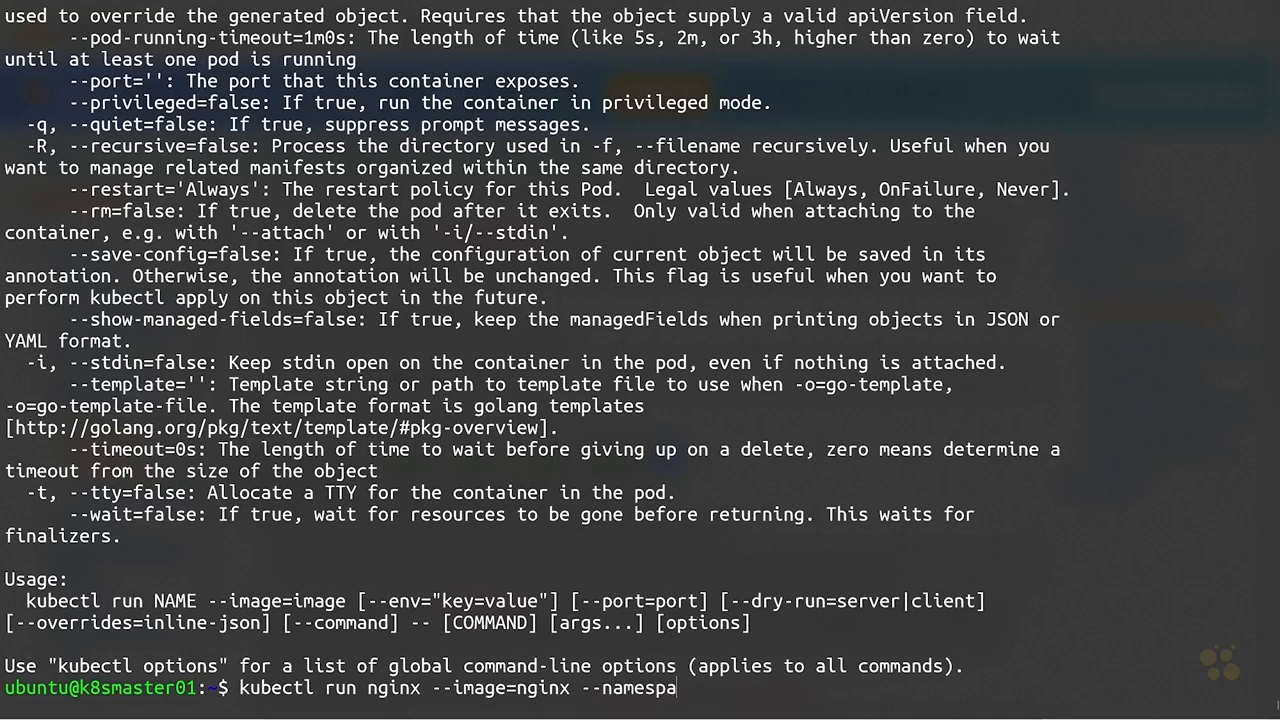
pyautogui.write('ce trevor')
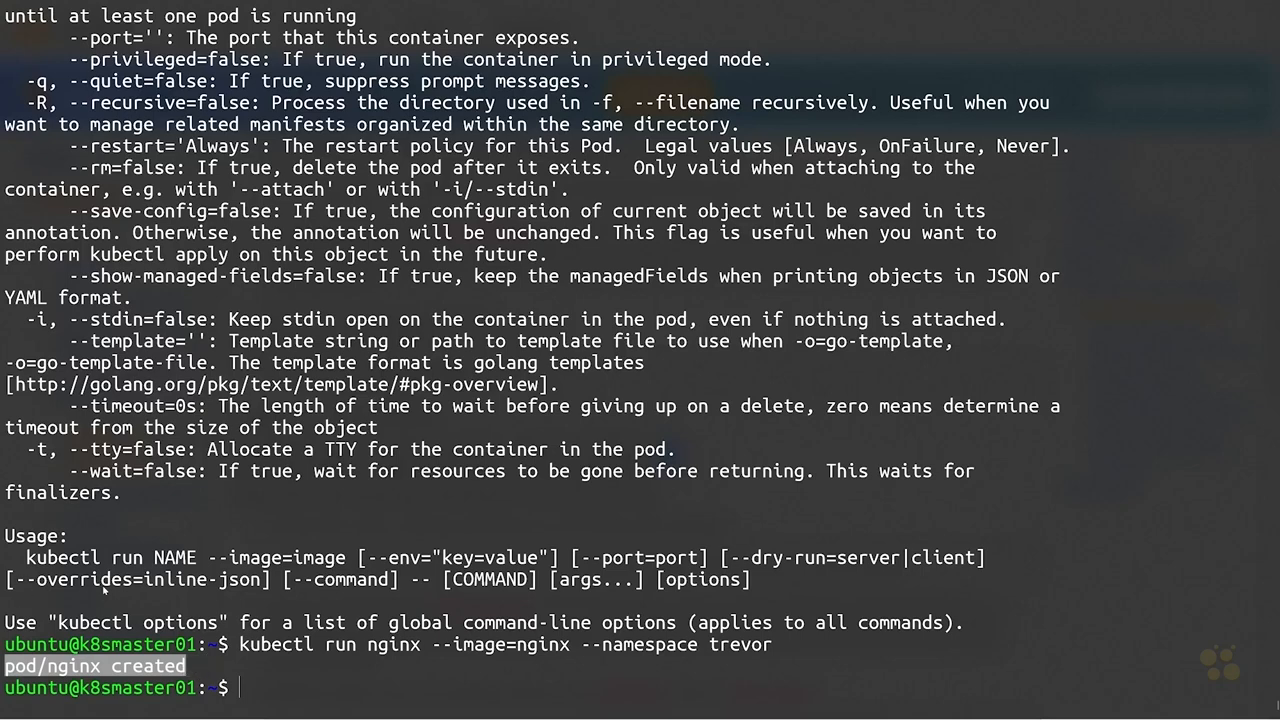
# - List everything in trevor, then describe the Pending nginx pod to see the master-taint FailedScheduling event
pyautogui.write('kubectl get')
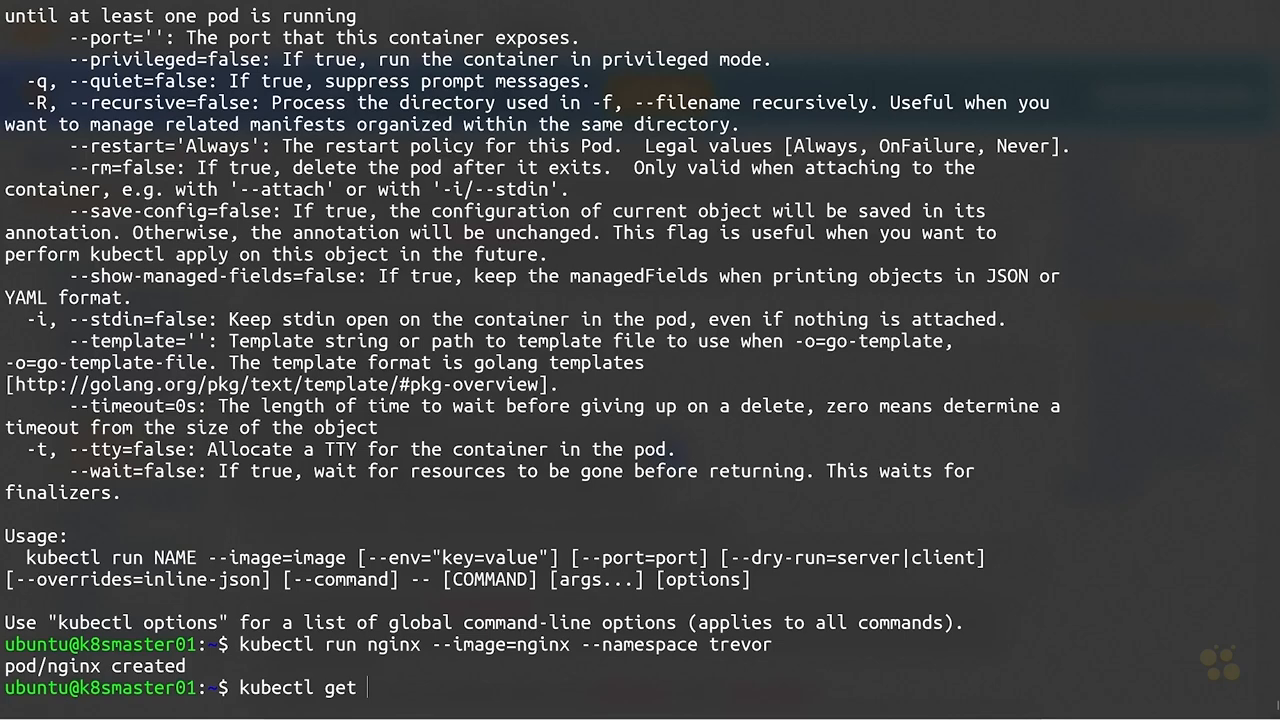
pyautogui.write('all --nam')
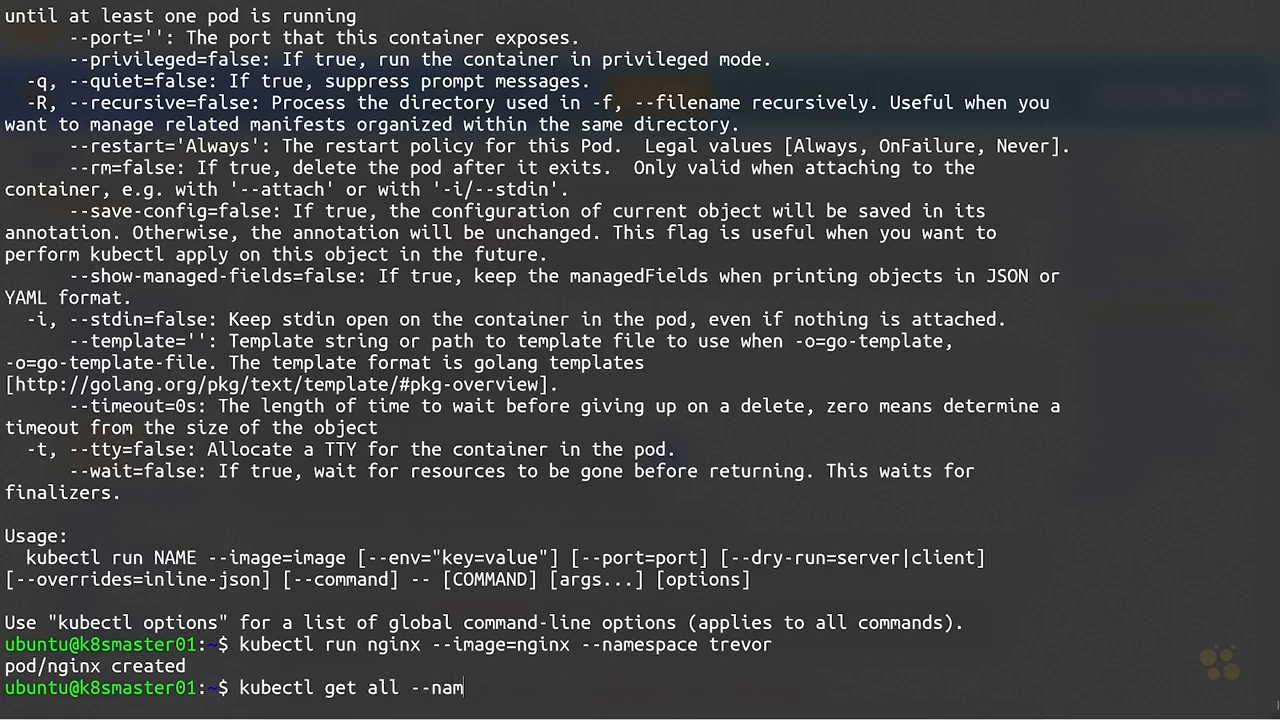
pyautogui.press('Return')
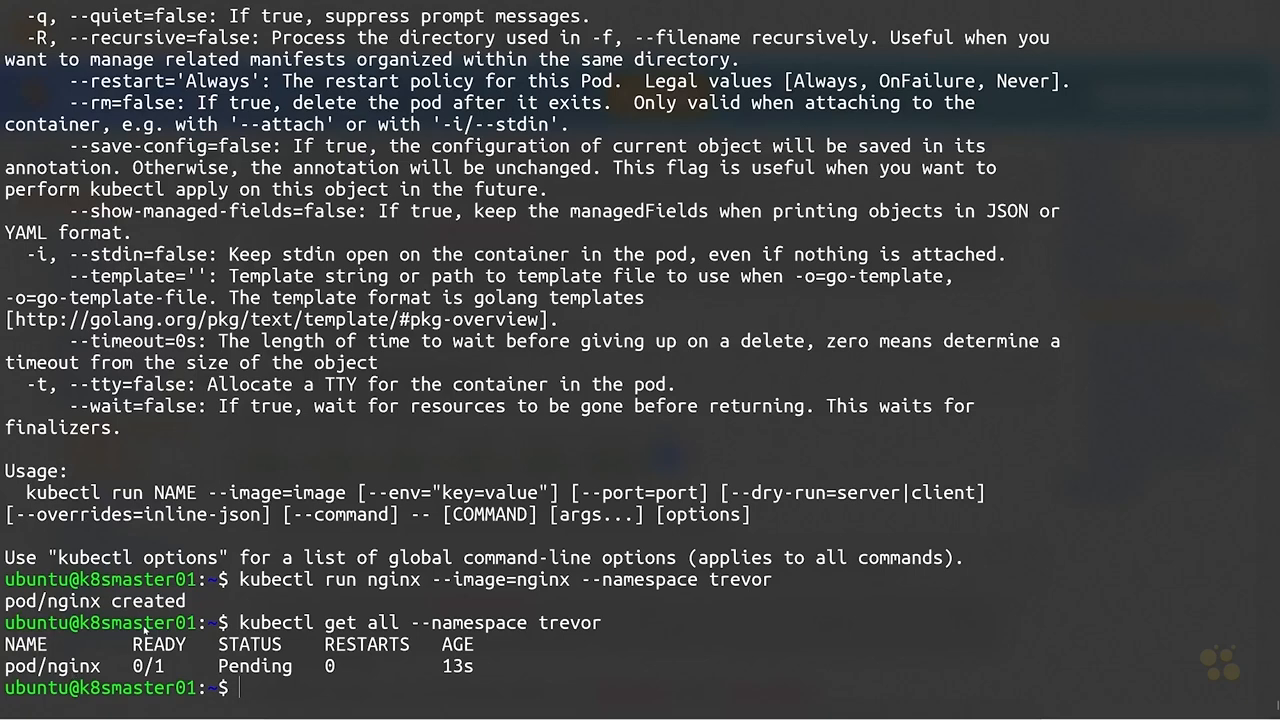
pyautogui.write('kubectl get all --namespace trevor')
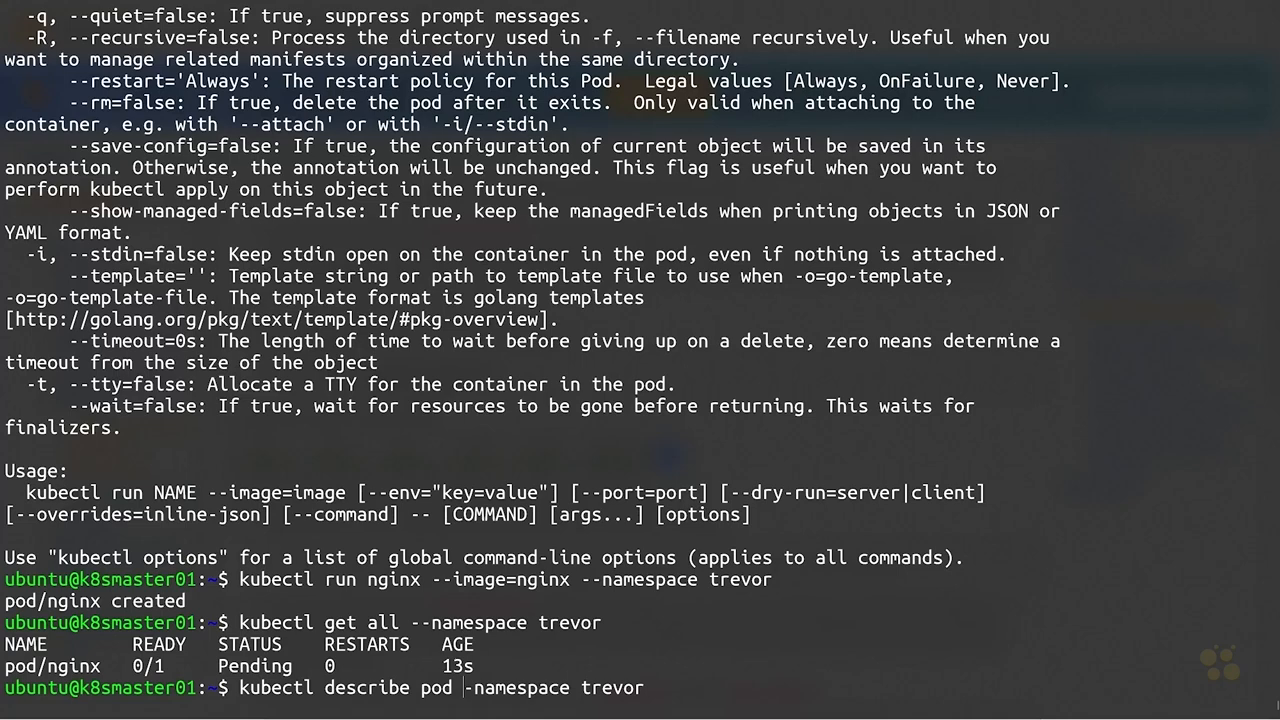
pyautogui.press('Return')
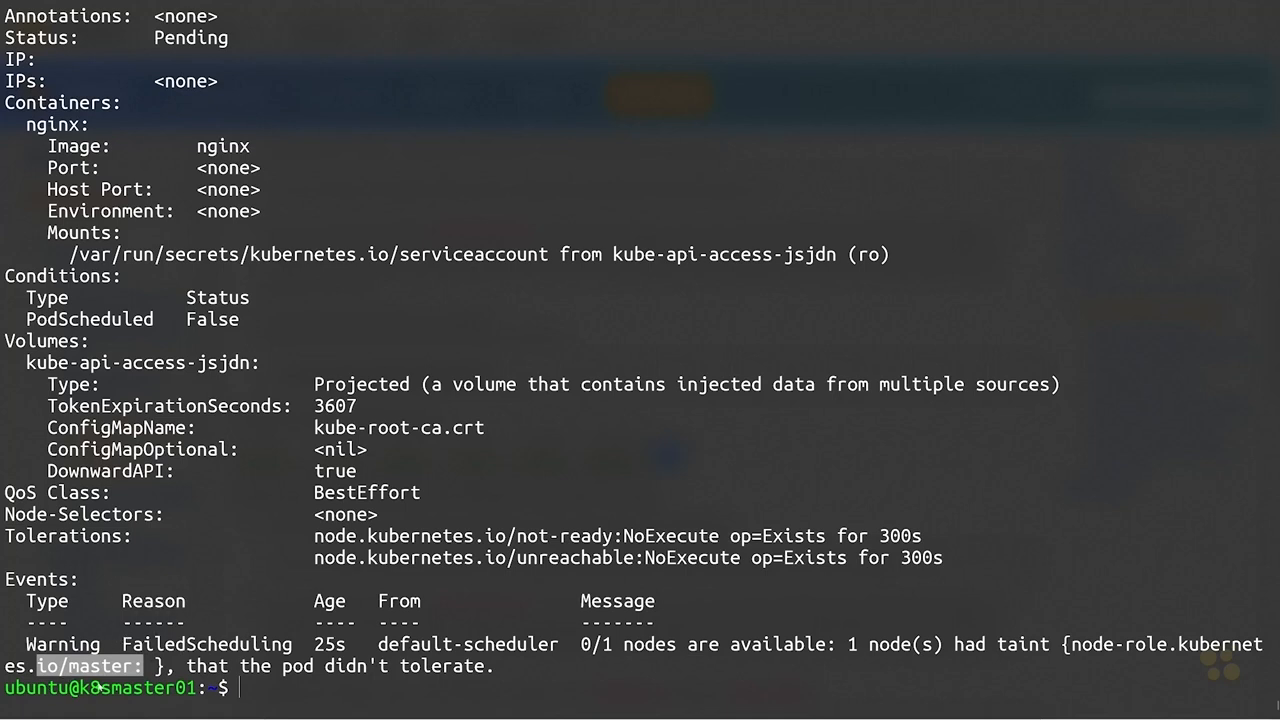
pyautogui.moveTo(224, 612)
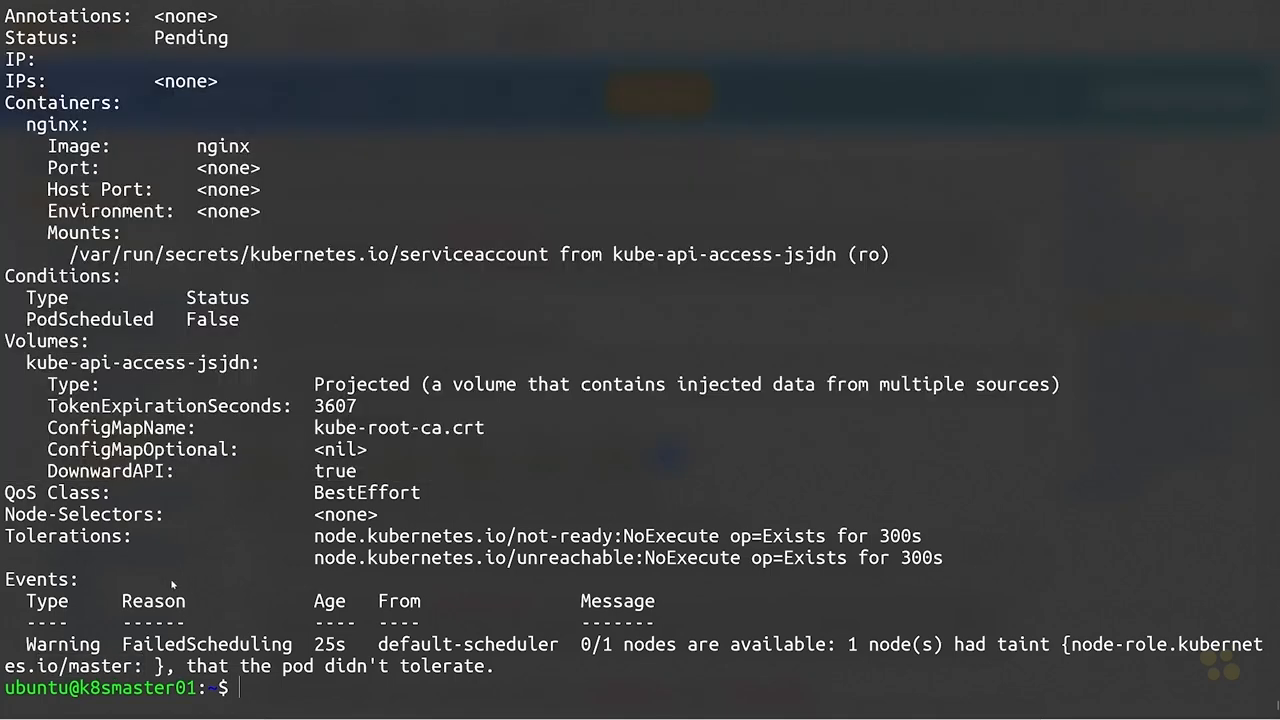
pyautogui.moveTo(722, 320)
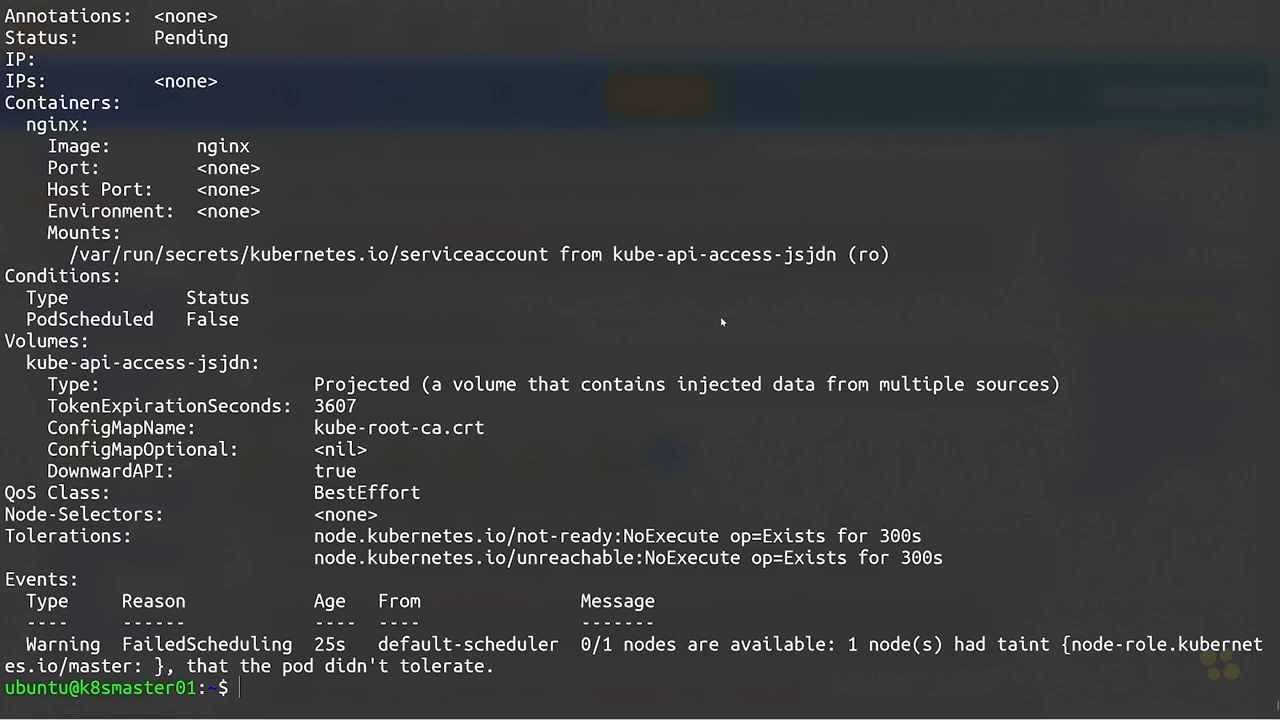
pyautogui.moveTo(572, 362)
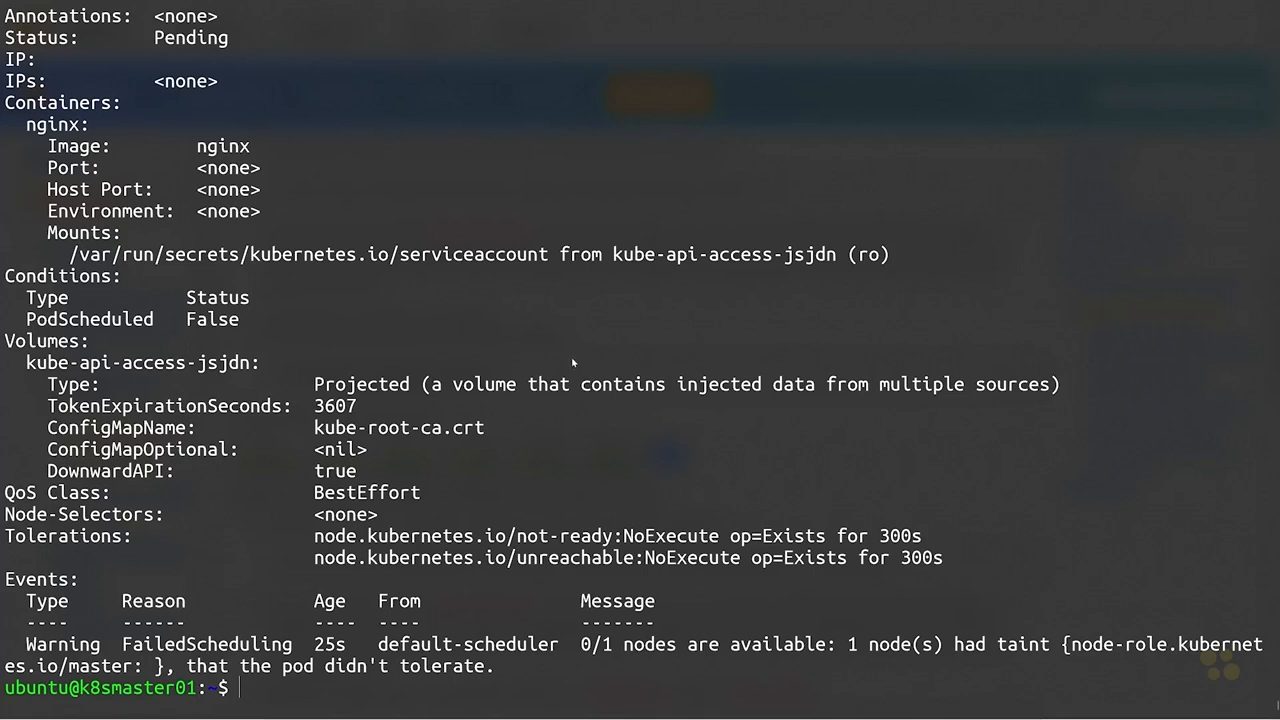
pyautogui.moveTo(432, 436)
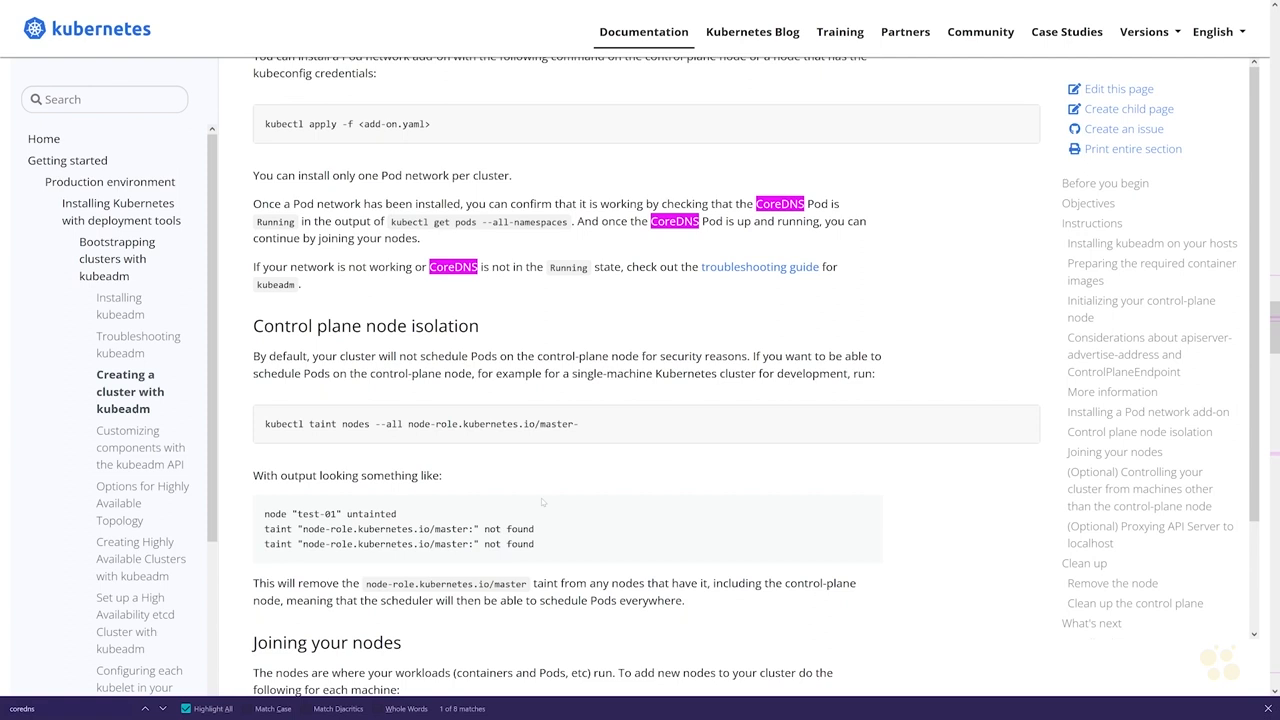
pyautogui.moveTo(636, 430)
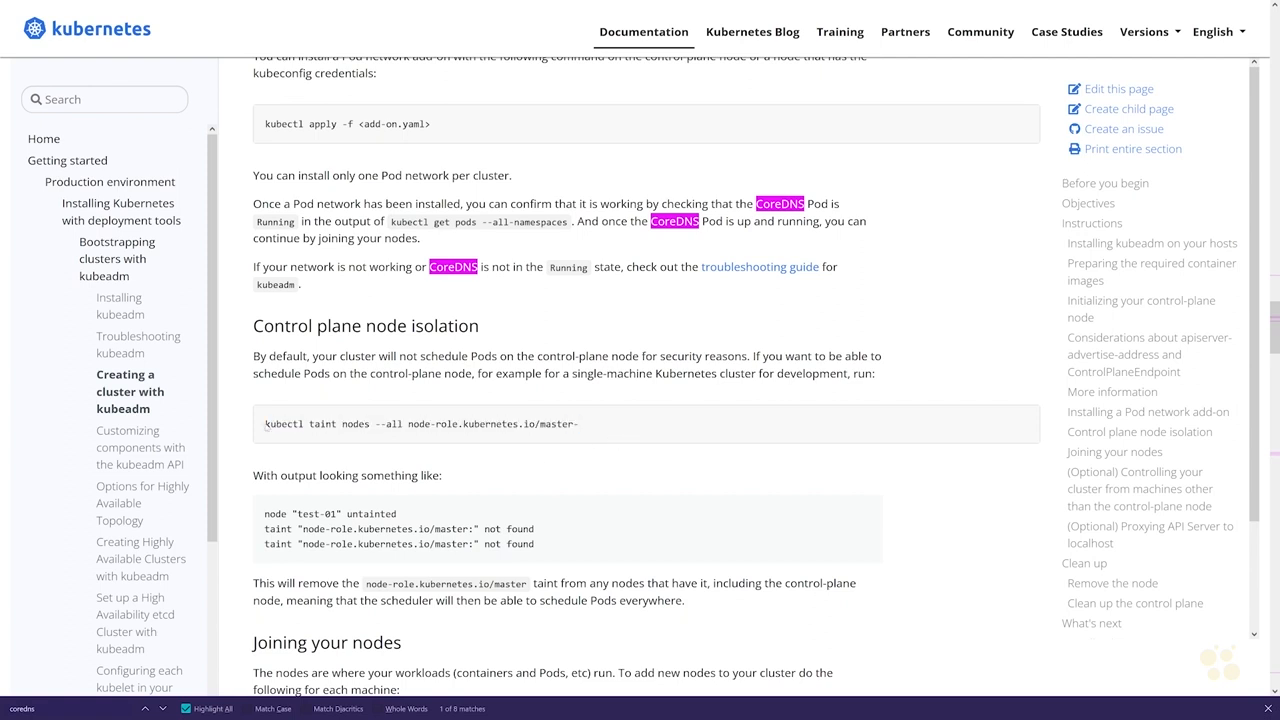
# - Select the `kubectl taint nodes --all node-role.kubernetes.io/master-` command from the docs
pyautogui.tripleClick(420, 424)
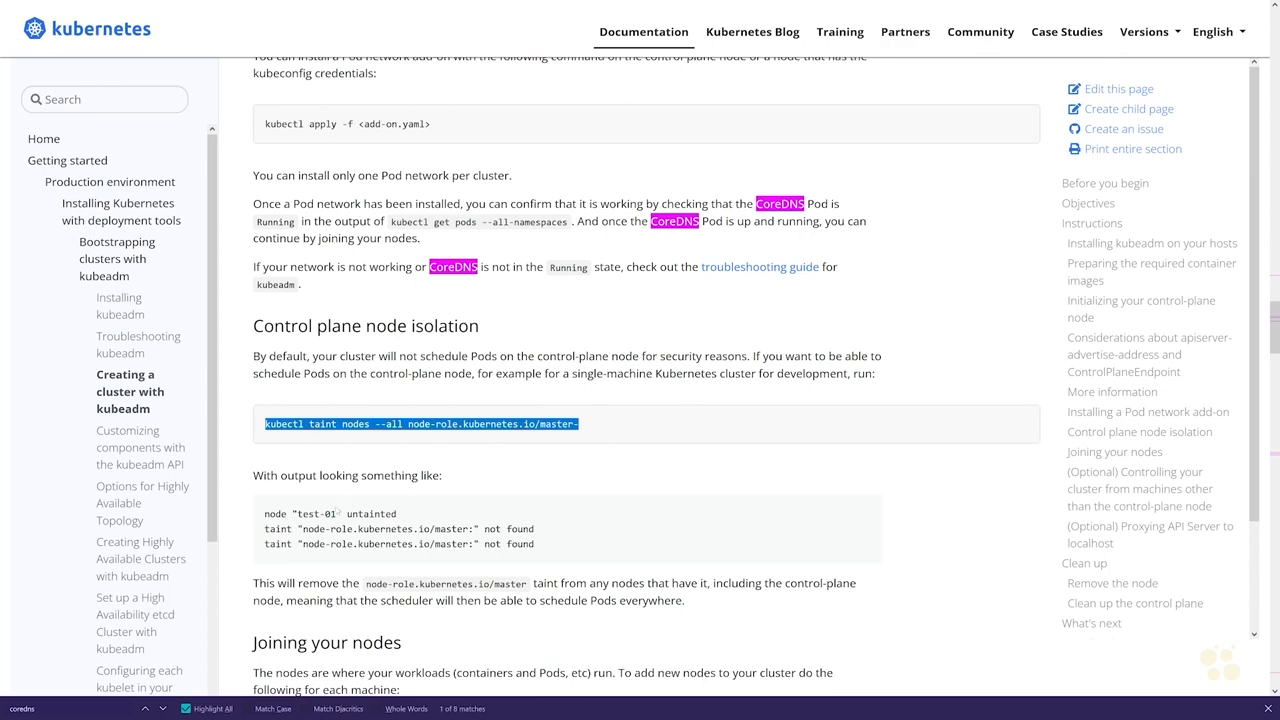
pyautogui.scroll(-3)
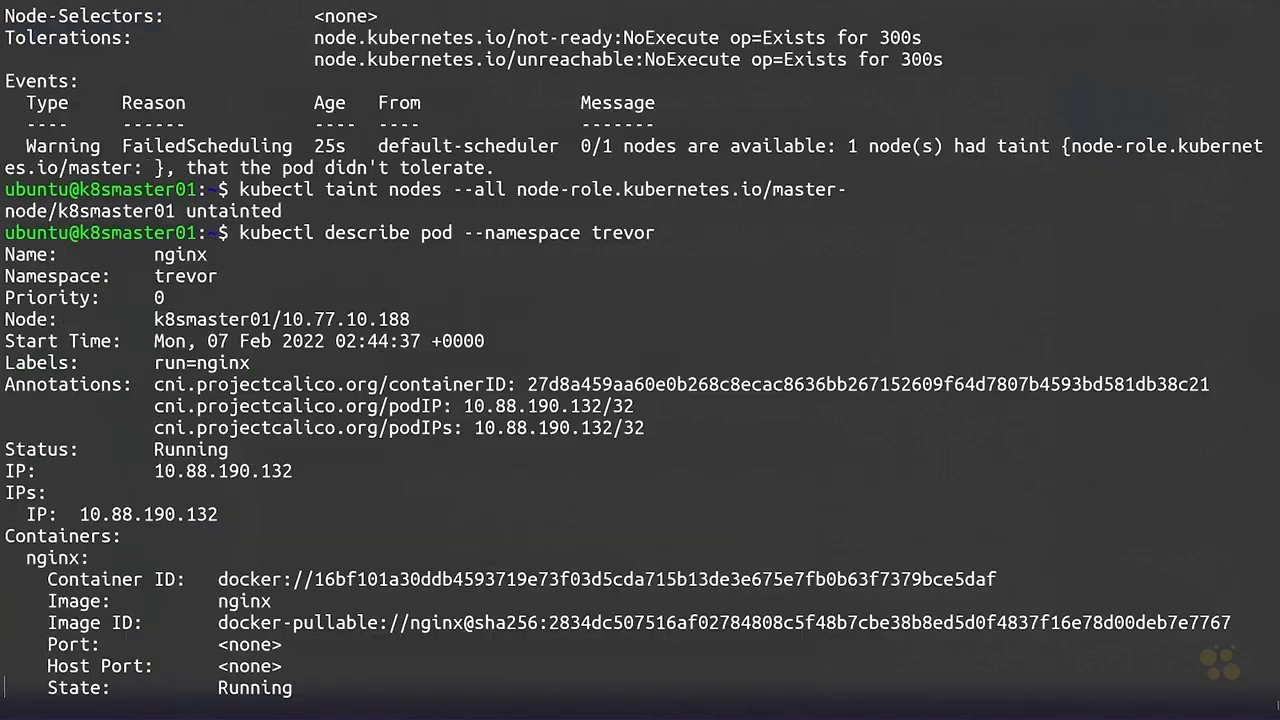
# - Run `kubectl describe pod --namespace trevor` to confirm nginx is Running with IP 10.88.190.132
pyautogui.scroll(-3)
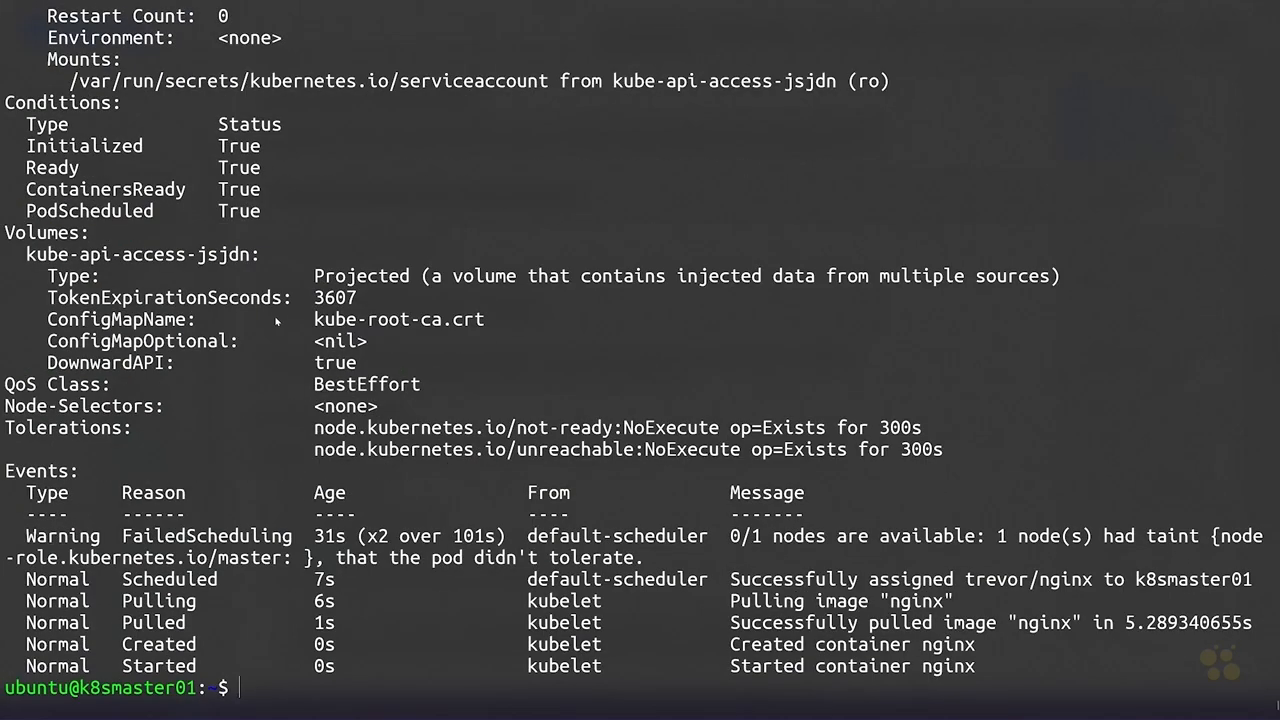
pyautogui.moveTo(284, 592)
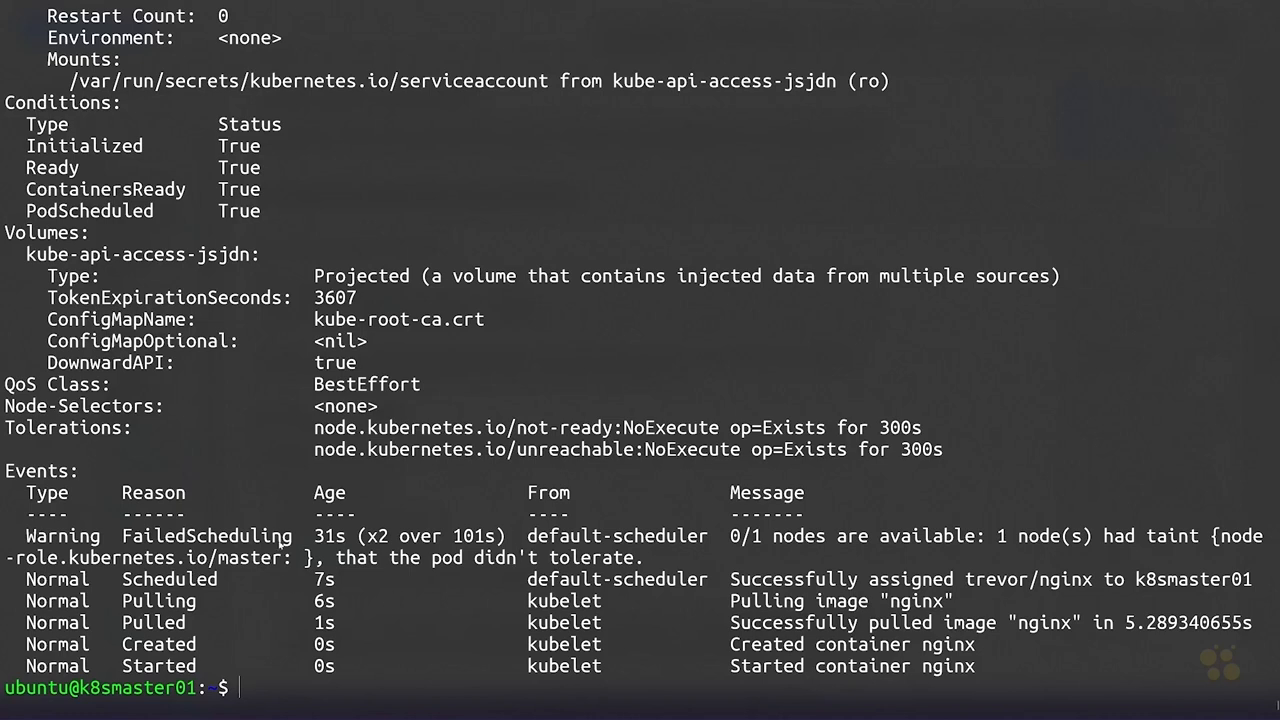
pyautogui.moveTo(454, 626)
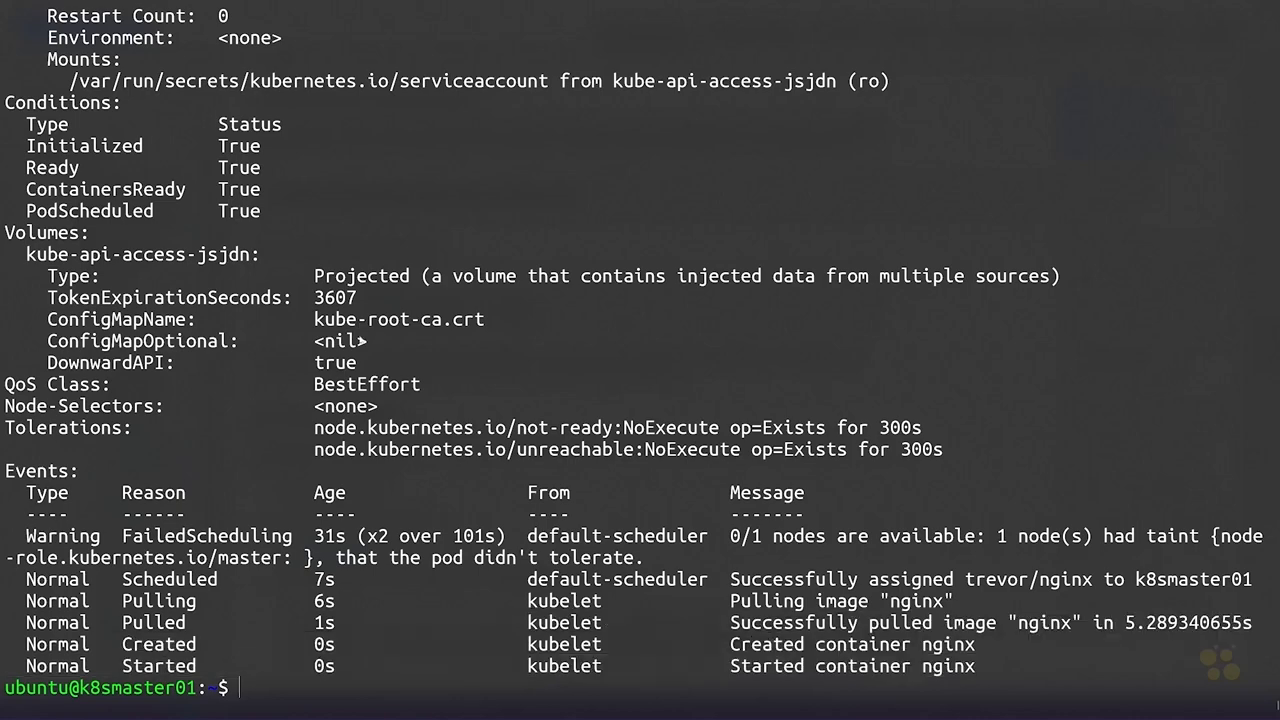
pyautogui.write('kubectl describe pod --namespace trevor')
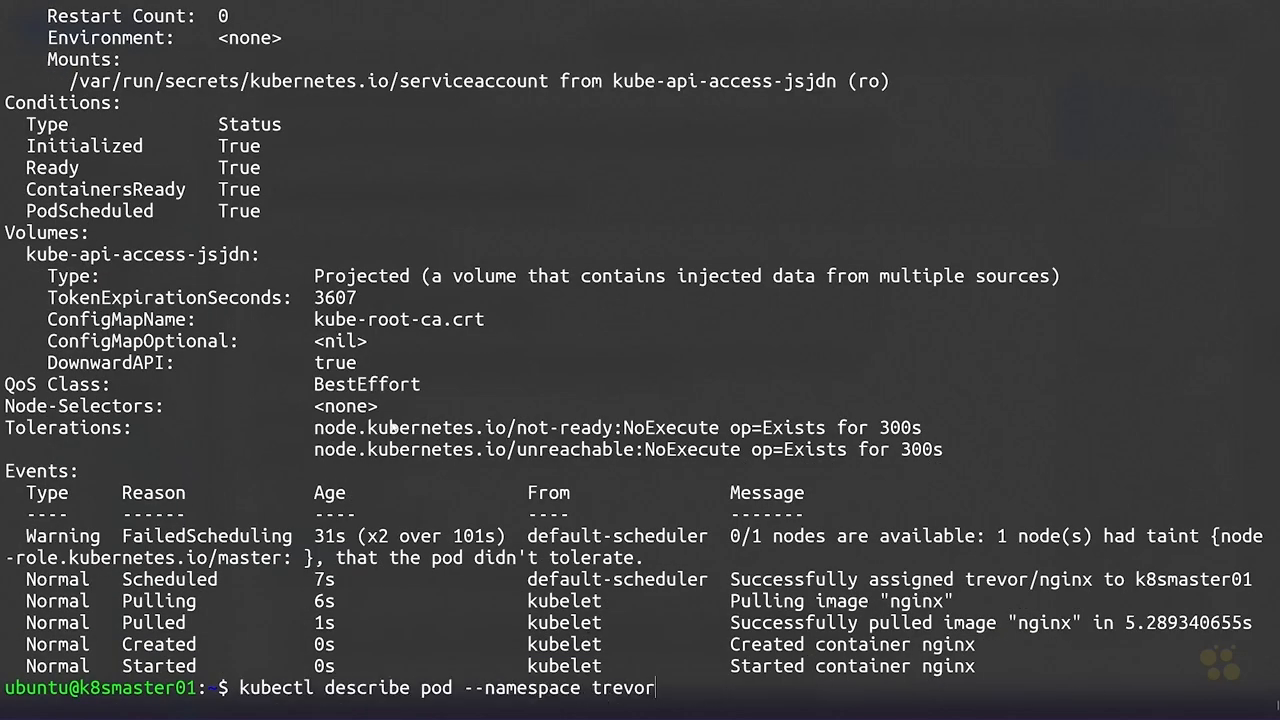
pyautogui.press('Return')
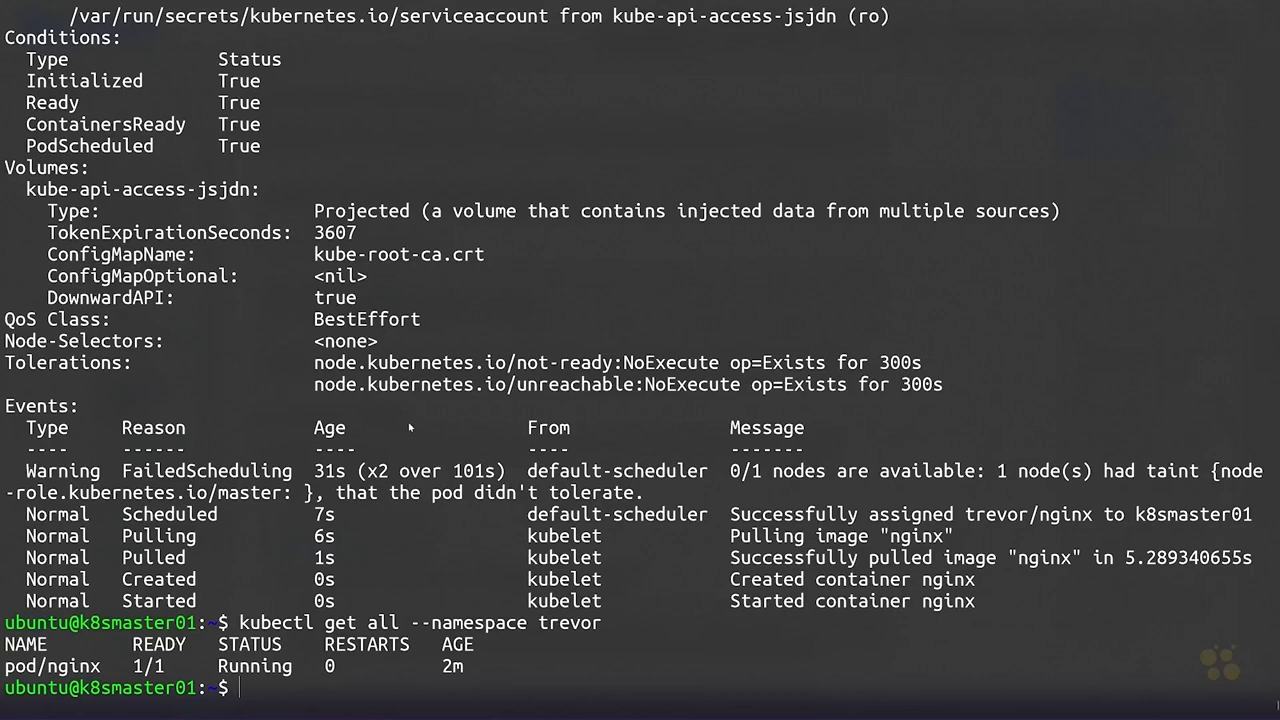
pyautogui.moveTo(262, 412)
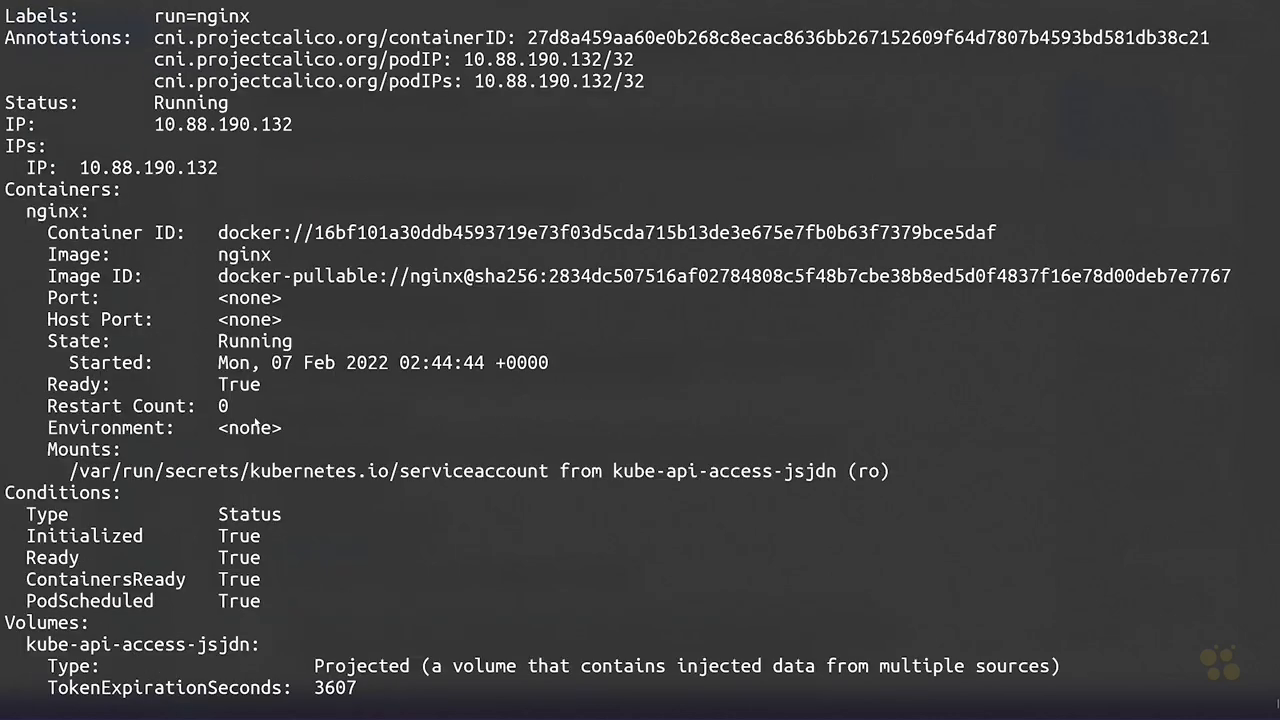
pyautogui.scroll(3)
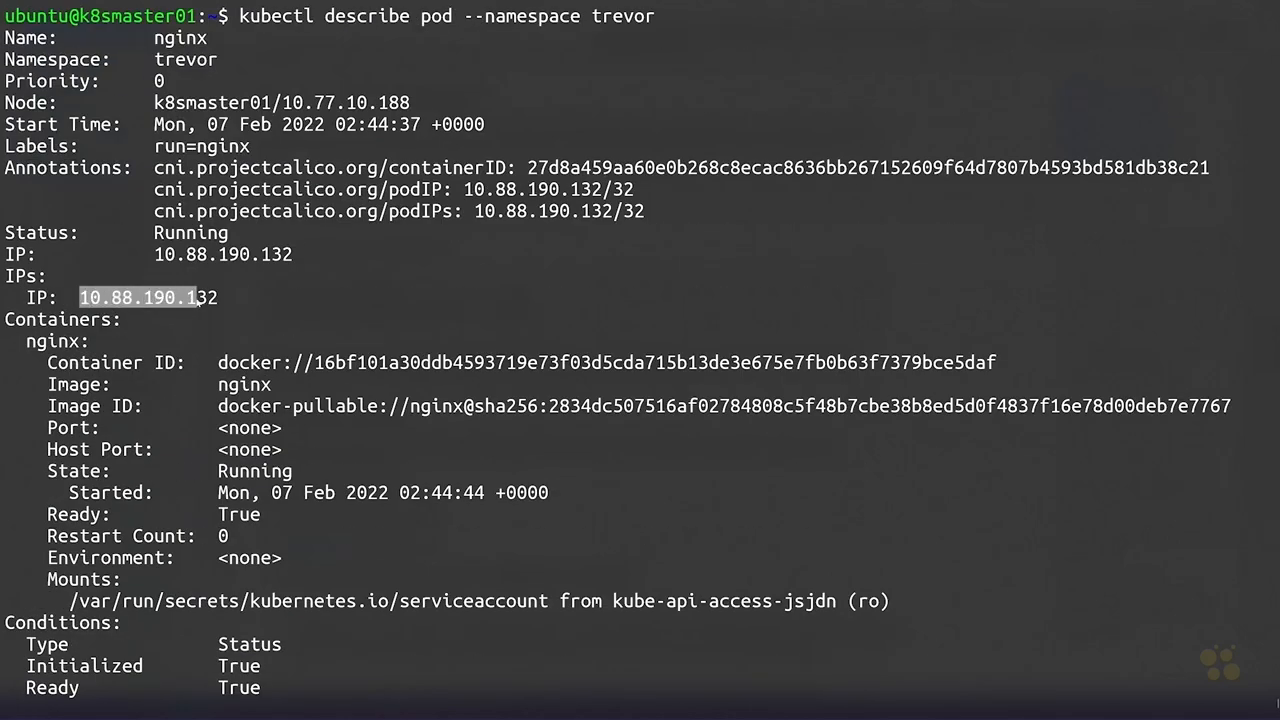